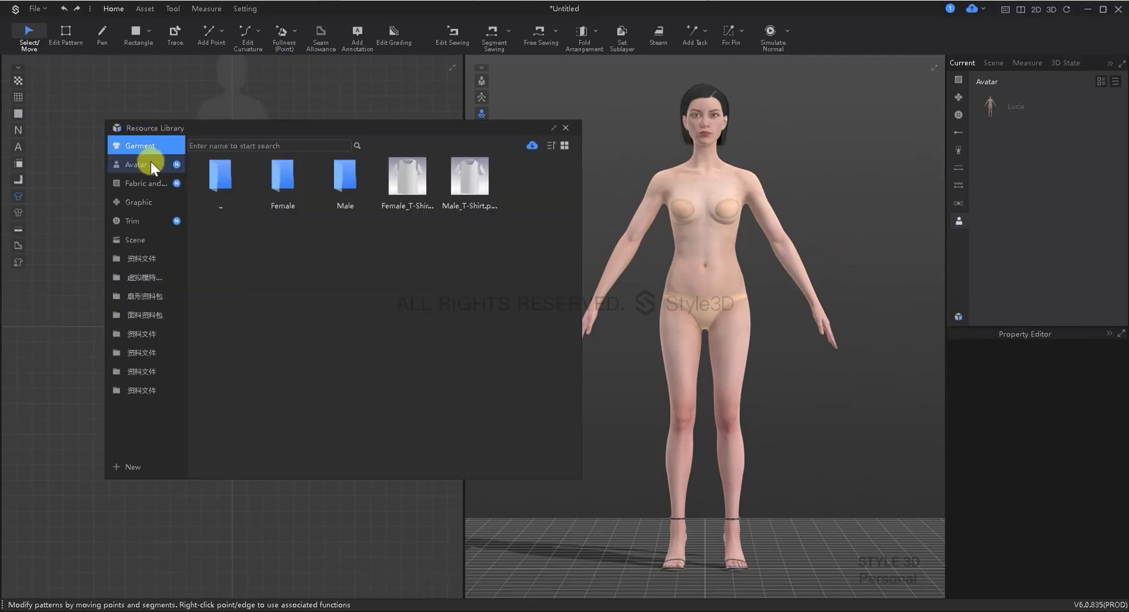
Step: Show the Avatar library category and enter the Female avatar folder
left_click(136, 164)
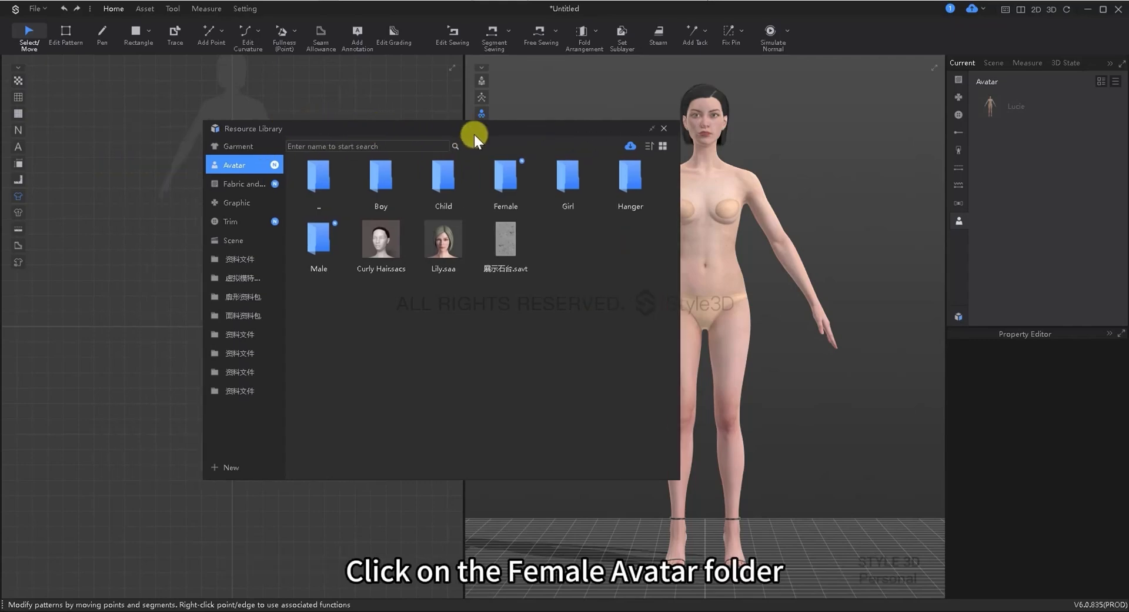
double_click(506, 176)
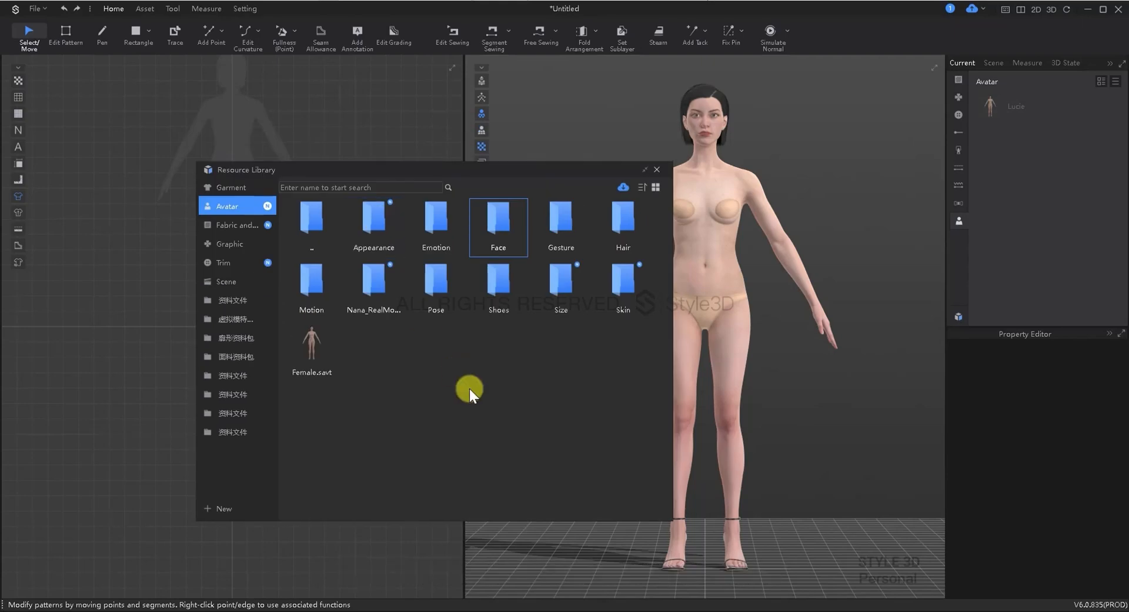
mouse_move(435, 223)
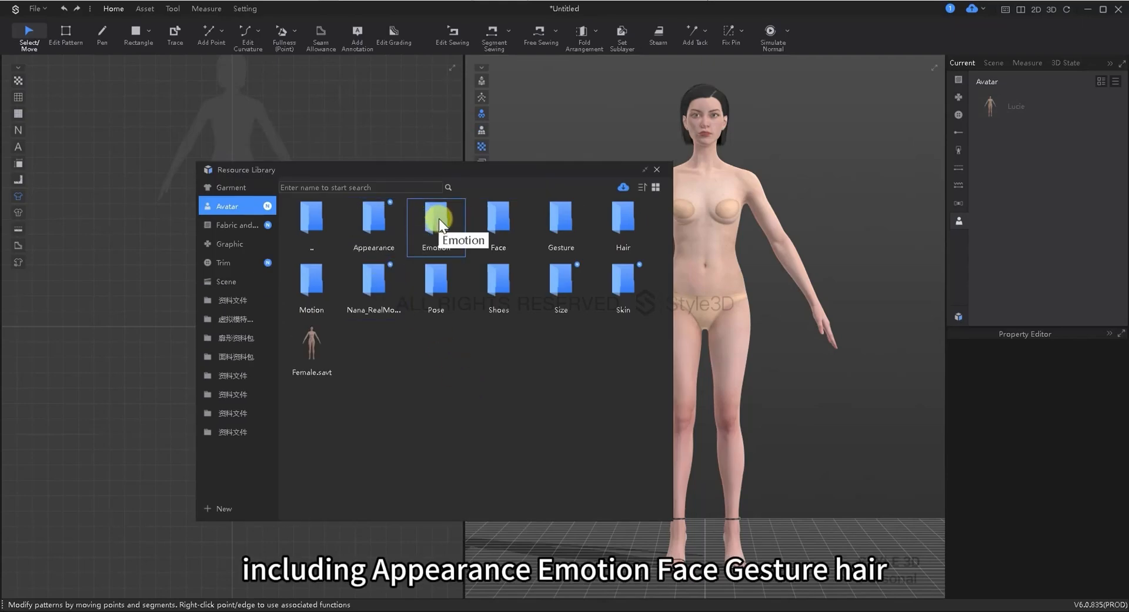
mouse_move(622, 216)
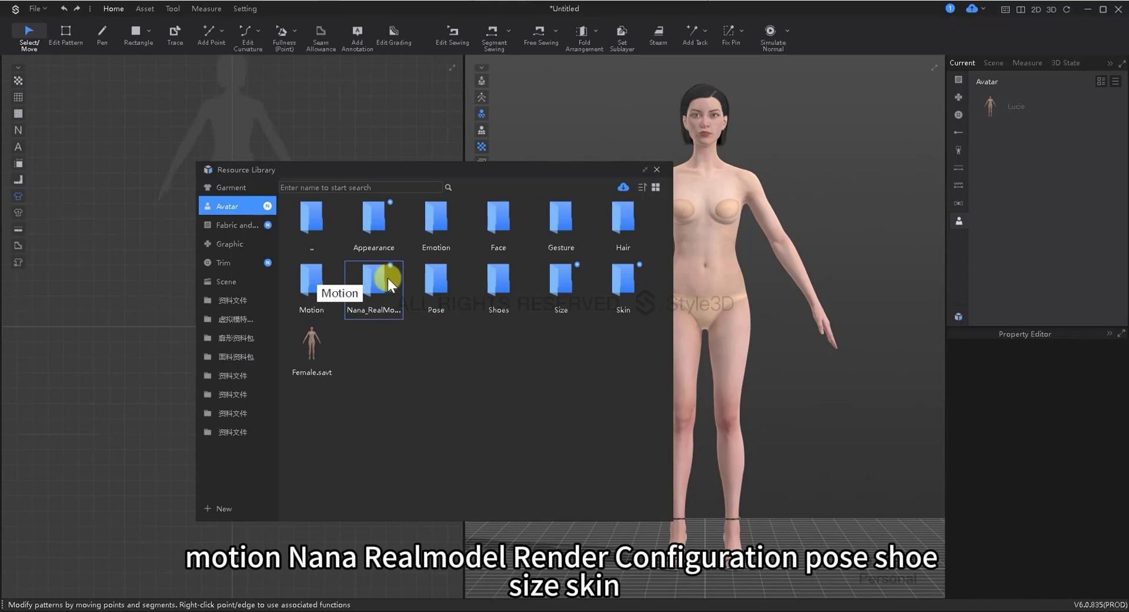
mouse_move(372, 281)
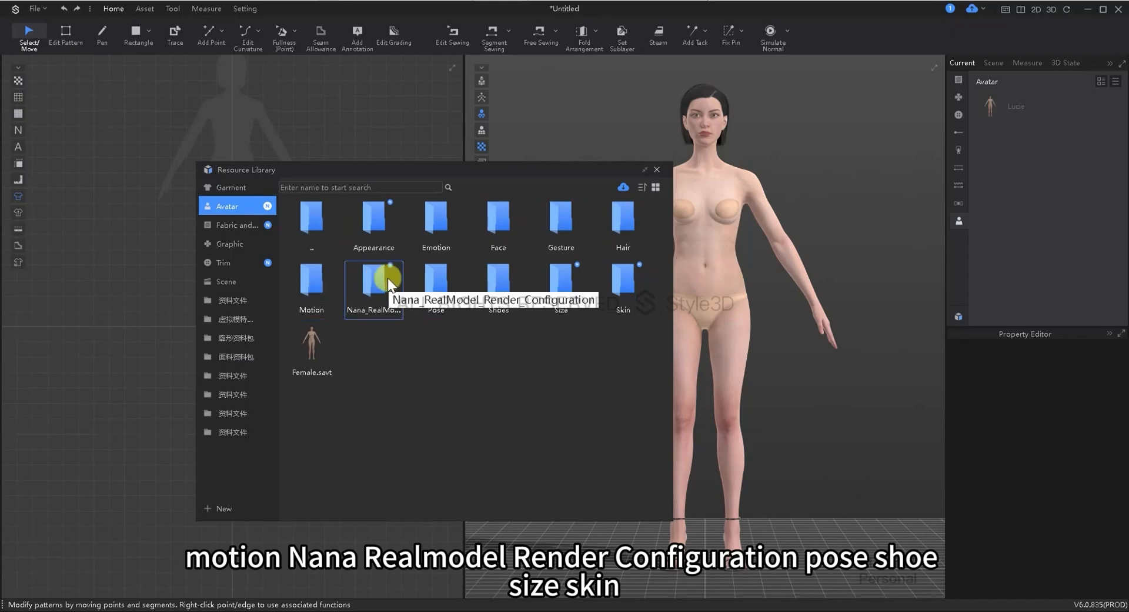
mouse_move(560, 287)
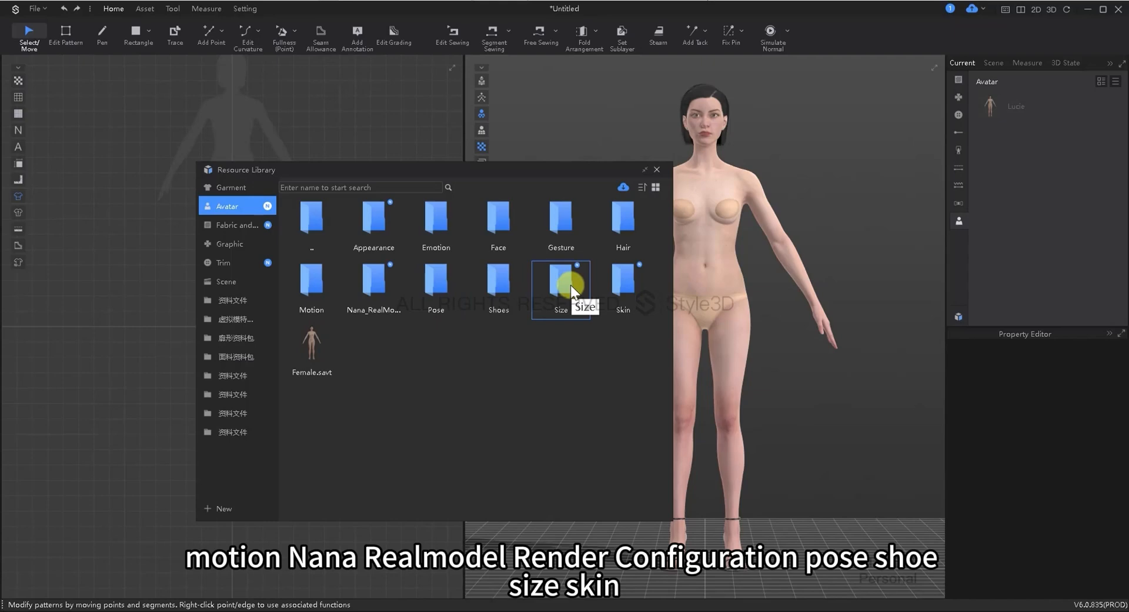
mouse_move(620, 281)
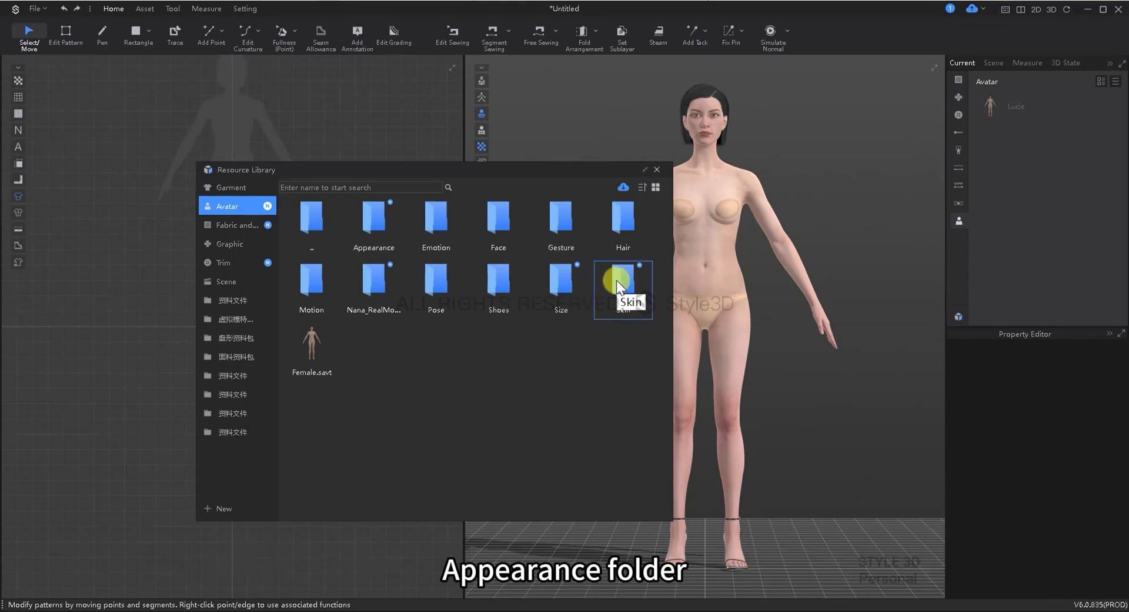
mouse_move(387, 237)
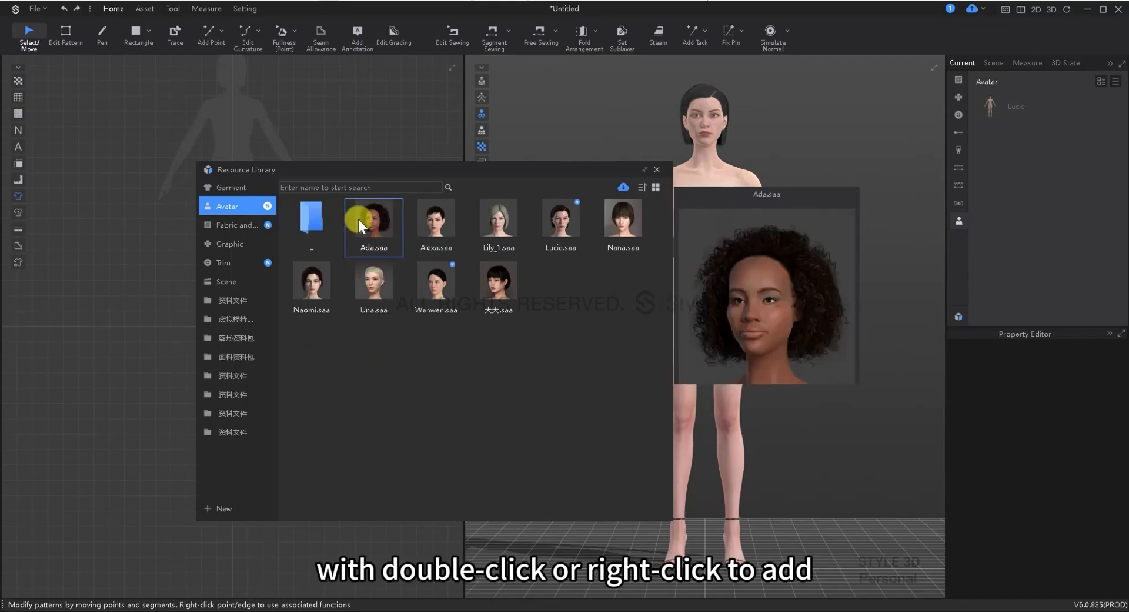
Step: Bring up the add options for the Ada.saa appearance preset
right_click(435, 217)
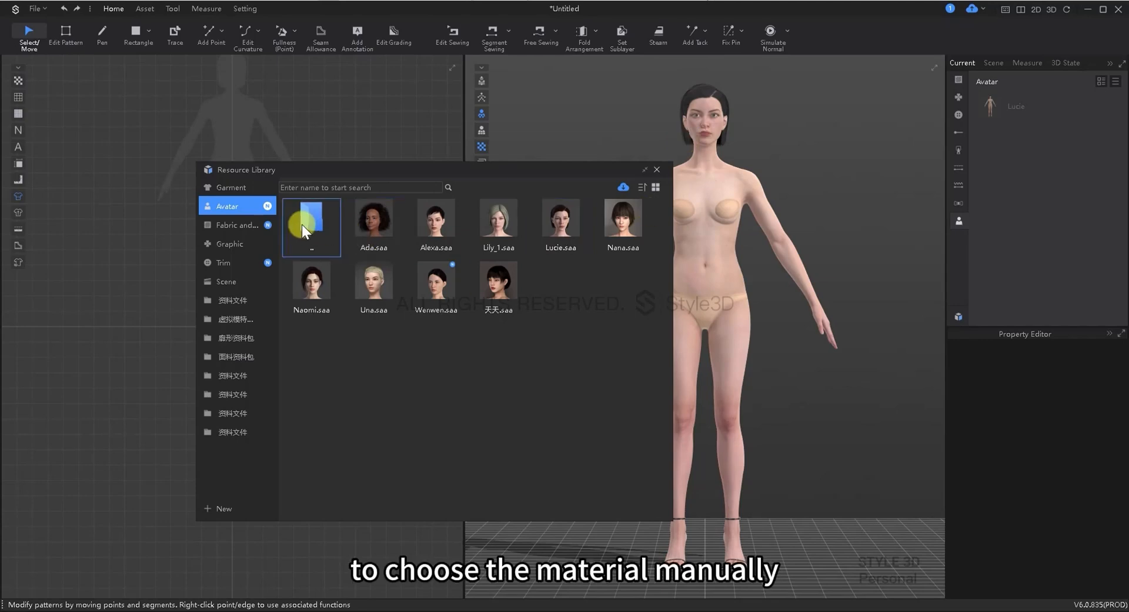
Step: Go back to Female, browse the Emotion folder, then enter the Face folder with Default.sface
double_click(311, 217)
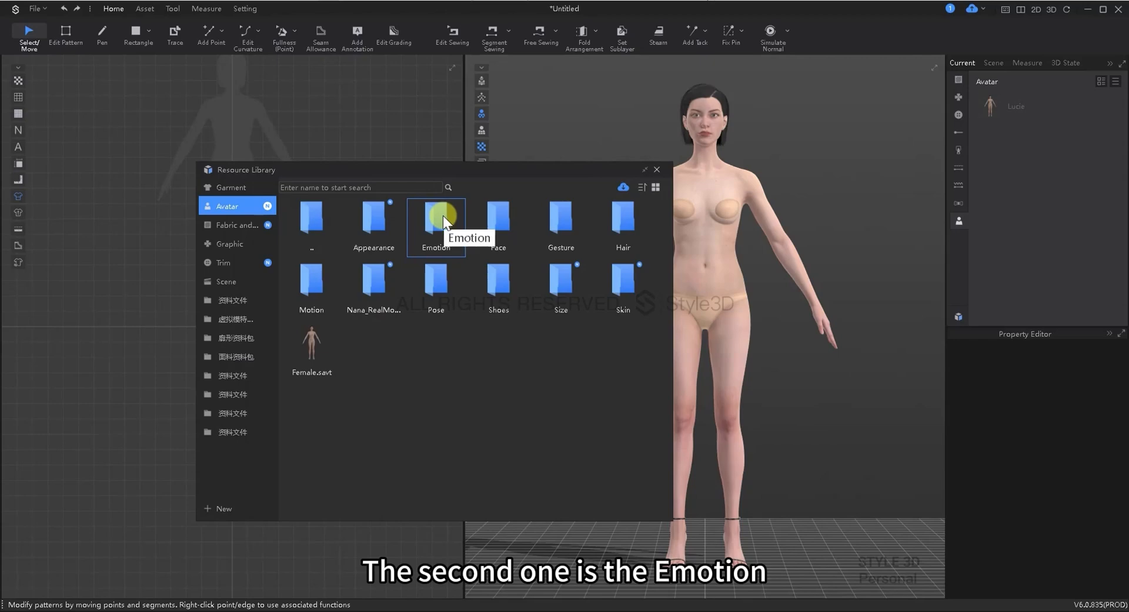
double_click(435, 215)
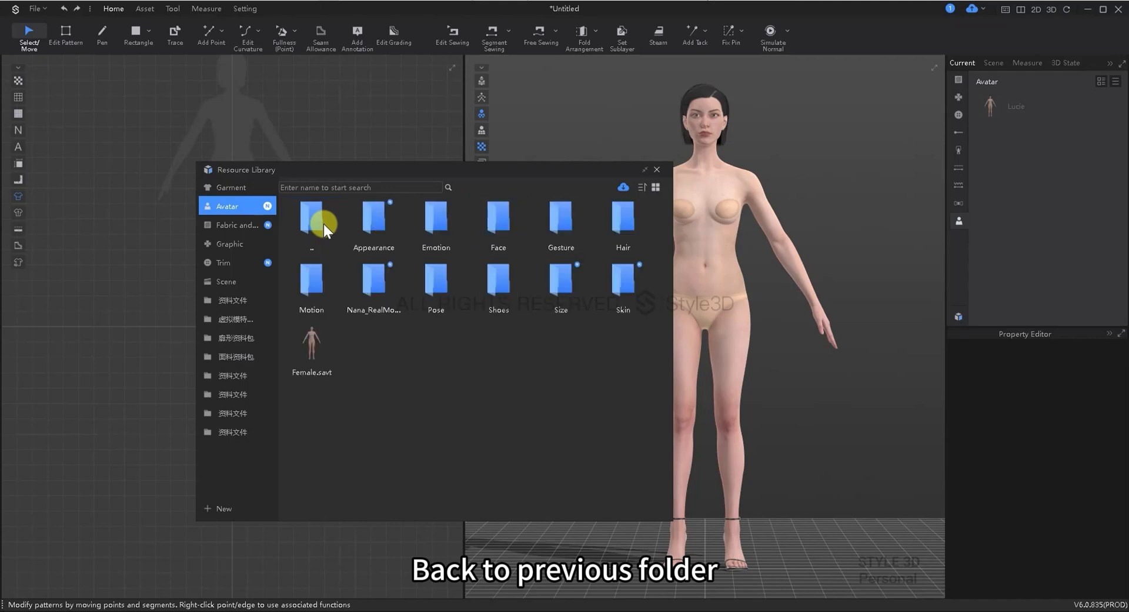
left_click(498, 216)
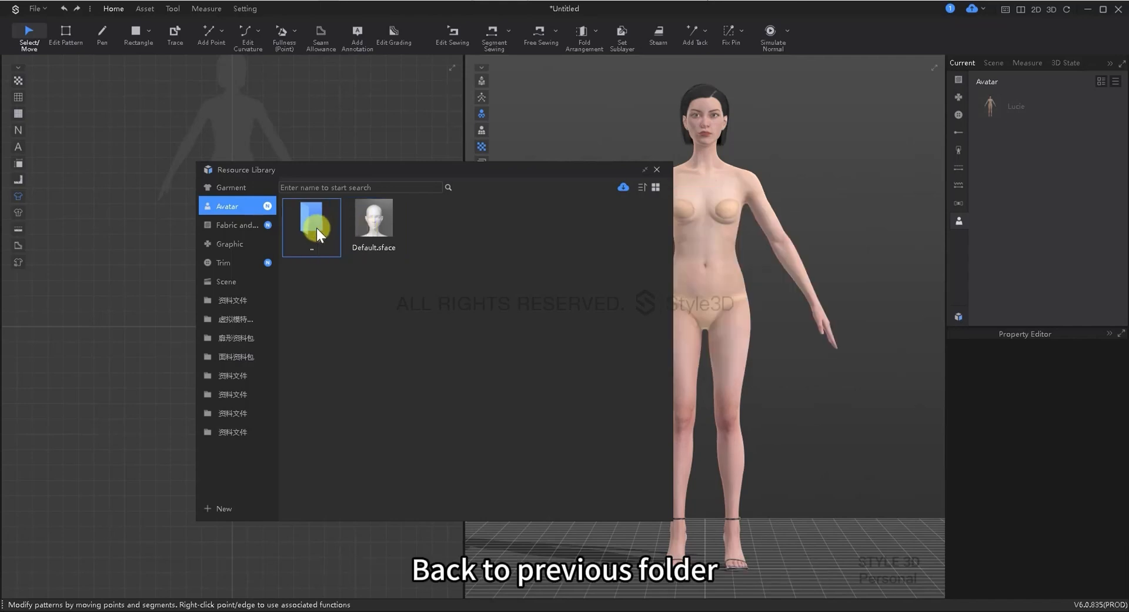
Step: Apply the Fist01 gesture to both hands, then the Half grip01 gesture to both hands
double_click(311, 221)
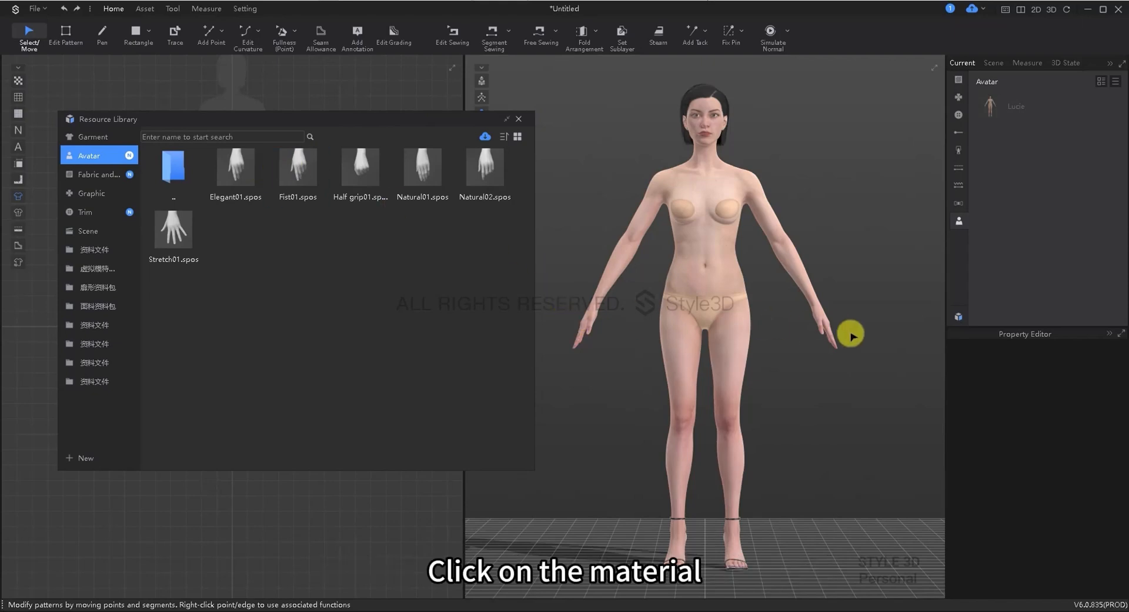
left_click(297, 168)
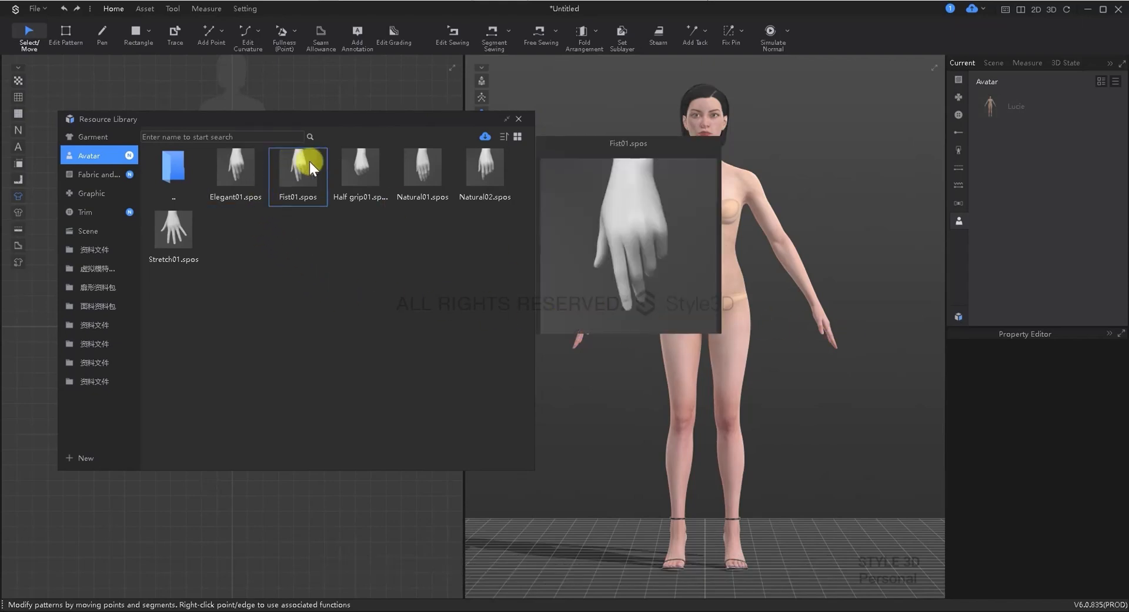
double_click(297, 167)
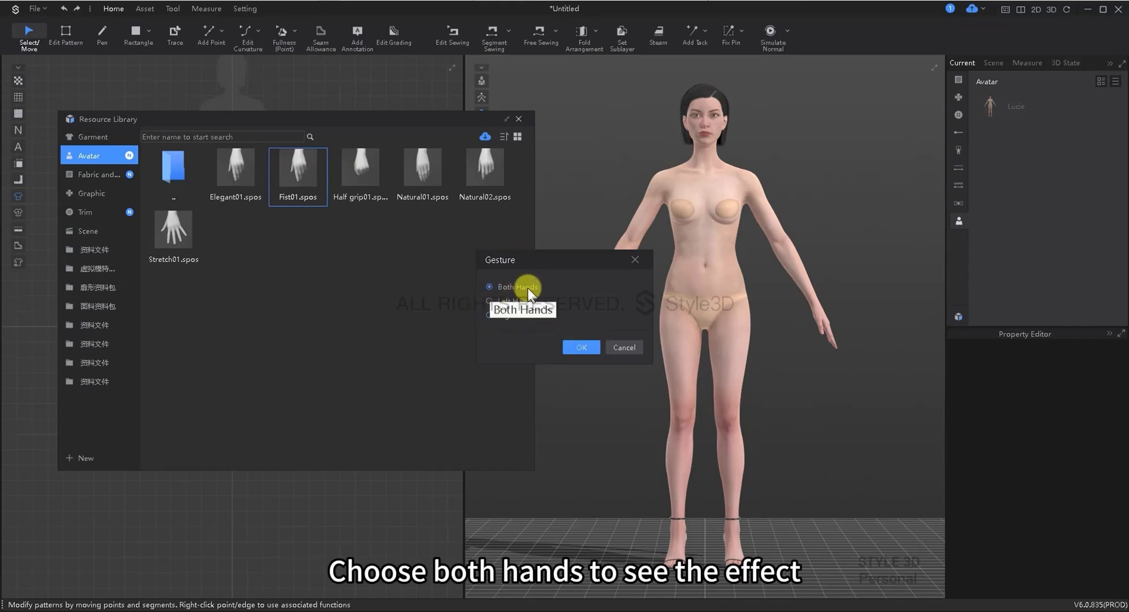
left_click(580, 347)
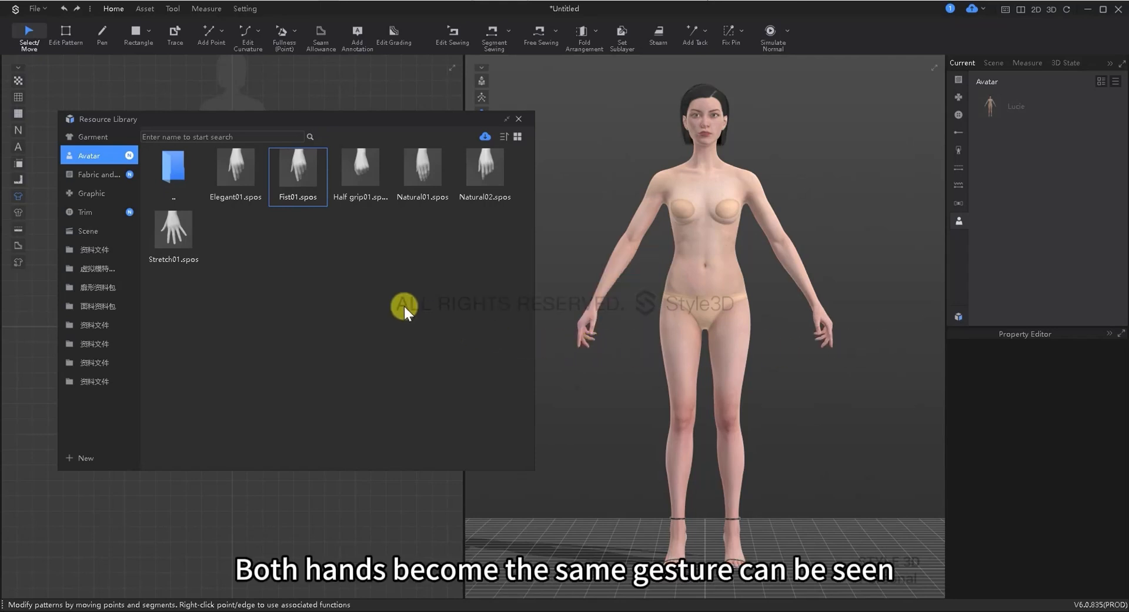
double_click(360, 167)
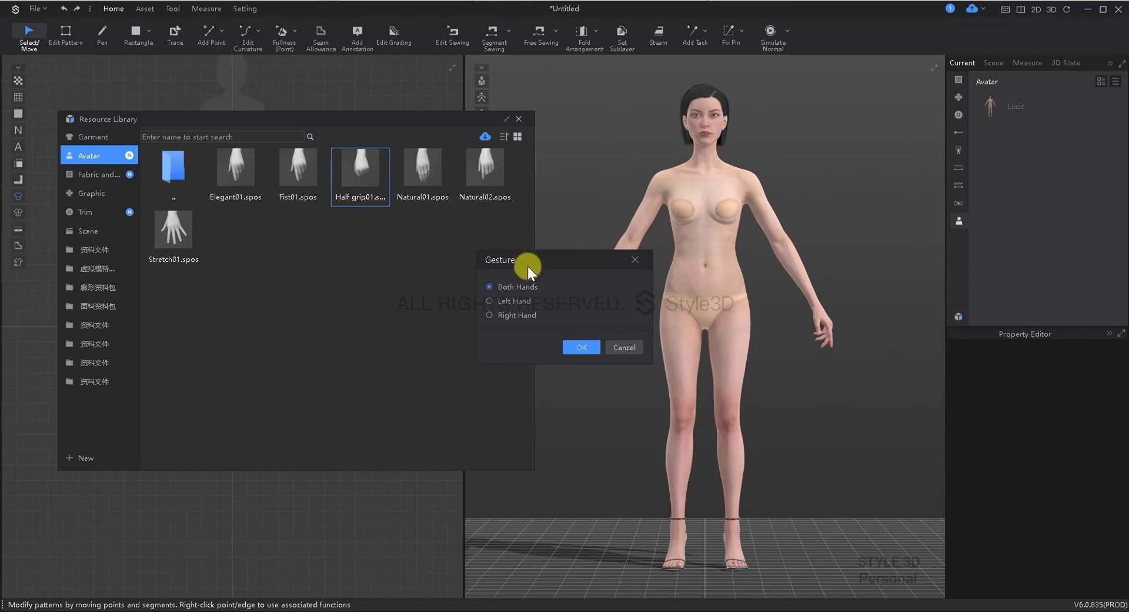
left_click(580, 347)
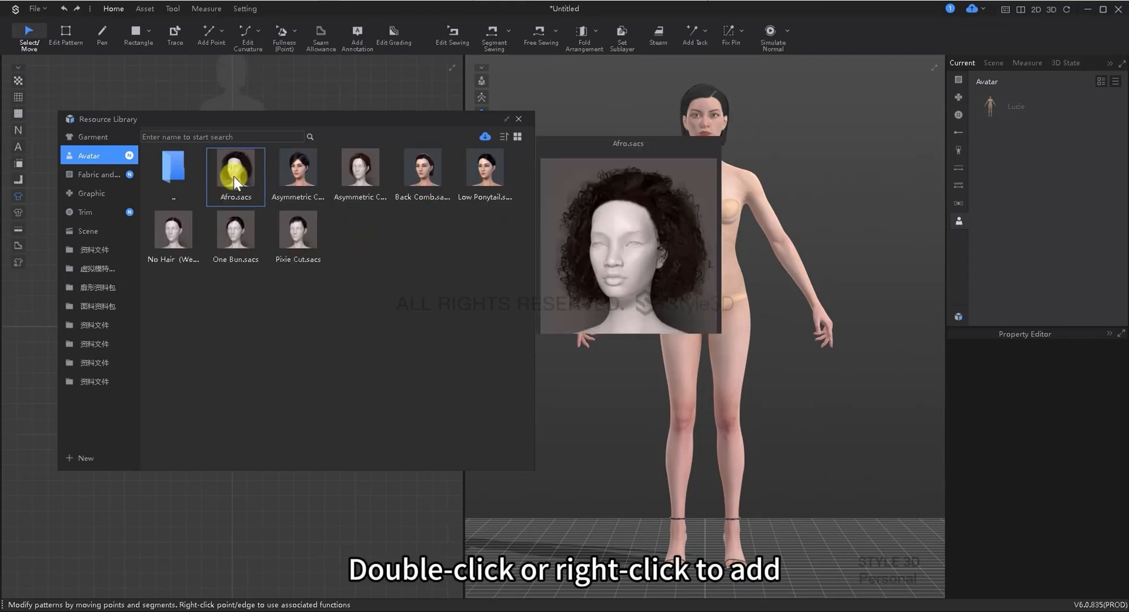
Step: Give the avatar the Afro hairstyle, then an Asymmetric Cut shoulder-length brown style
double_click(236, 166)
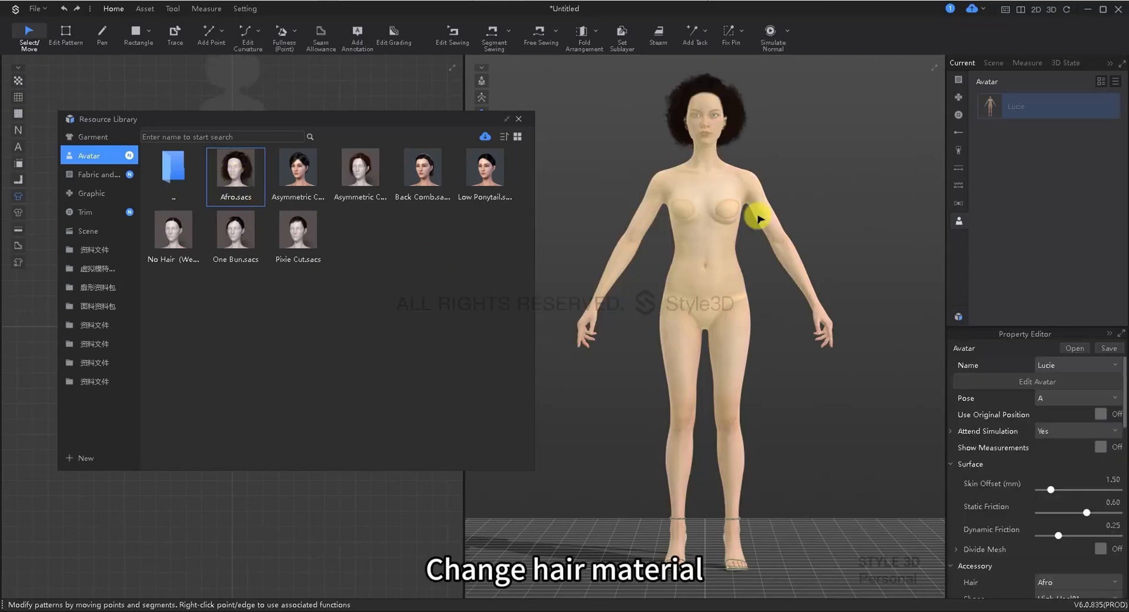
left_click(360, 169)
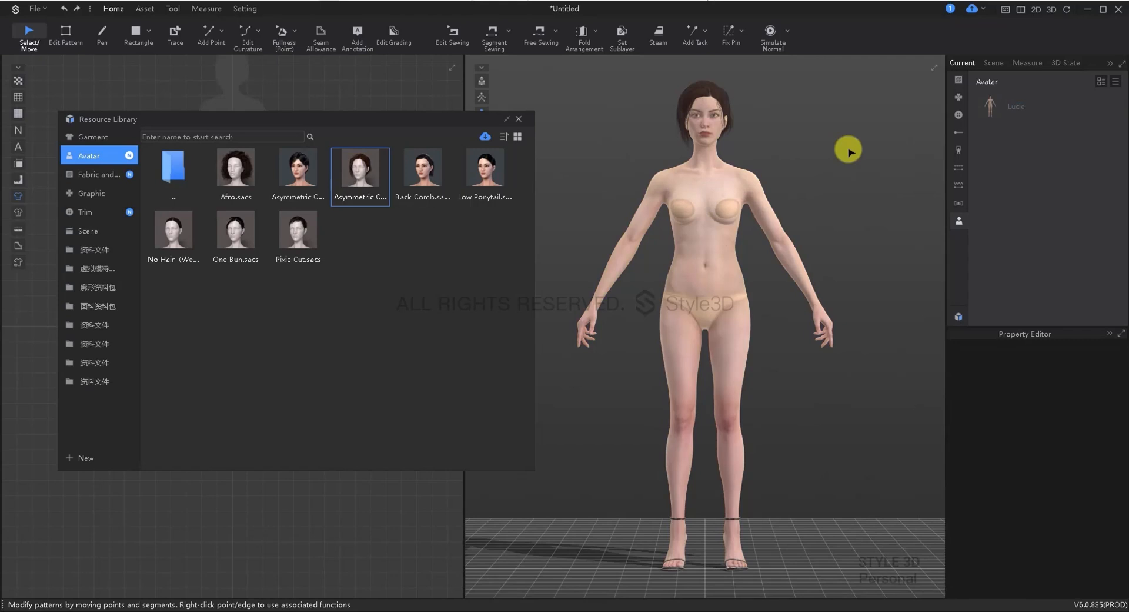
left_click(423, 169)
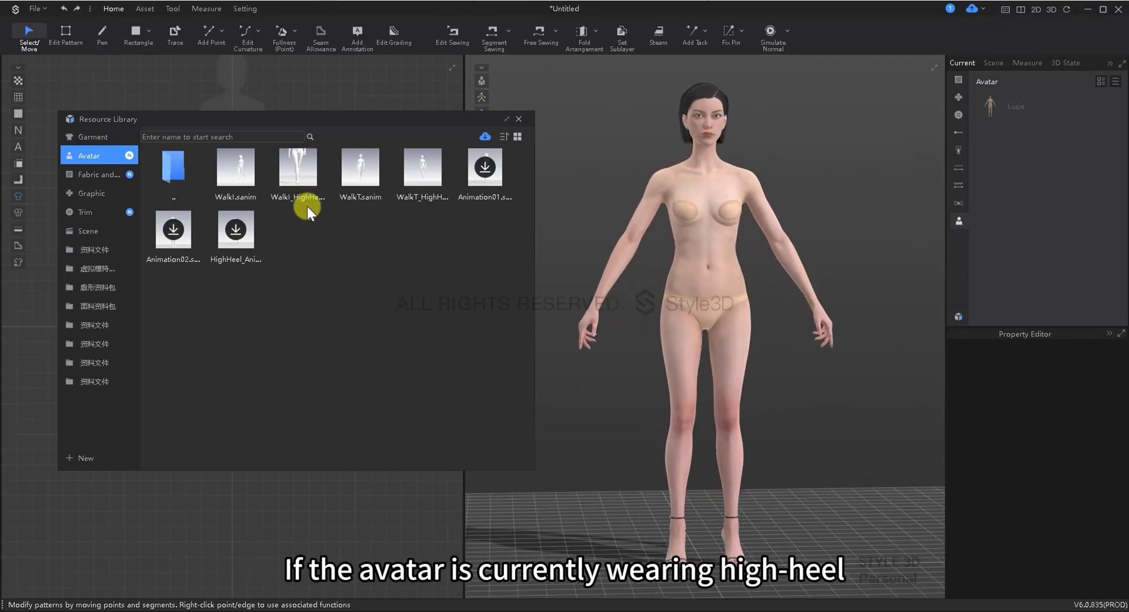
Step: Add the WalkI_HighHeel animation to the avatar and close the Resource Library
double_click(298, 167)
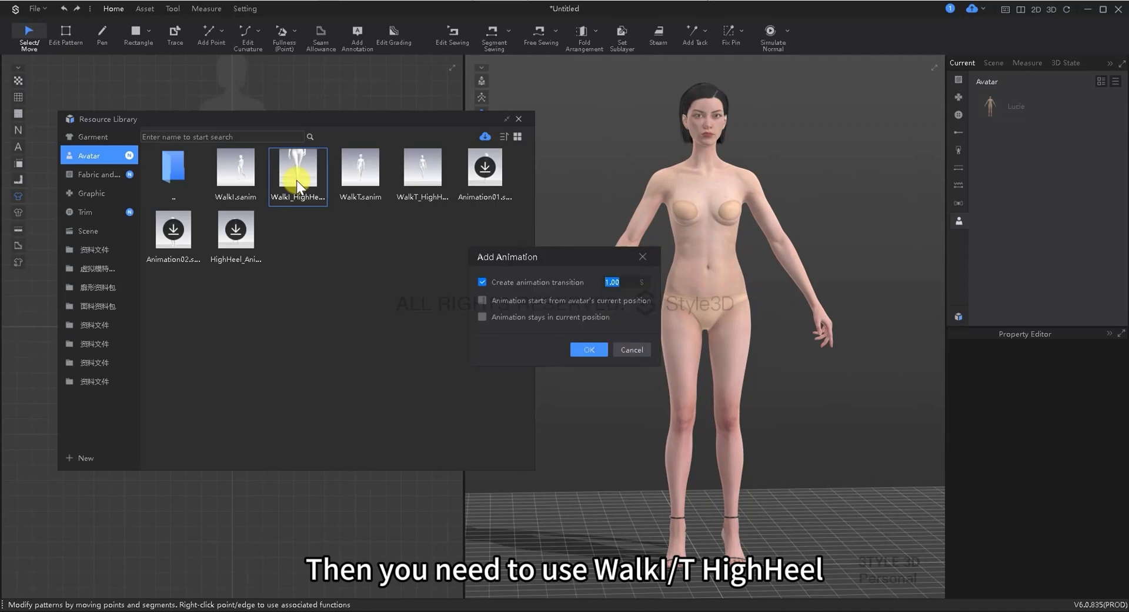
left_click(588, 349)
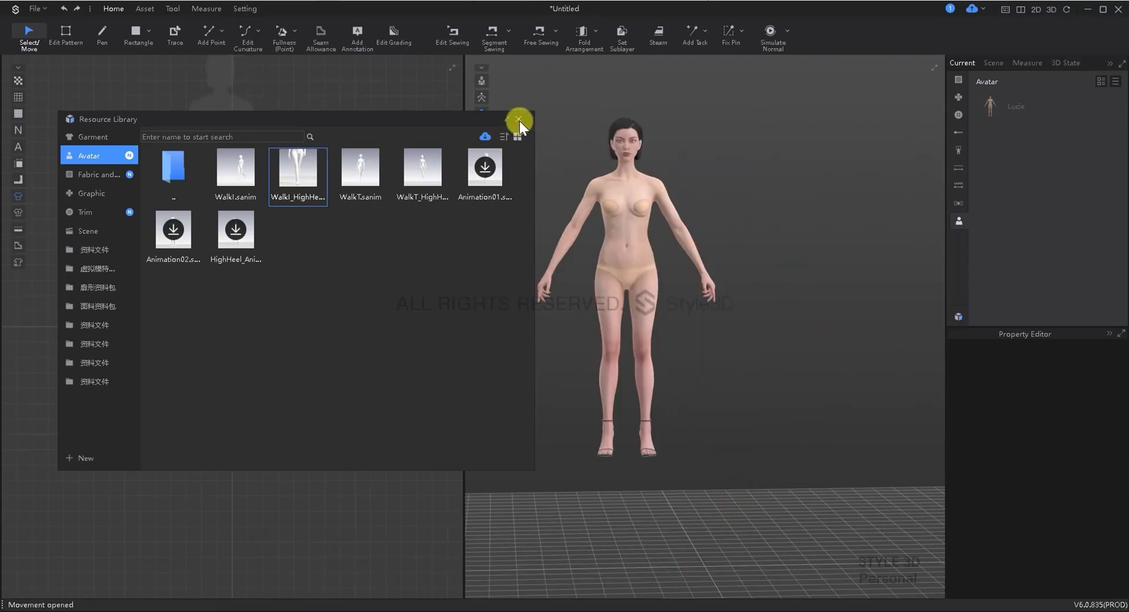
left_click(518, 120)
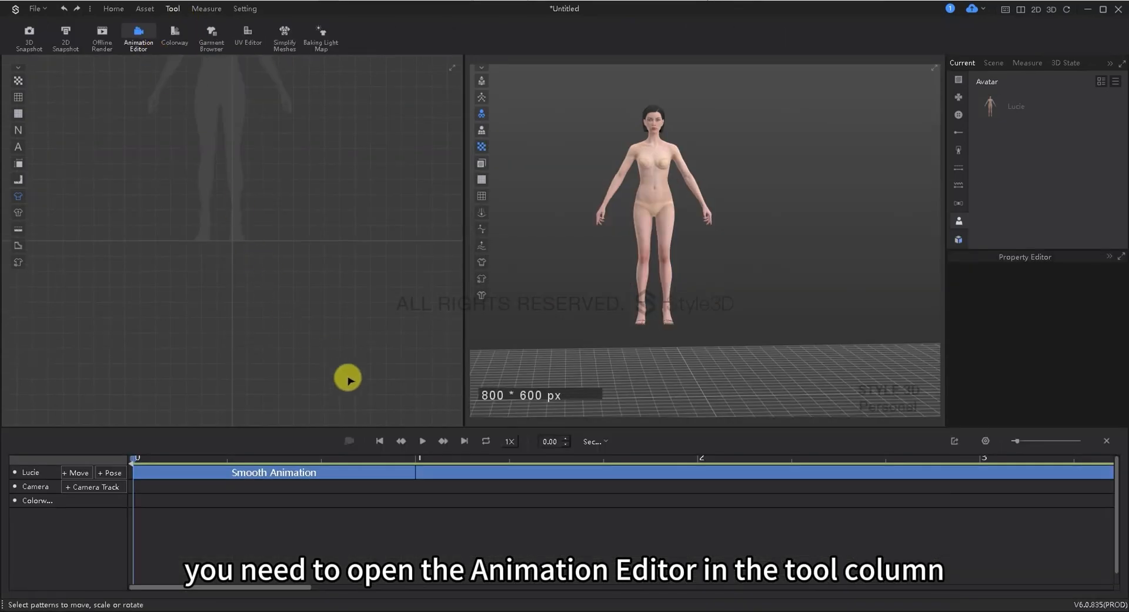
Step: Play and pause the high-heel walk animation on the timeline to watch the avatar walk away
left_click(422, 440)
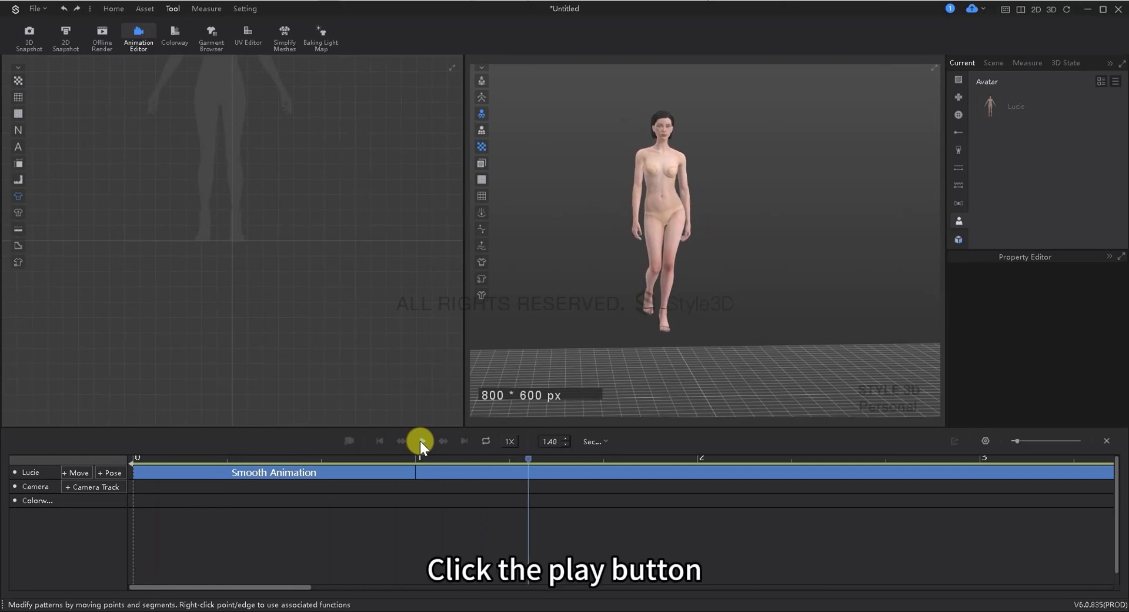
left_click(443, 440)
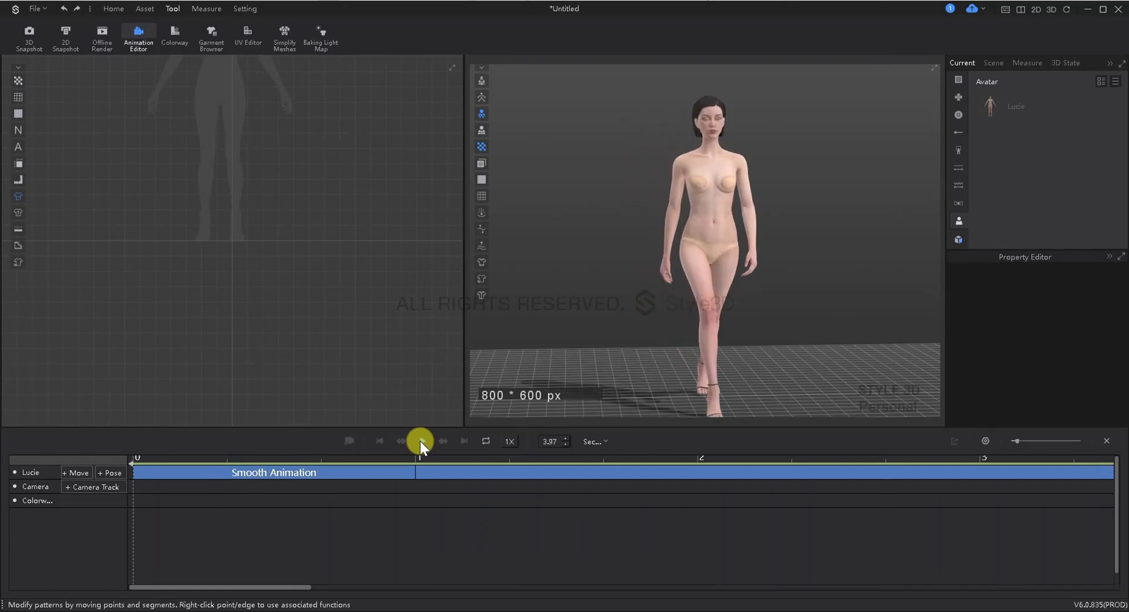
left_click(421, 440)
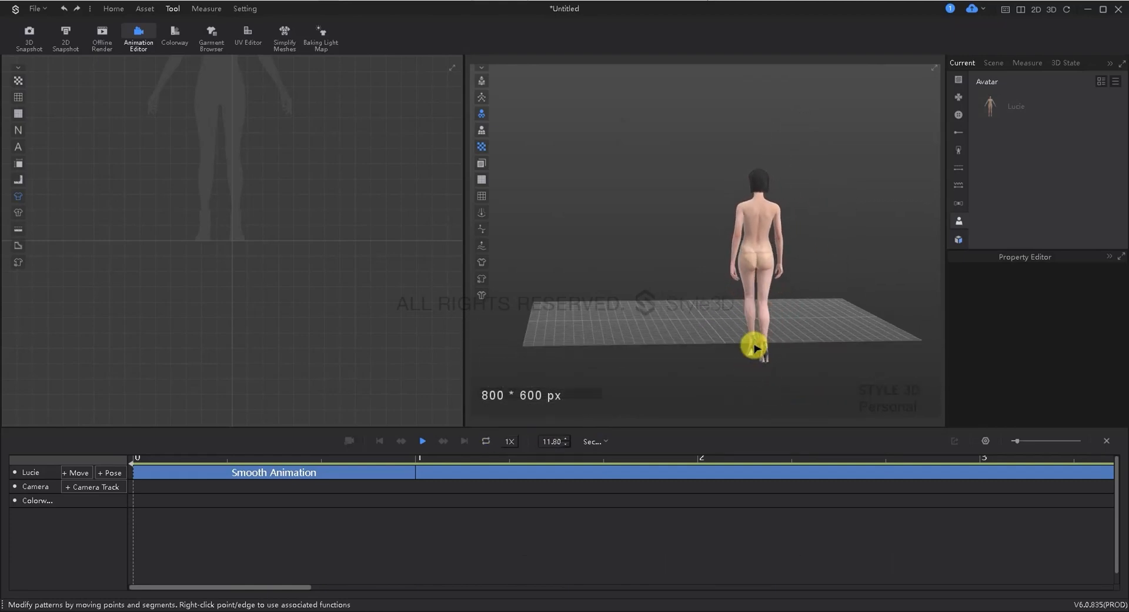
left_click(423, 441)
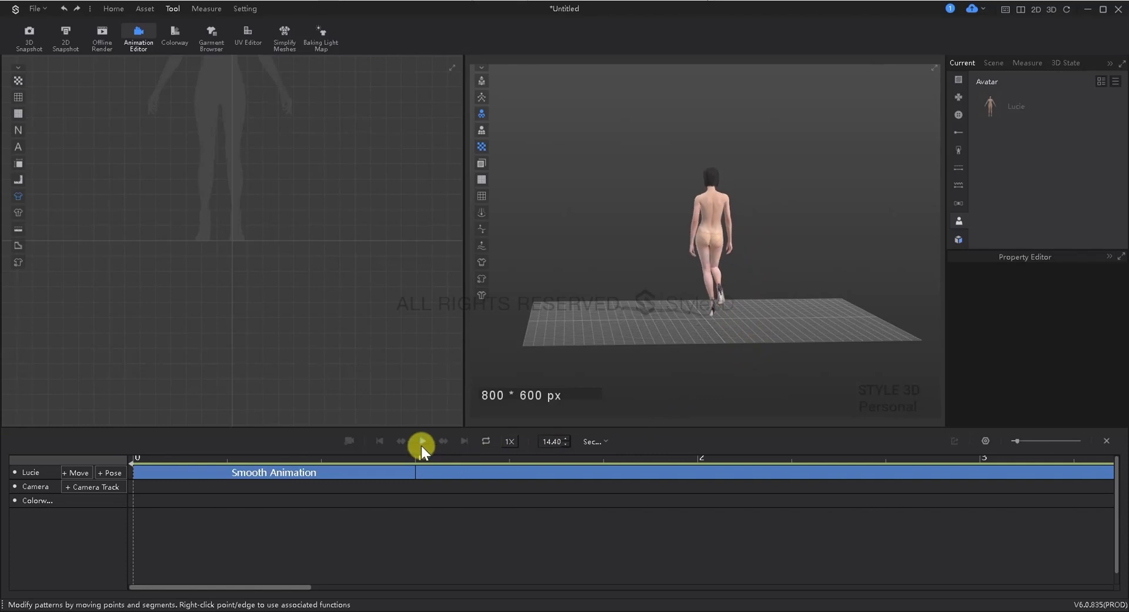
left_click(421, 440)
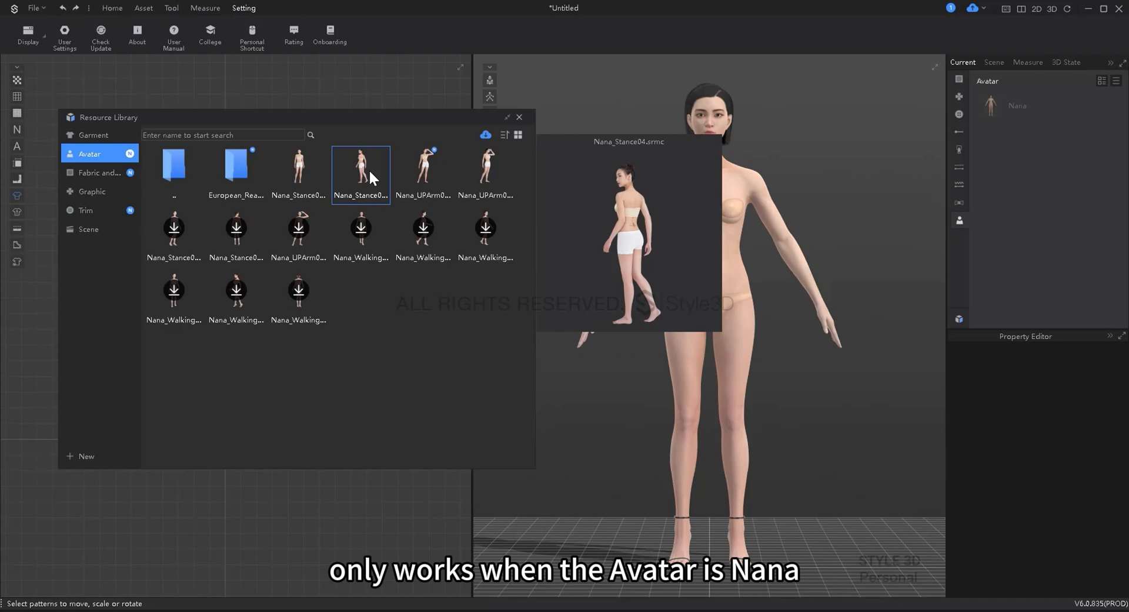
Step: Load a Nana real-model stance, dismiss the camera-lock notice and start the Offline Render view
double_click(360, 167)
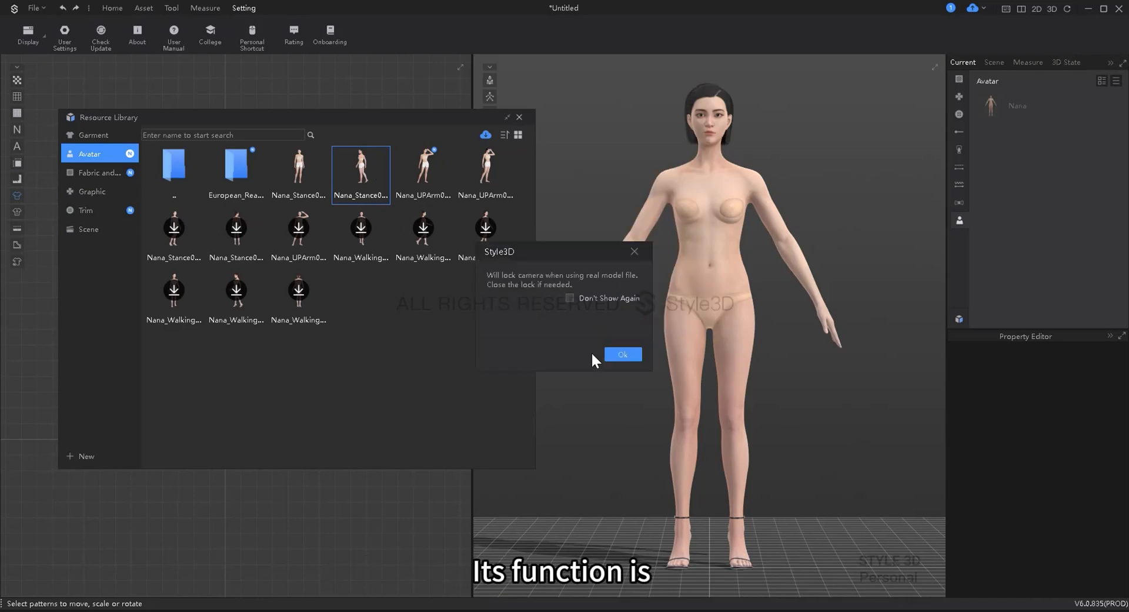
left_click(622, 354)
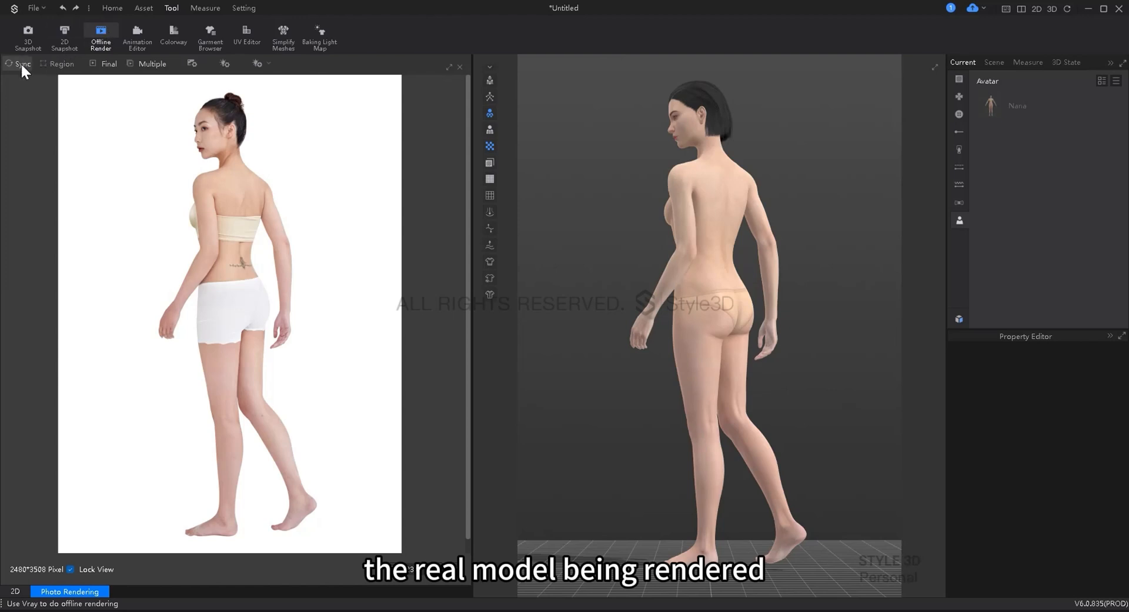
left_click(21, 64)
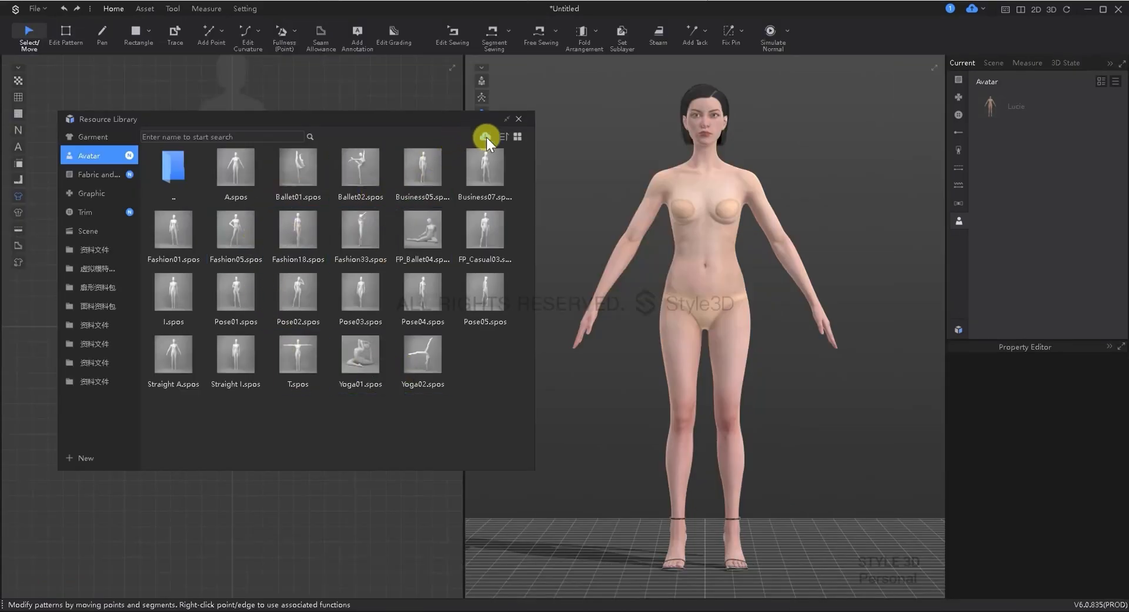
Step: Apply the Fashion05.spos hand-on-hip pose to the avatar
left_click(485, 231)
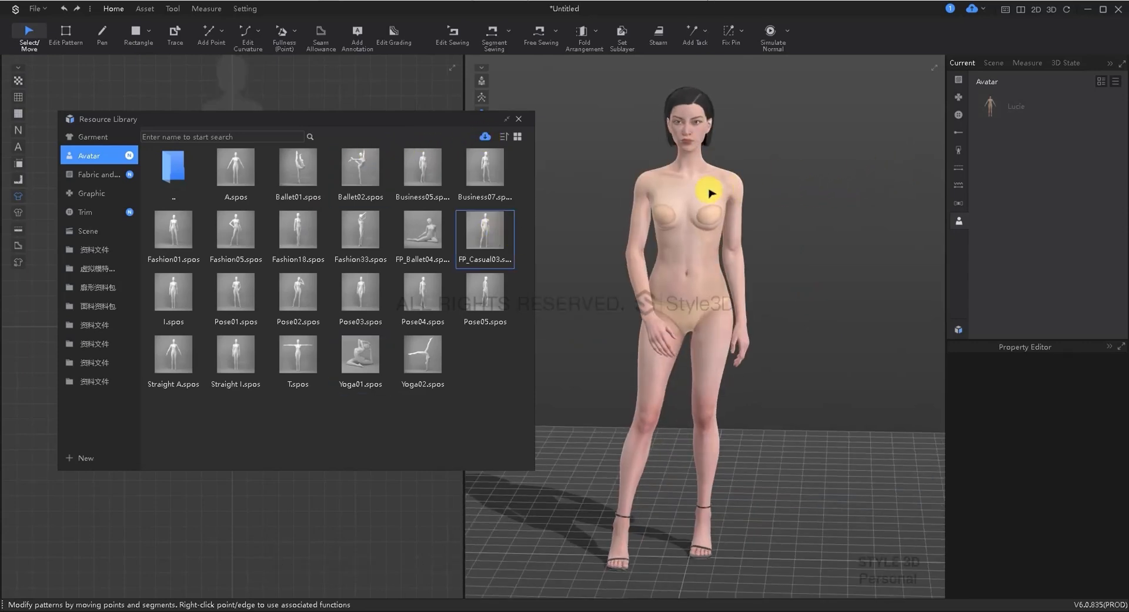
left_click(236, 231)
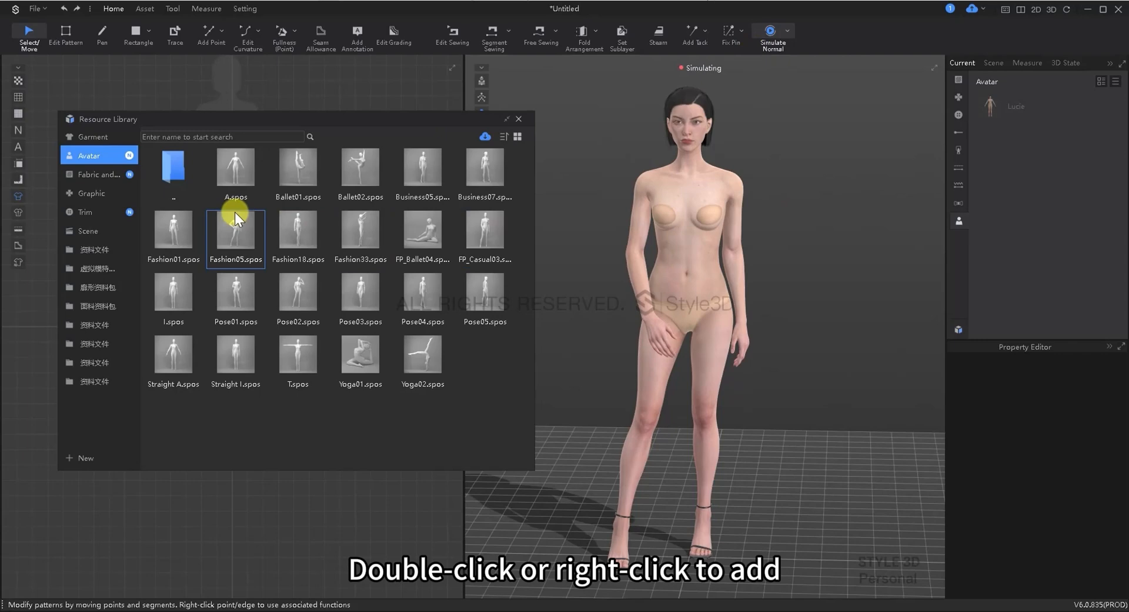
double_click(235, 232)
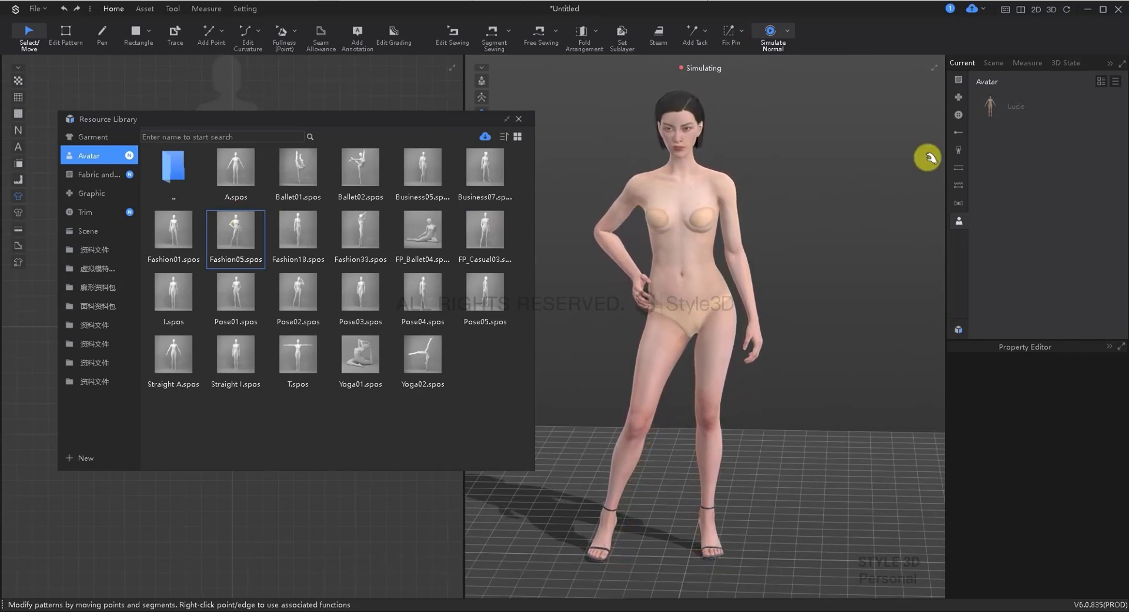
mouse_move(296, 168)
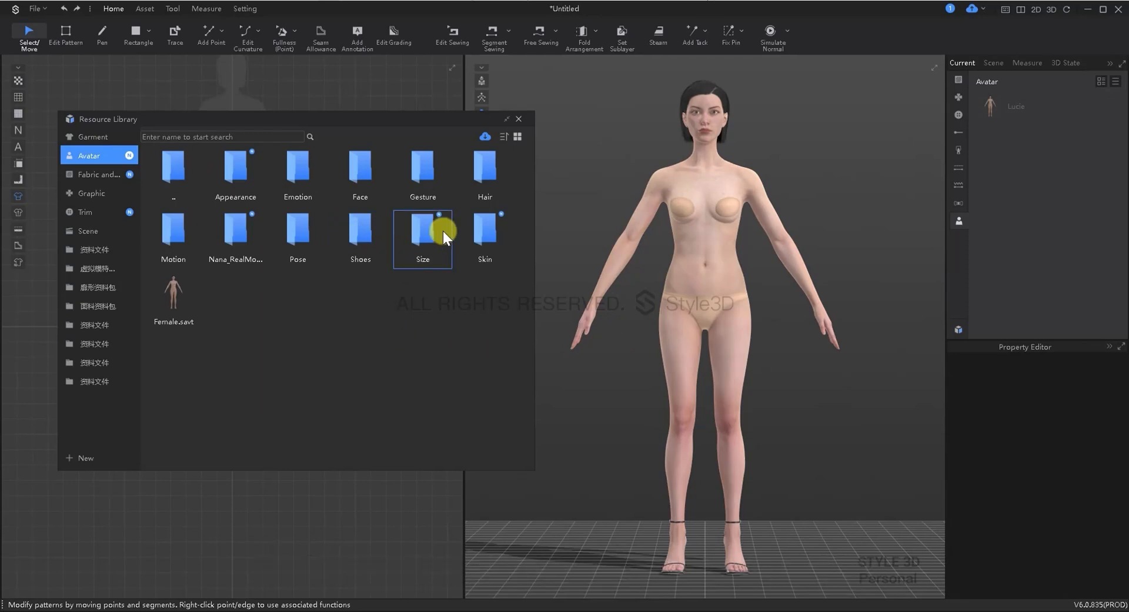
Step: Browse the 82Y, L and XL size presets, apply XL.savtsz, then preview the 92Y size
double_click(422, 230)
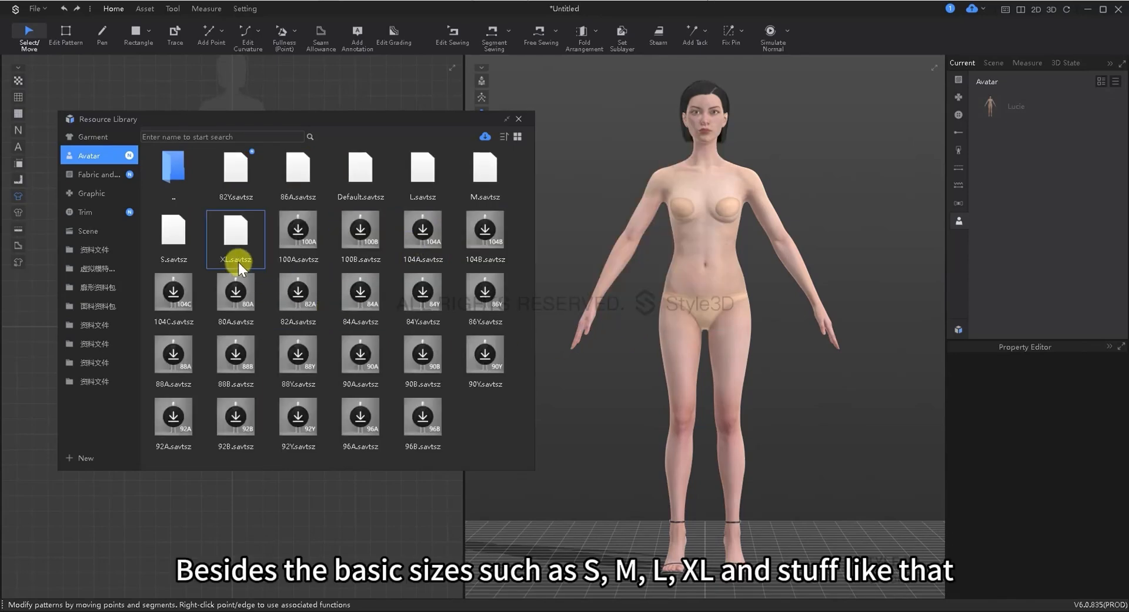
left_click(236, 173)
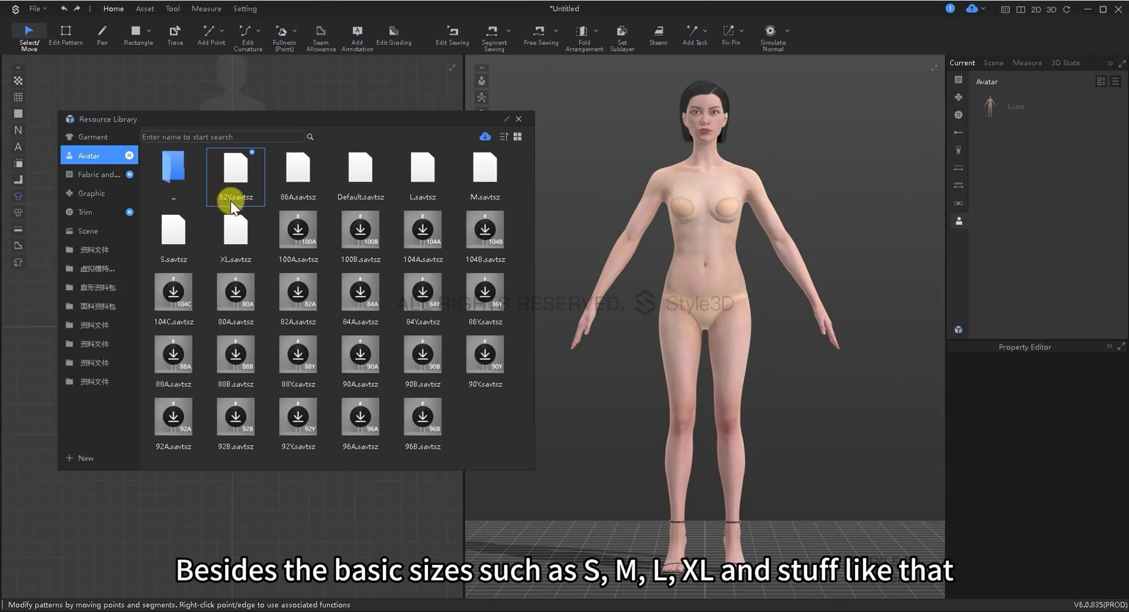
left_click(360, 173)
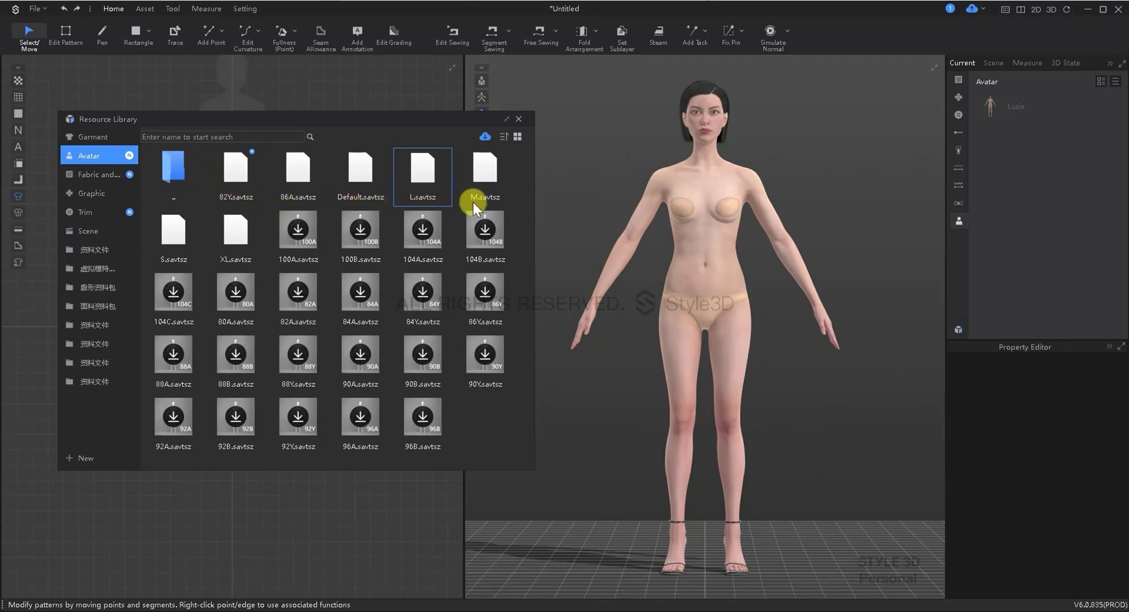
left_click(235, 238)
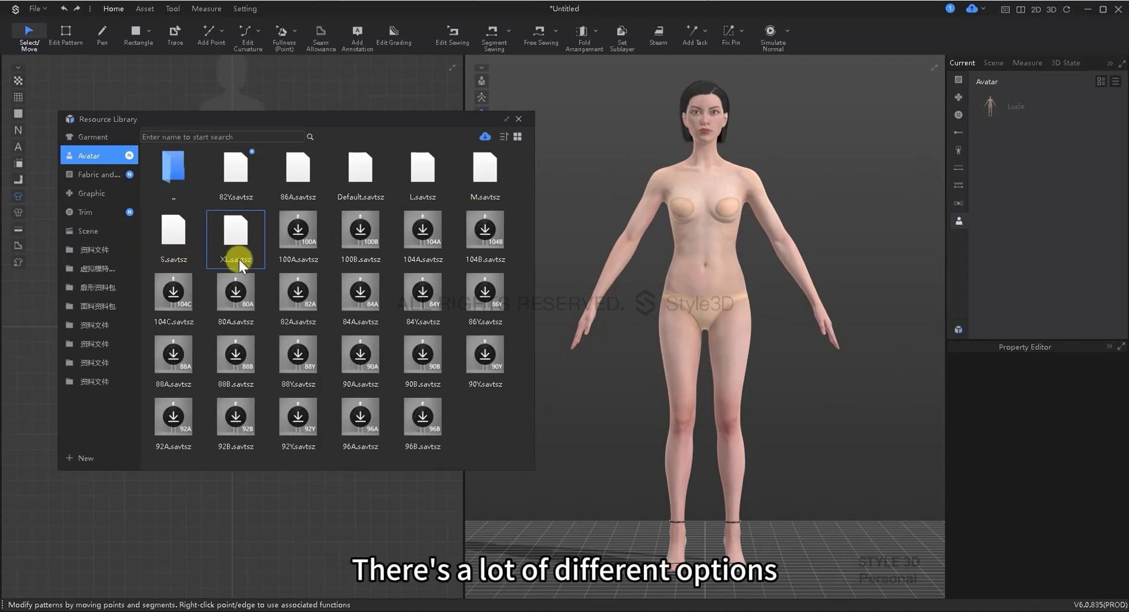
left_click(422, 170)
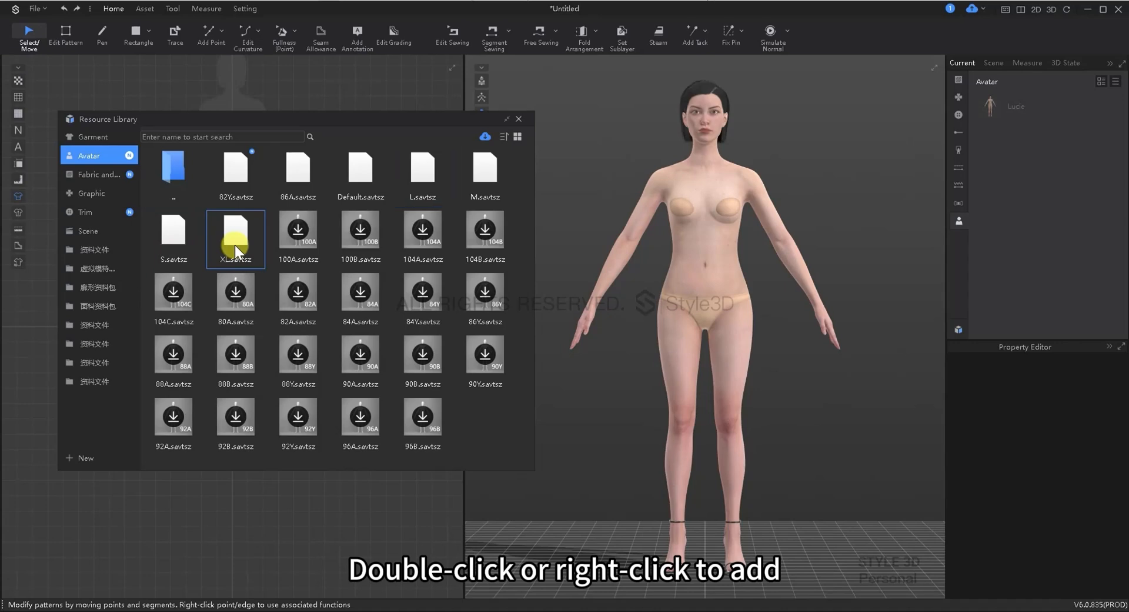
double_click(235, 238)
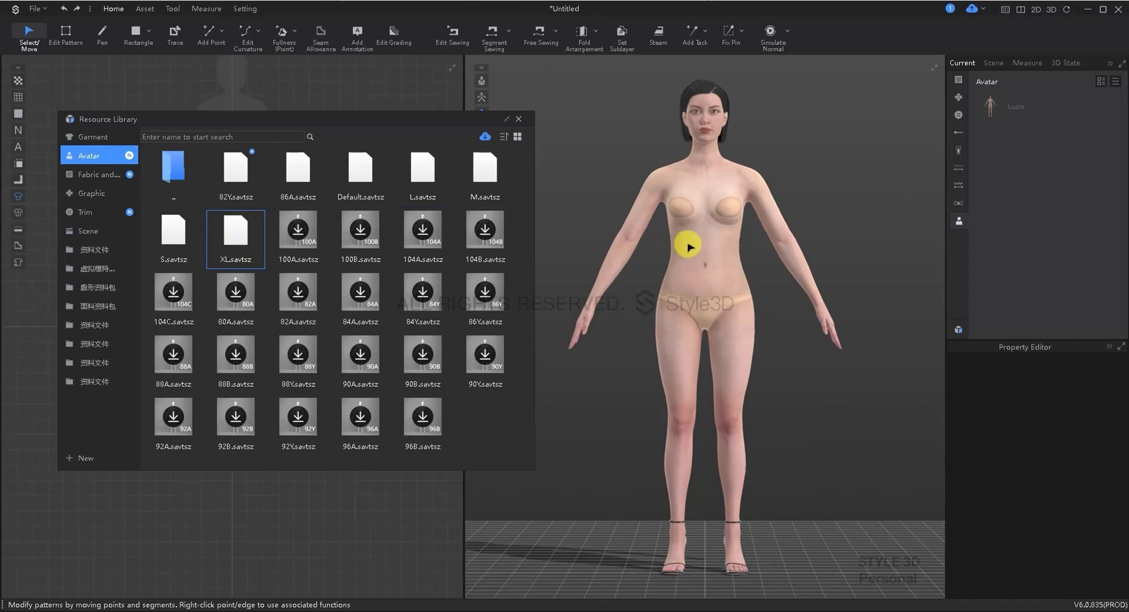
left_click(360, 418)
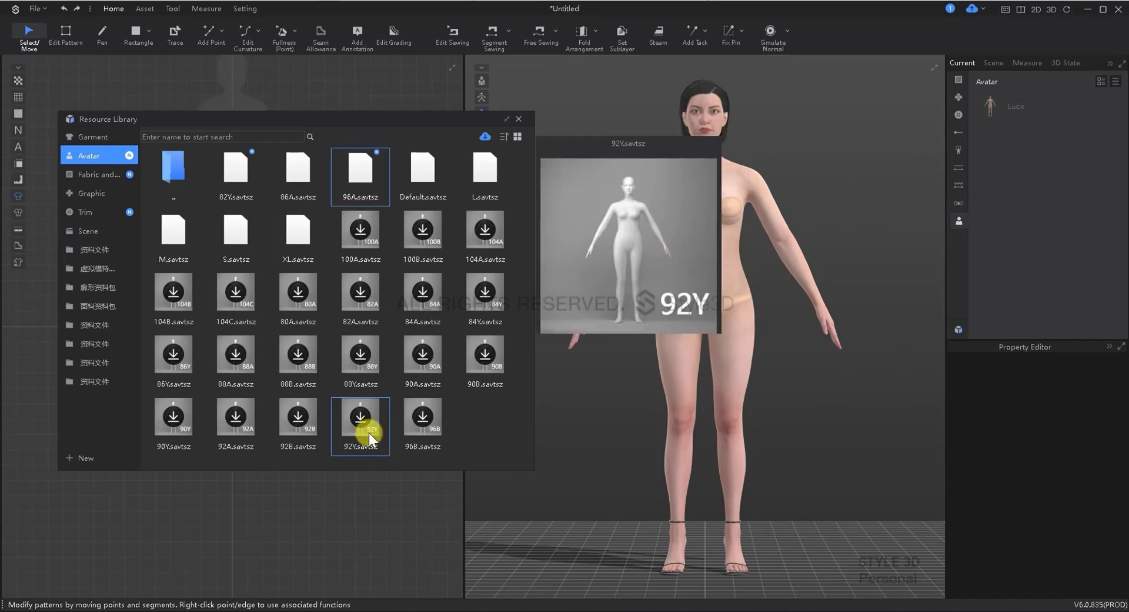
left_click(359, 169)
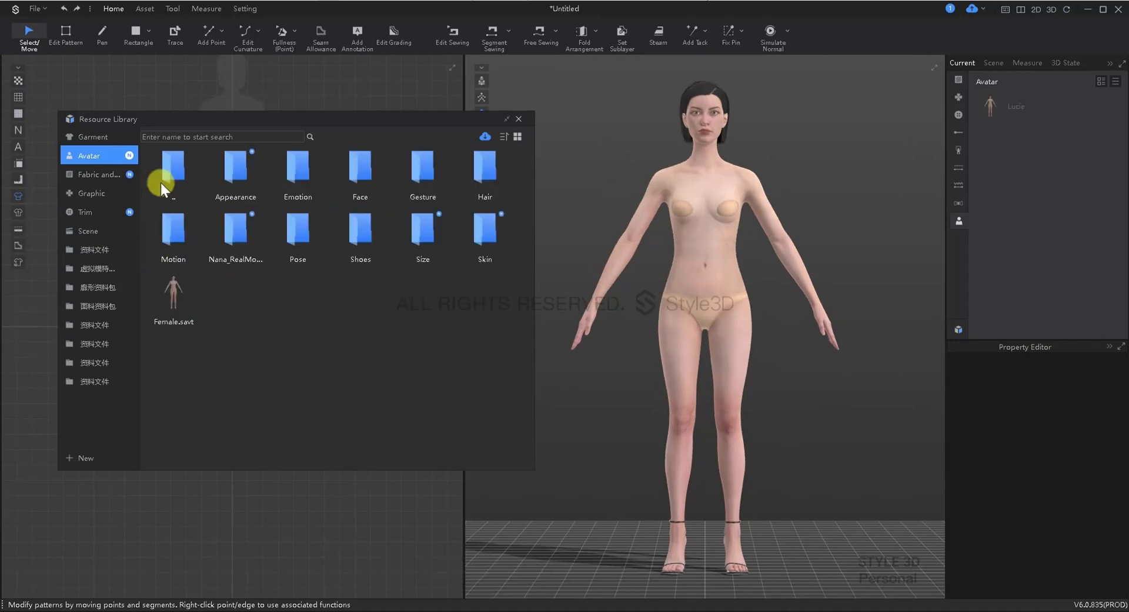
mouse_move(484, 234)
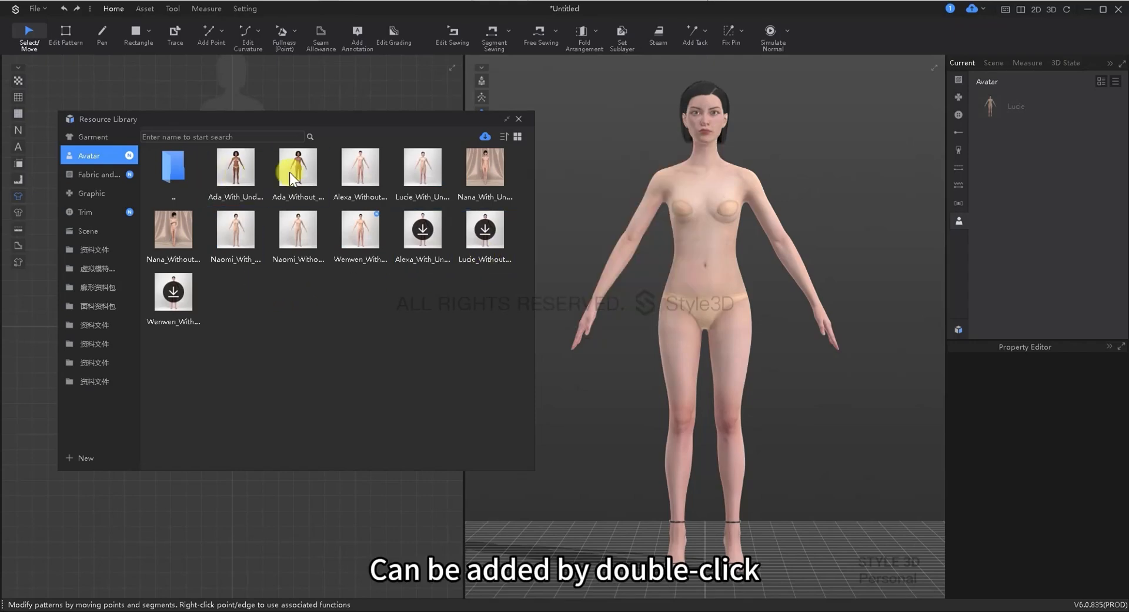
Step: Apply the Alexa skin without underwear, then the Wenwen_With_Underwear skin
left_click(360, 167)
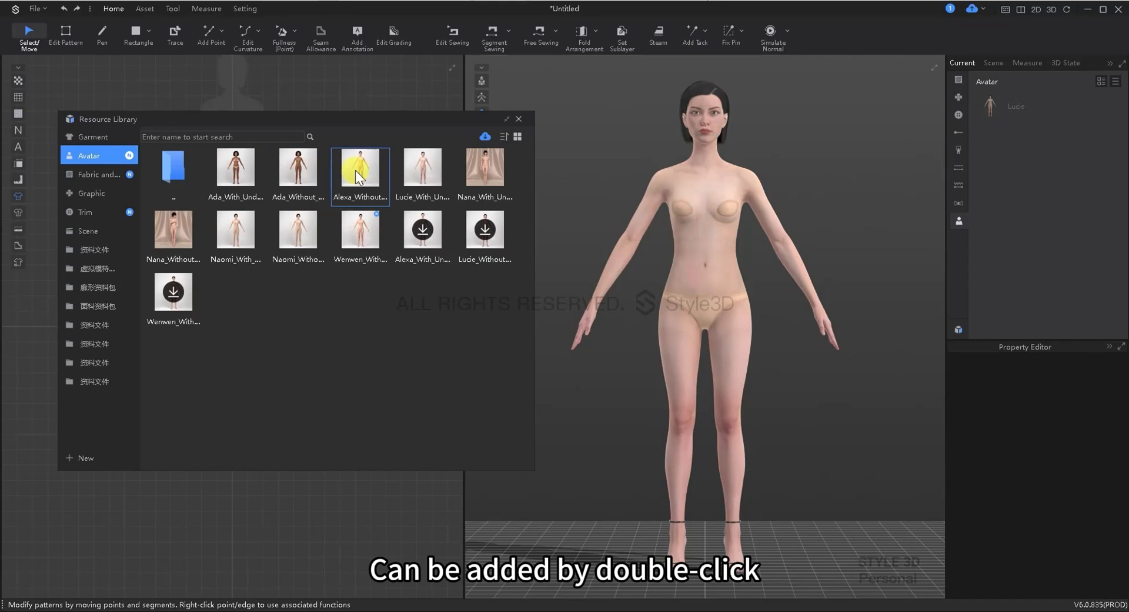
left_click(235, 169)
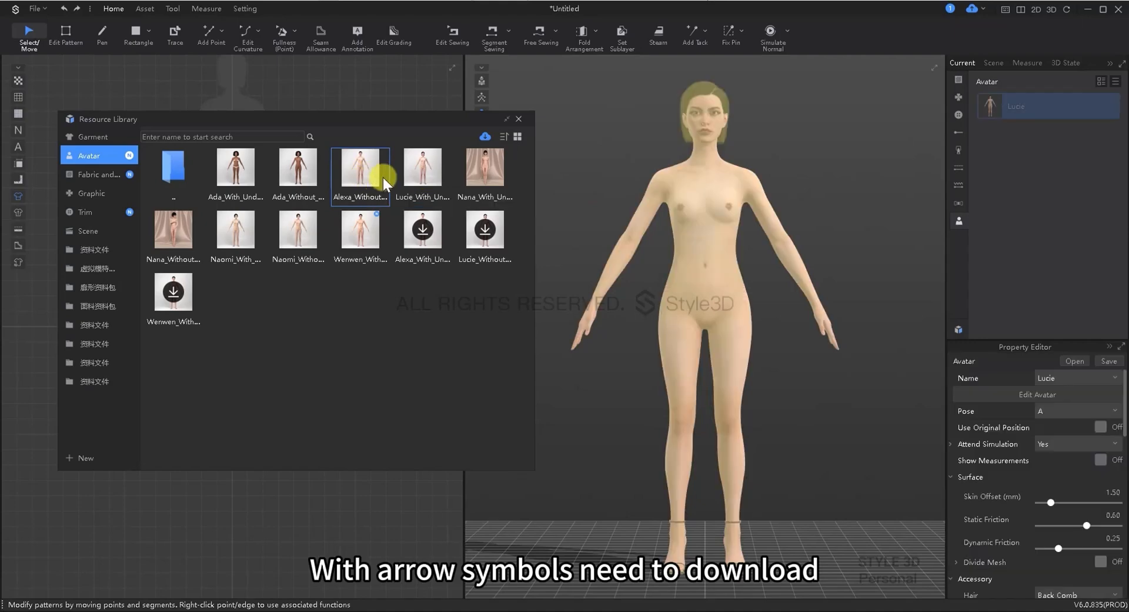
mouse_move(360, 231)
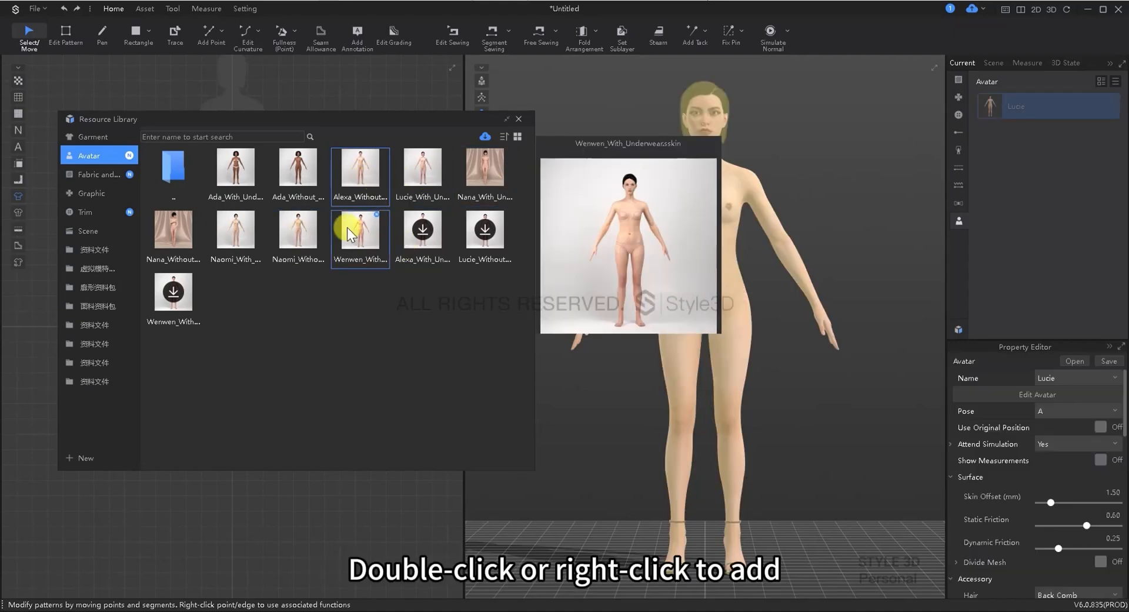
double_click(360, 231)
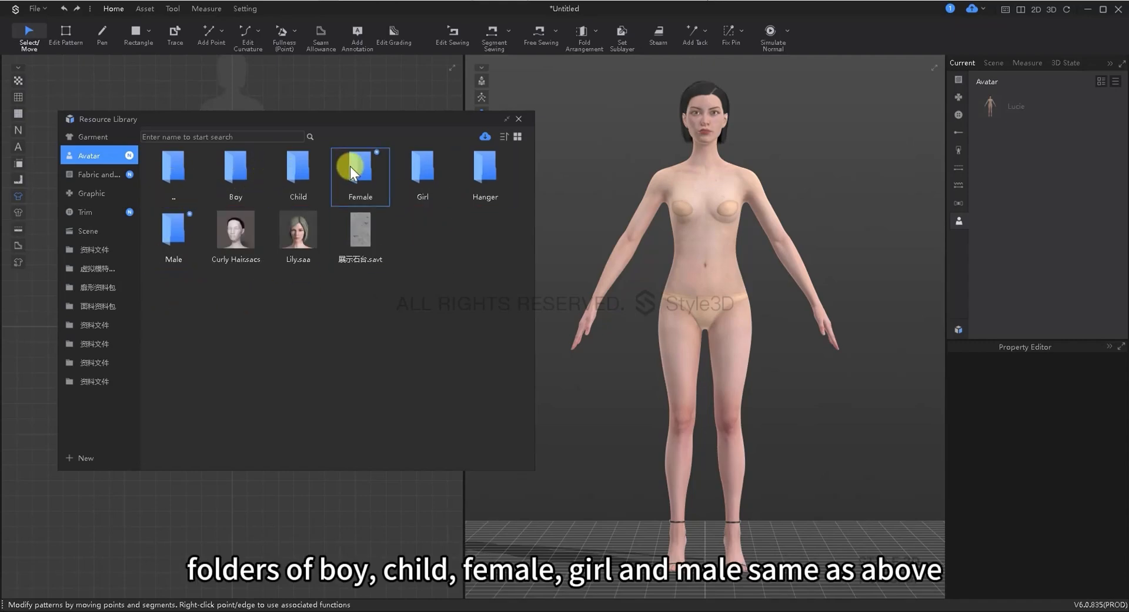
mouse_move(173, 234)
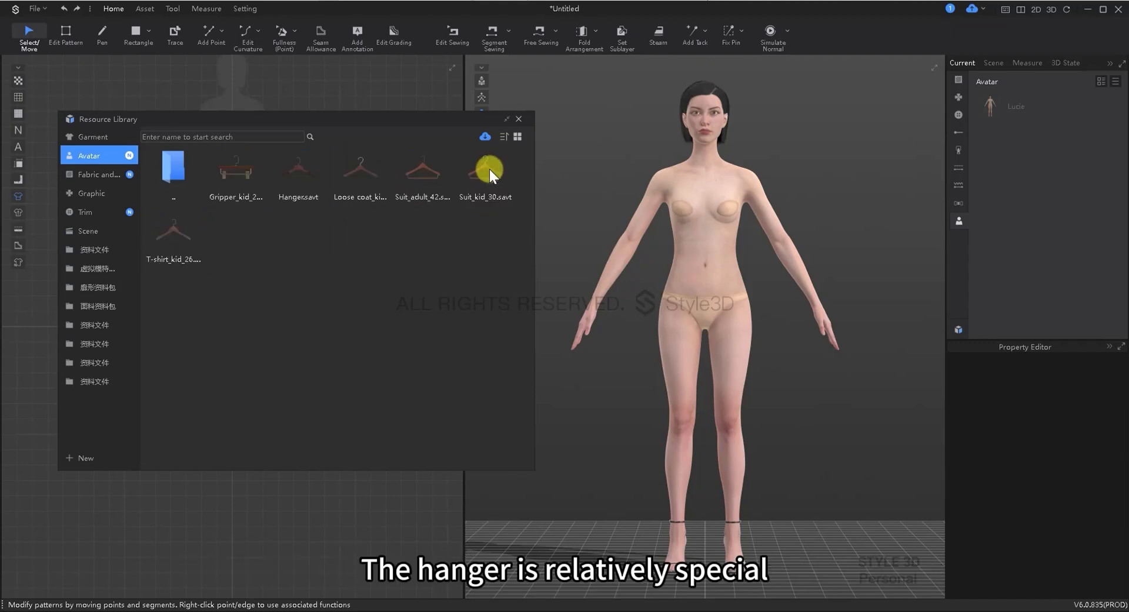
Step: Browse the Hanger avatar folder, then close the Resource Library window
left_click(297, 177)
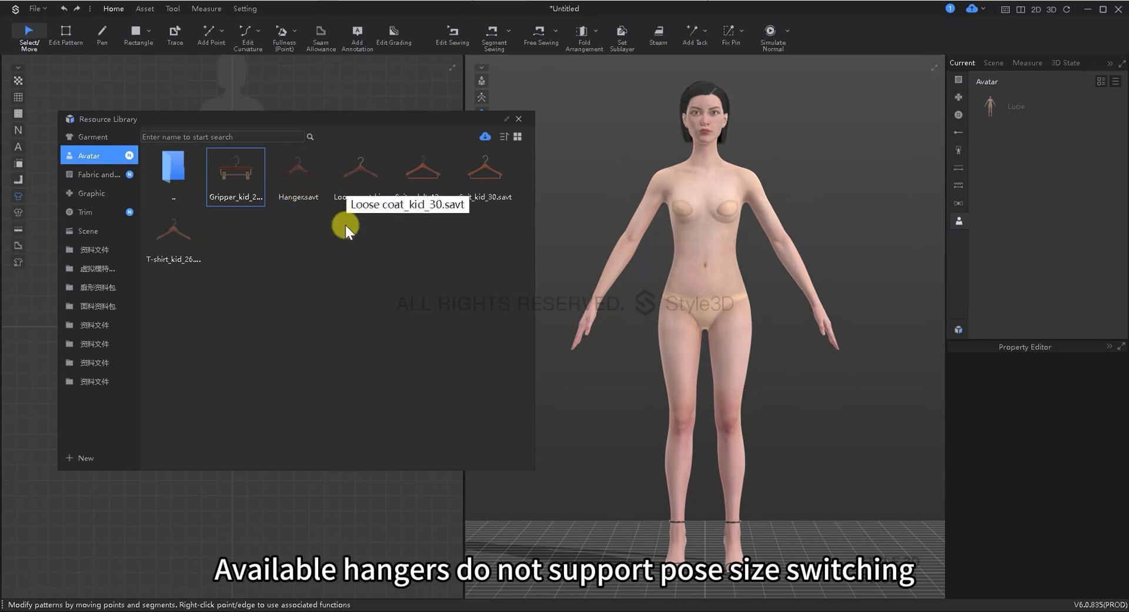
left_click(518, 119)
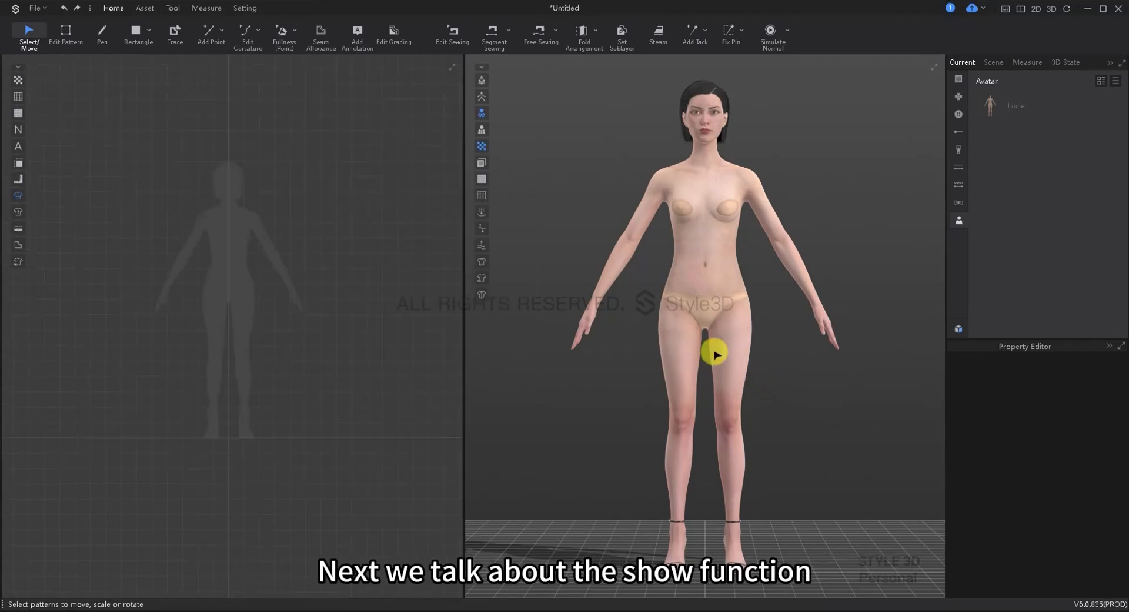
mouse_move(507, 271)
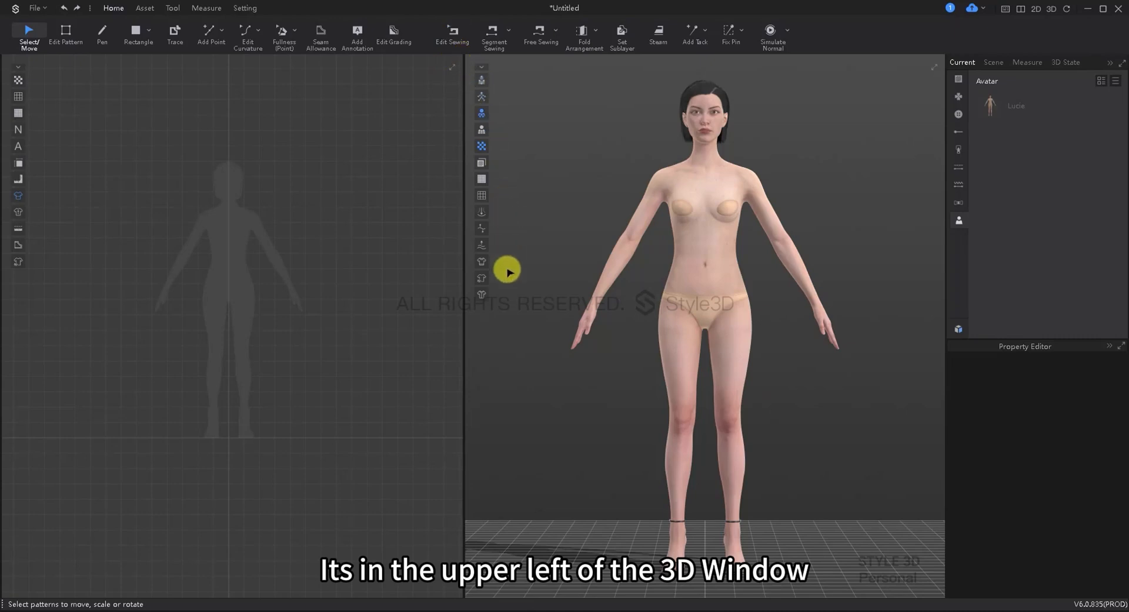
mouse_move(508, 293)
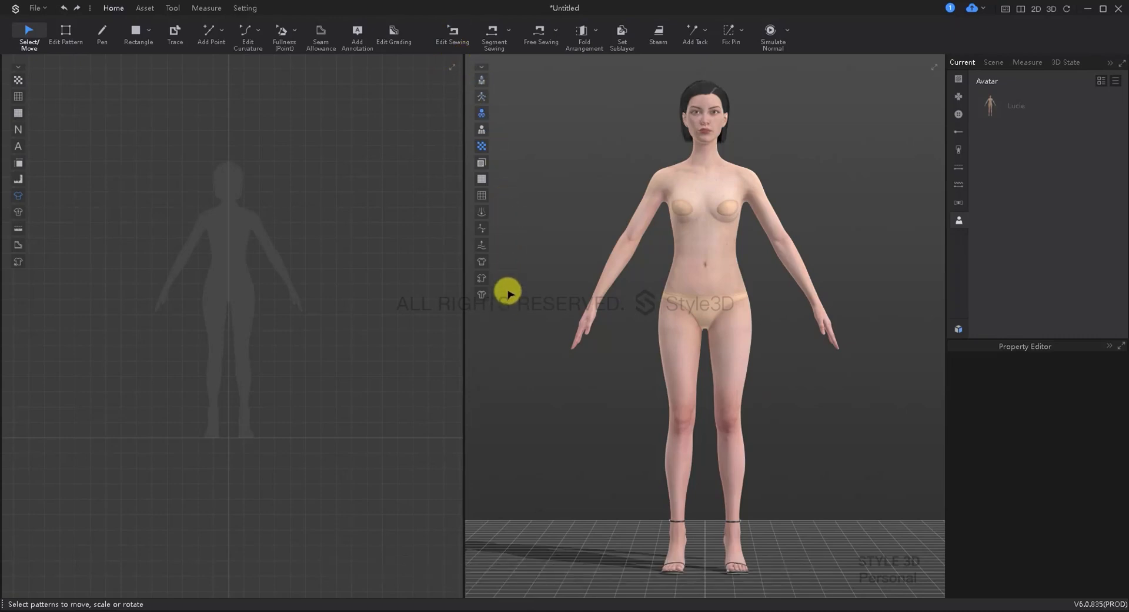
left_click(481, 80)
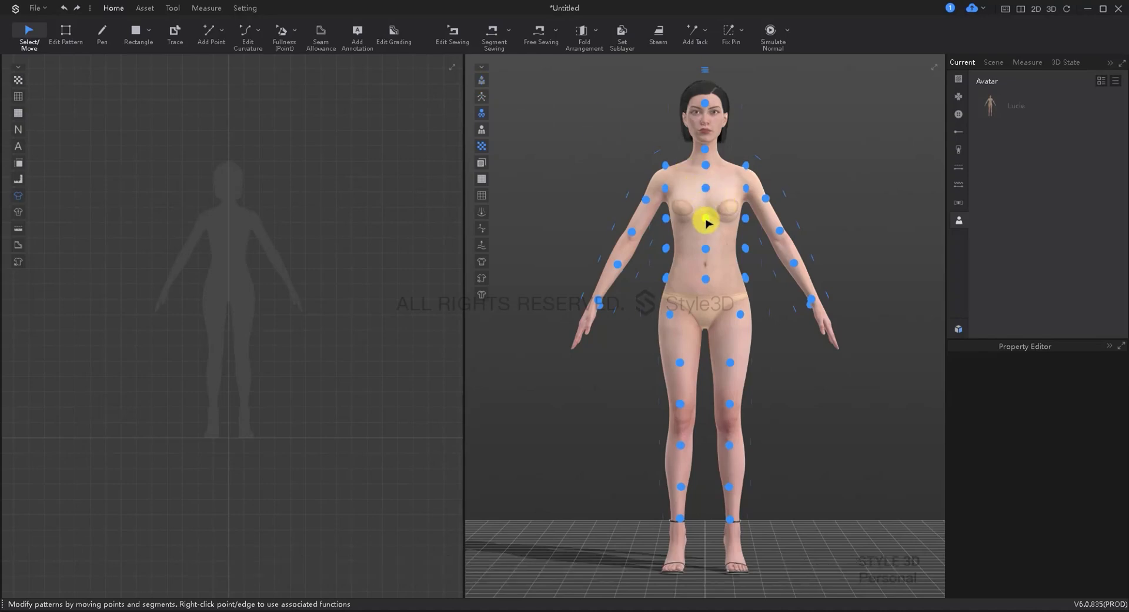
mouse_move(679, 192)
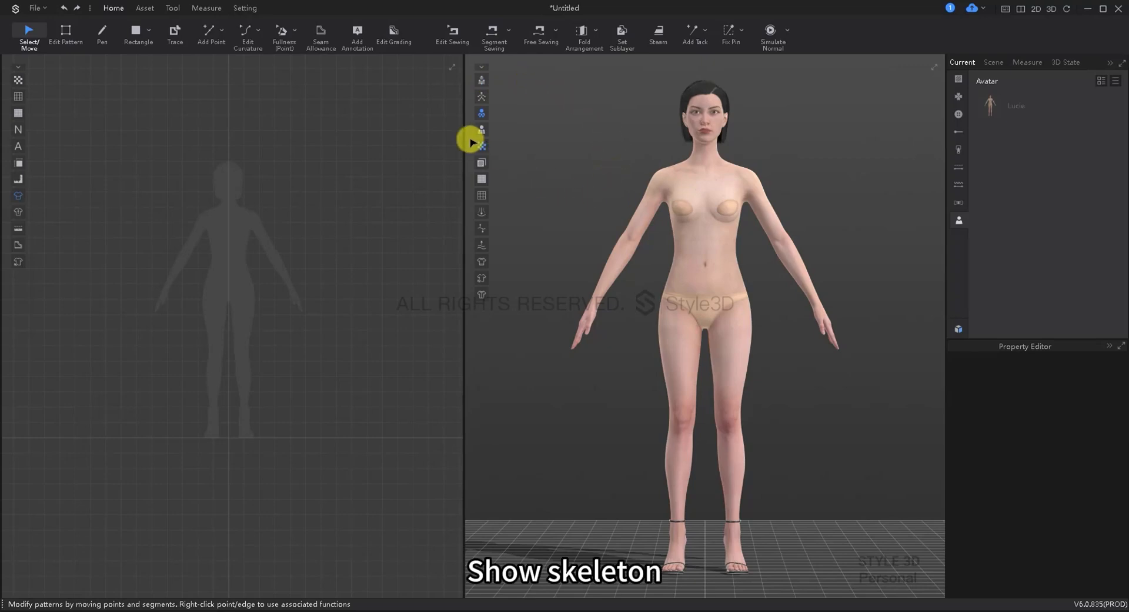
left_click(481, 113)
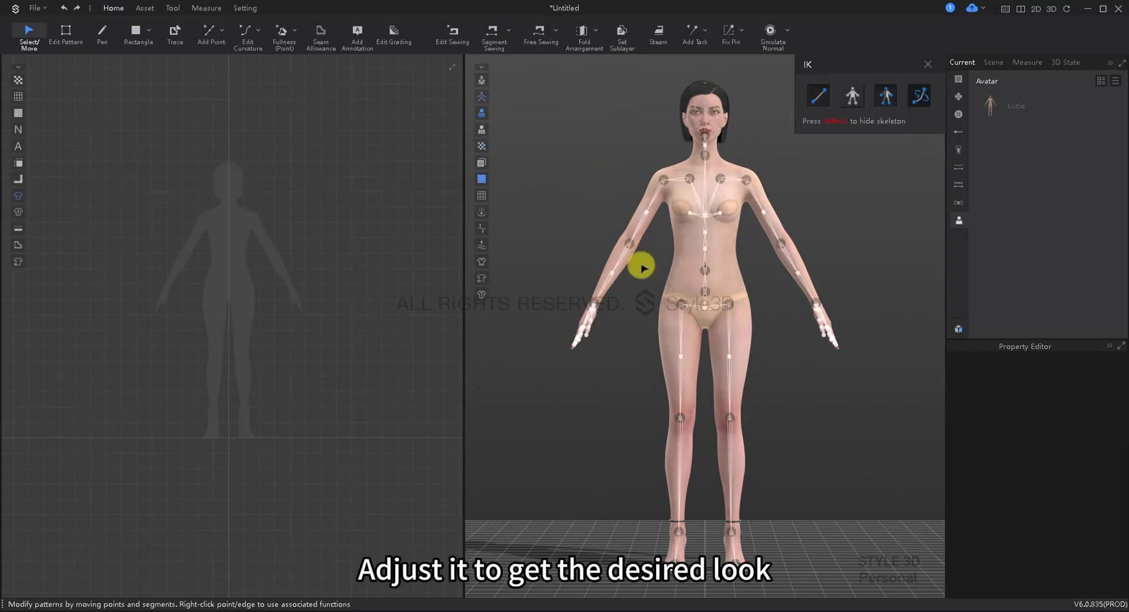
left_click(641, 267)
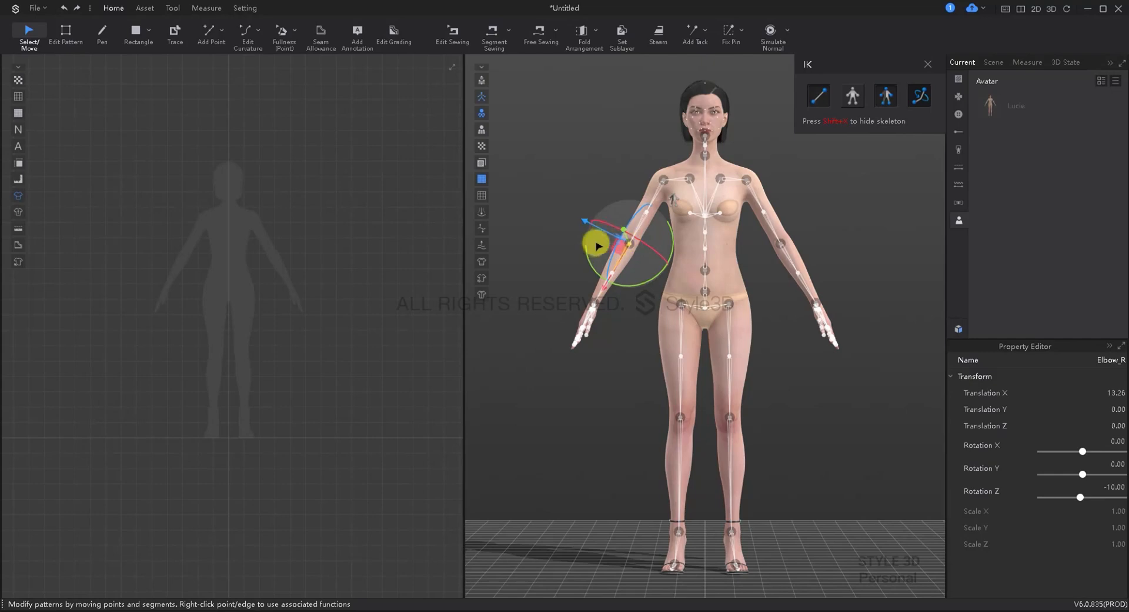
left_click_drag(598, 246, 785, 253)
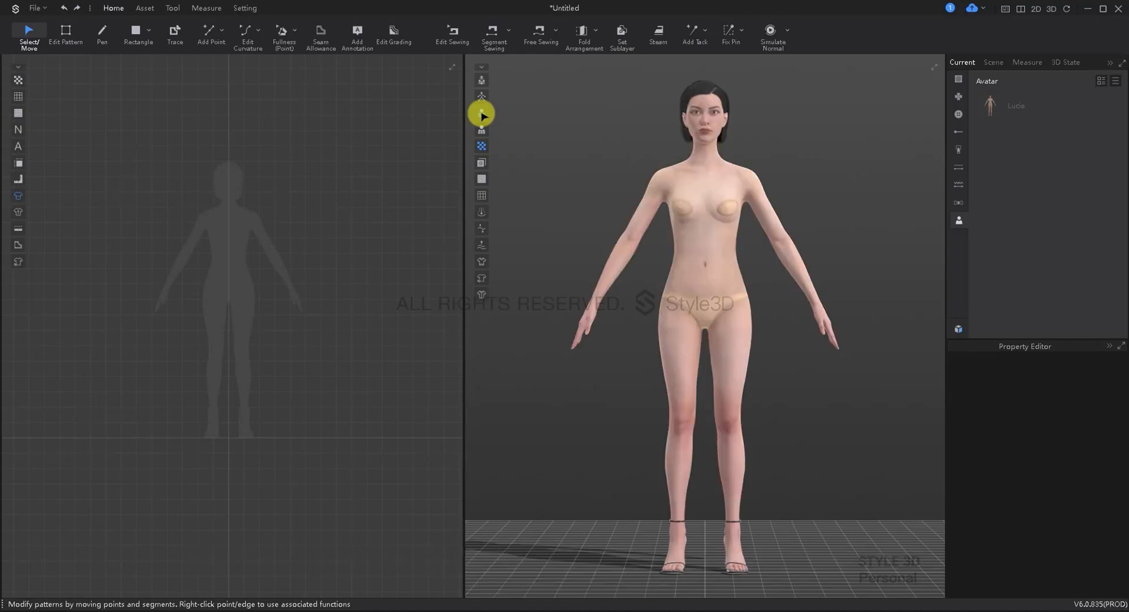
Step: Toggle the avatar mesh display in the 3D window's side toolbar
left_click(481, 113)
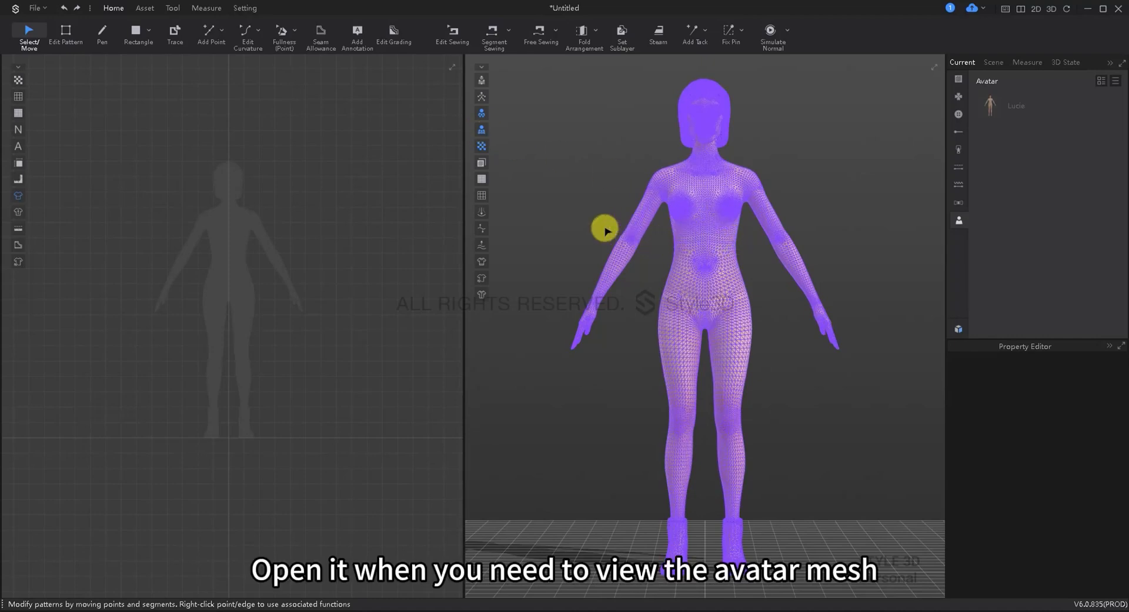
mouse_move(481, 130)
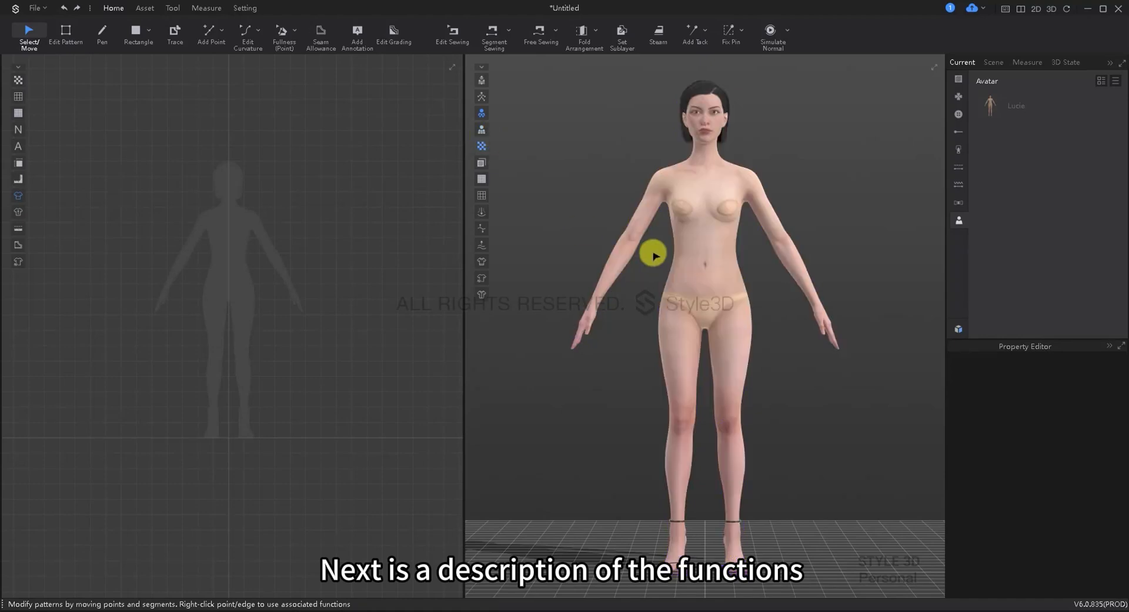
Step: Delete the avatar via its context menu, restore it, then choose Unfreeze
right_click(711, 187)
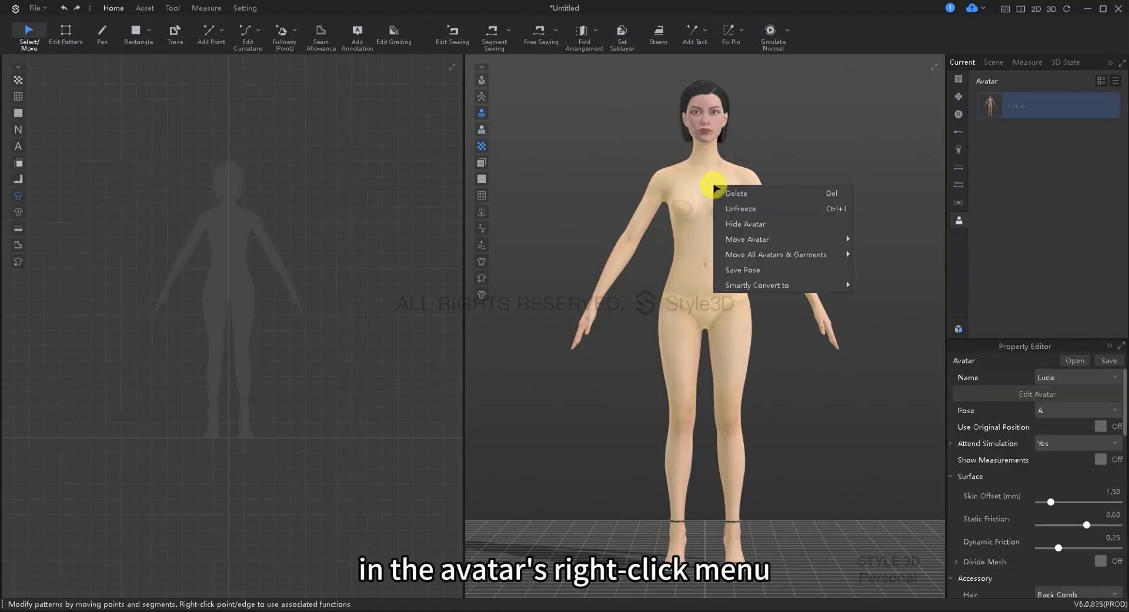
mouse_move(738, 198)
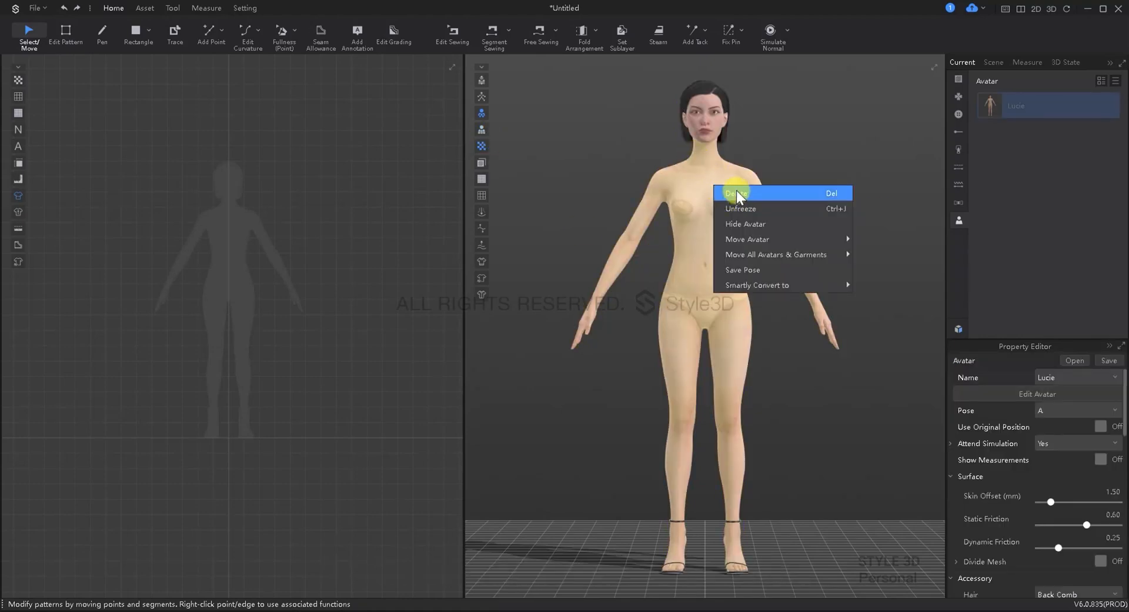
left_click(734, 193)
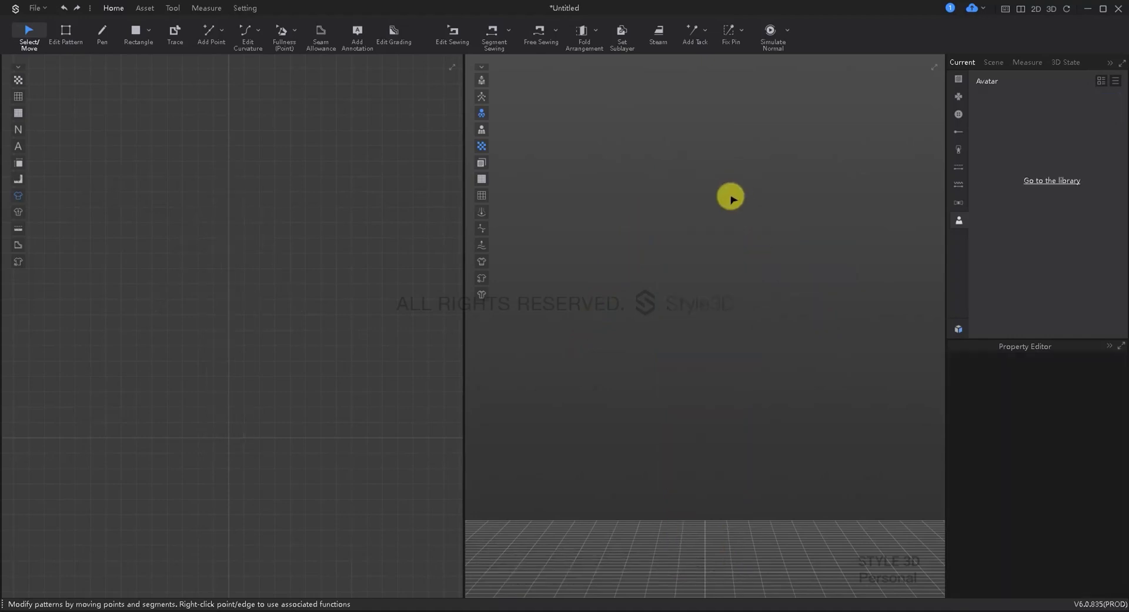
mouse_move(729, 202)
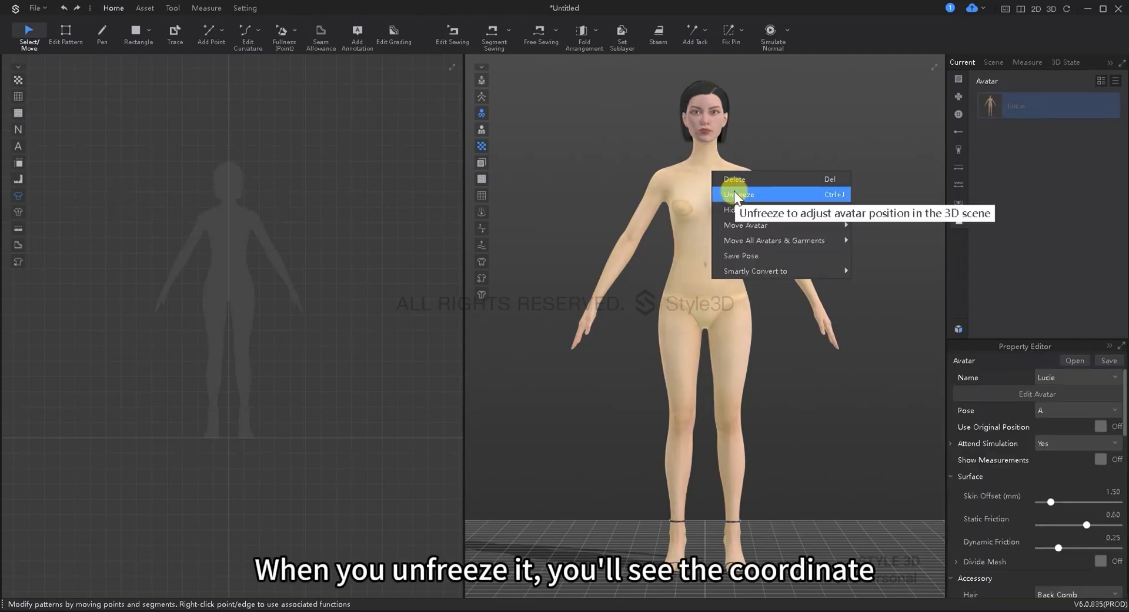
left_click(735, 194)
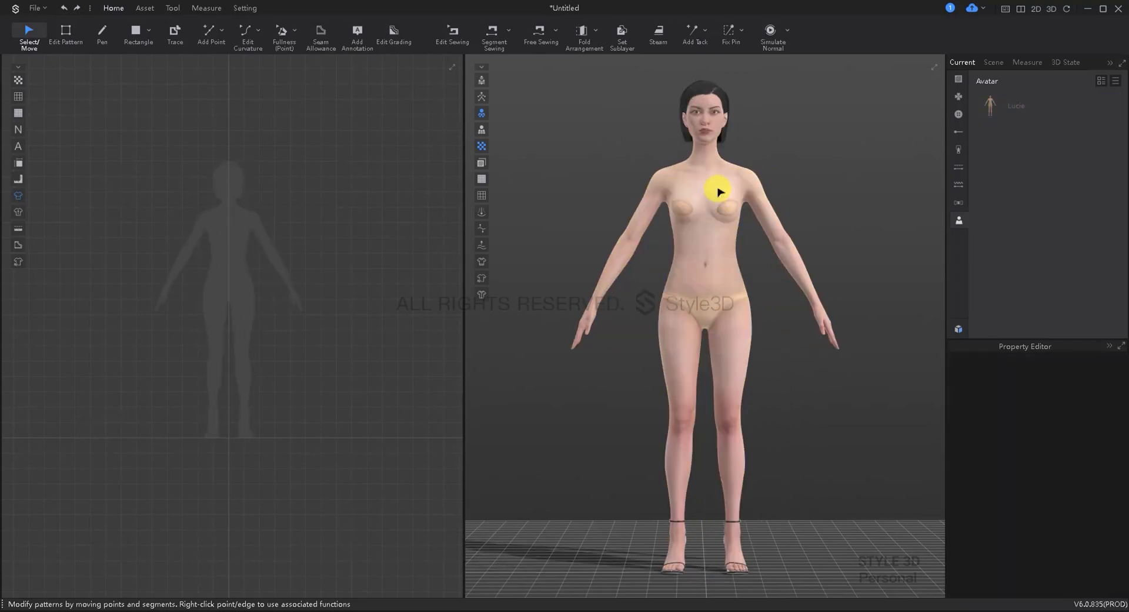
right_click(717, 190)
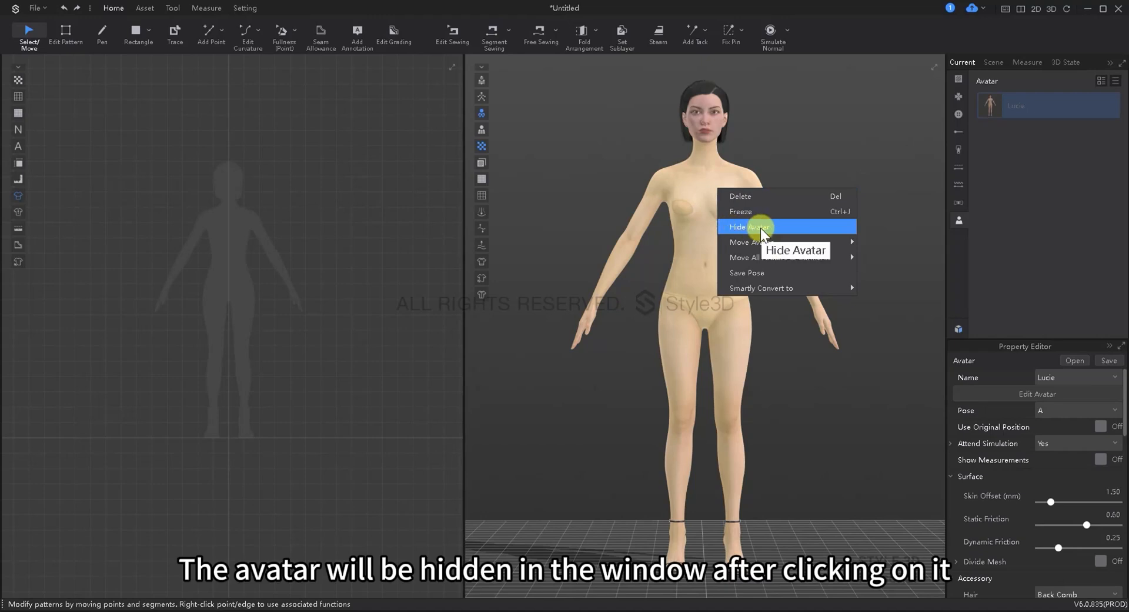
left_click(749, 227)
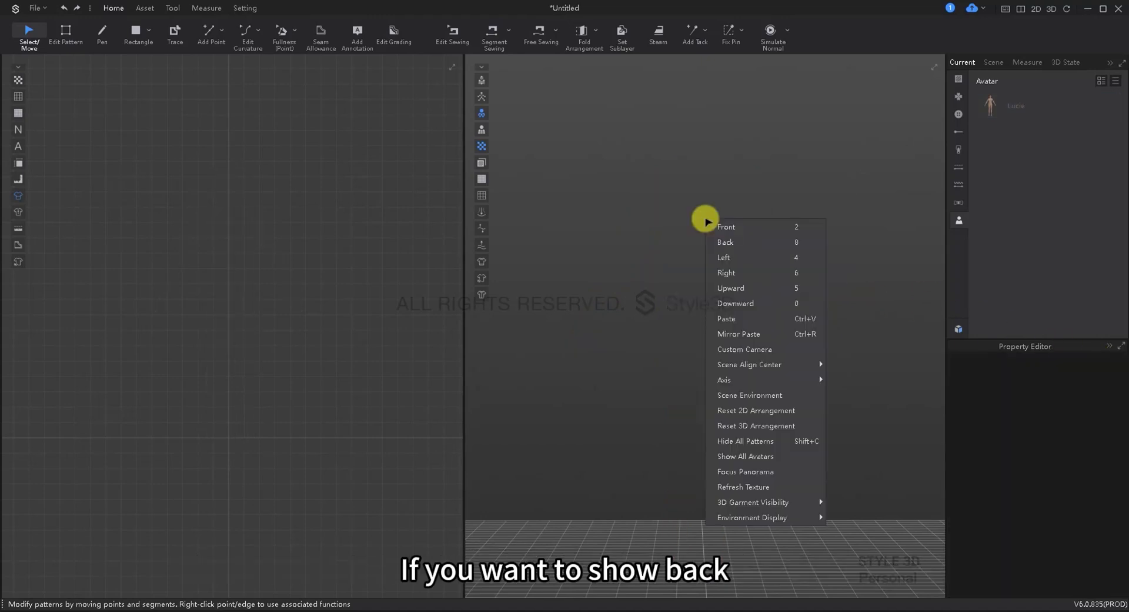
mouse_move(746, 456)
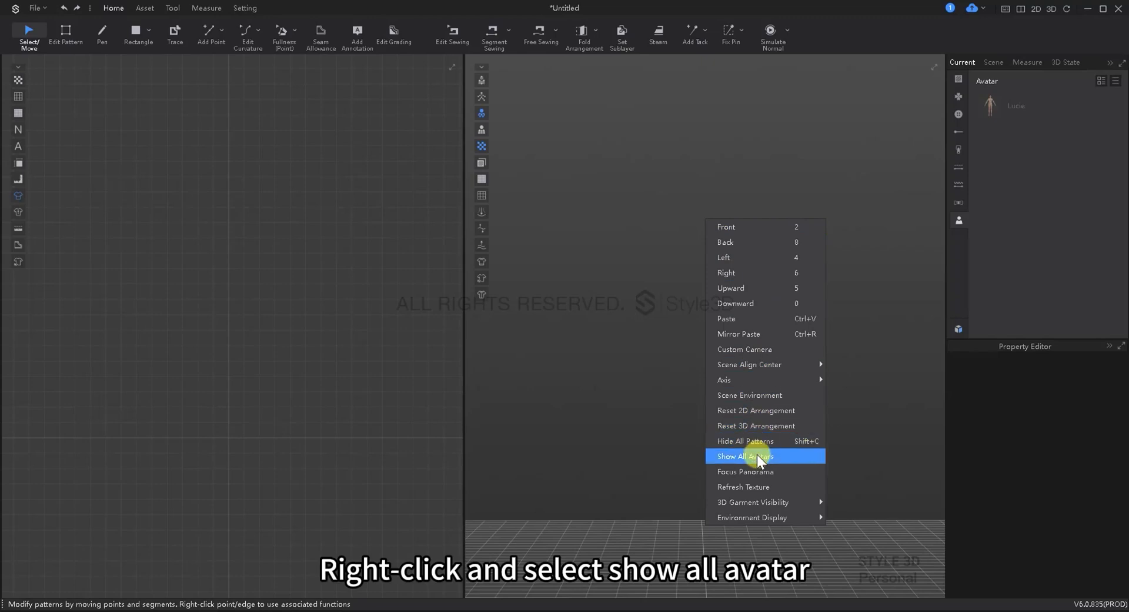
left_click(744, 455)
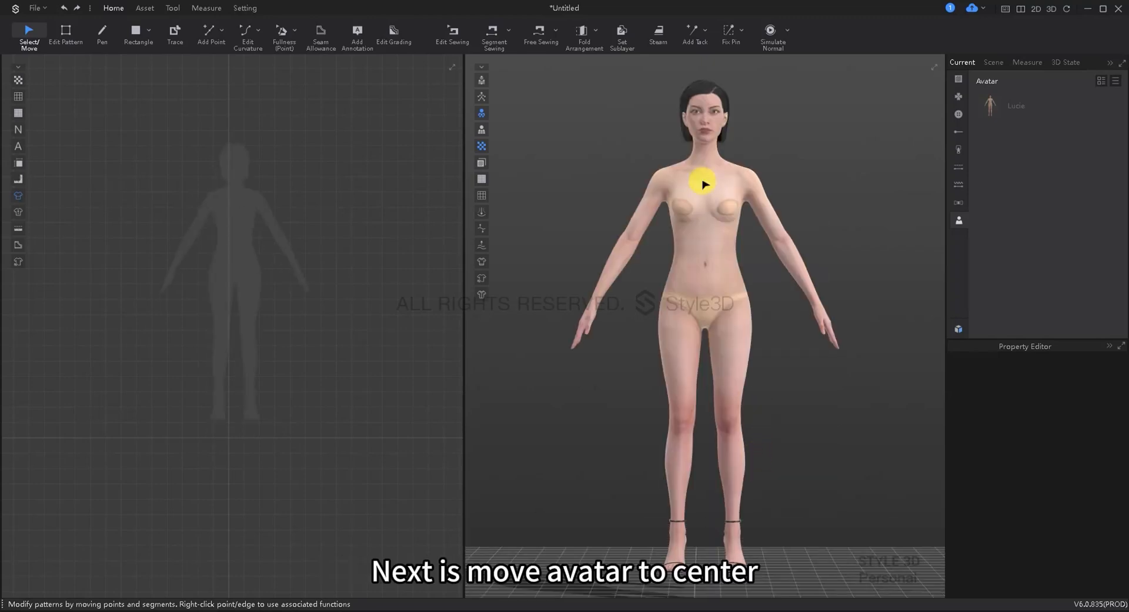
Step: Move the avatar to Ground, then Move Avatar to Origin to restore its initial position
right_click(702, 182)
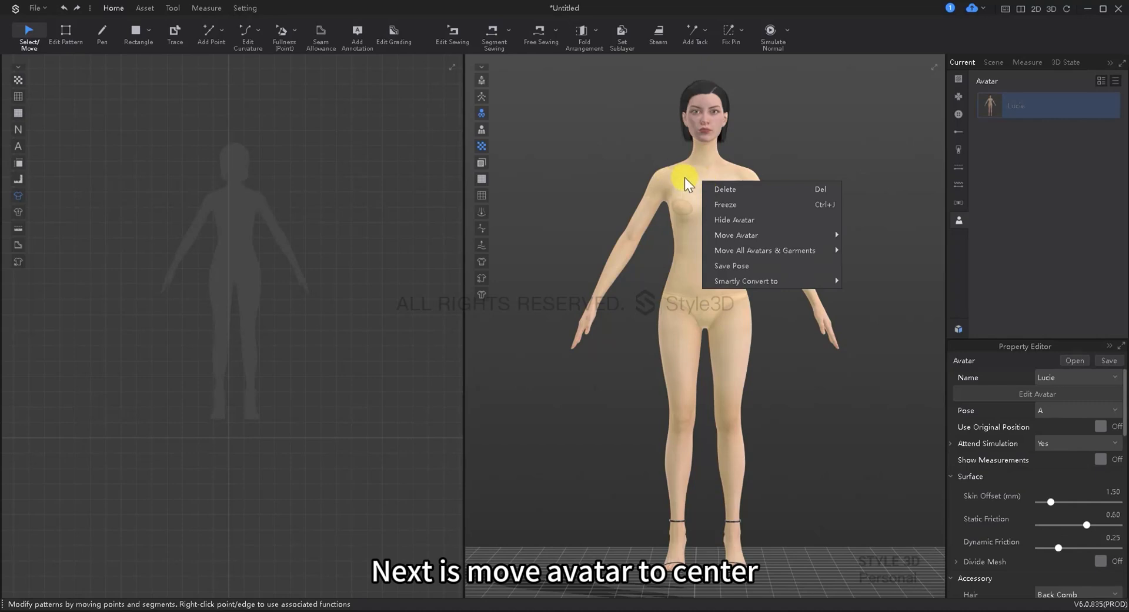
mouse_move(736, 235)
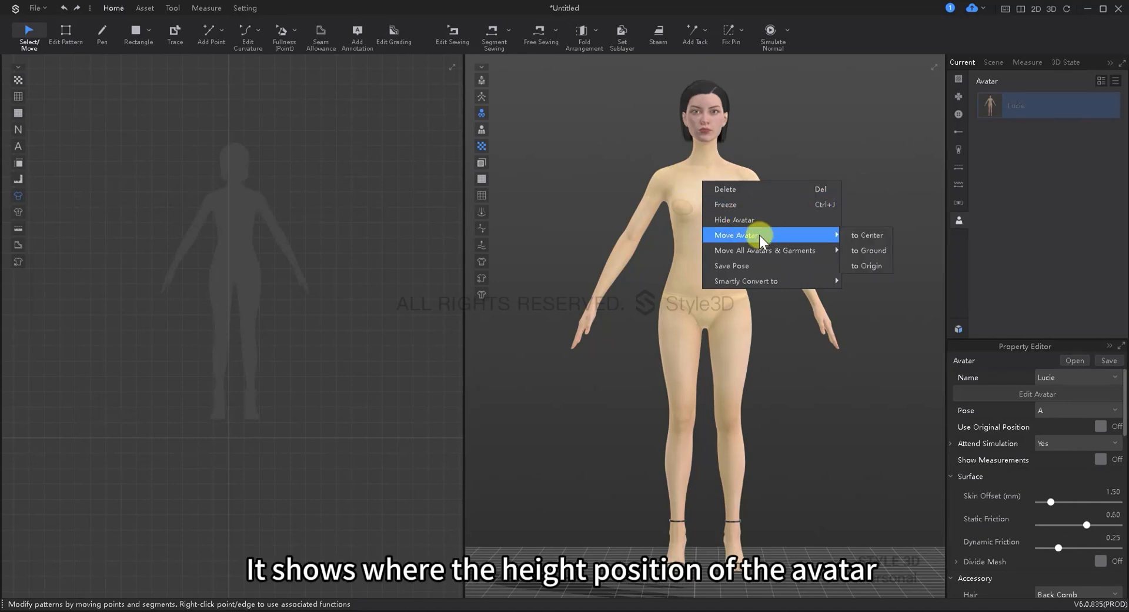
mouse_move(868, 251)
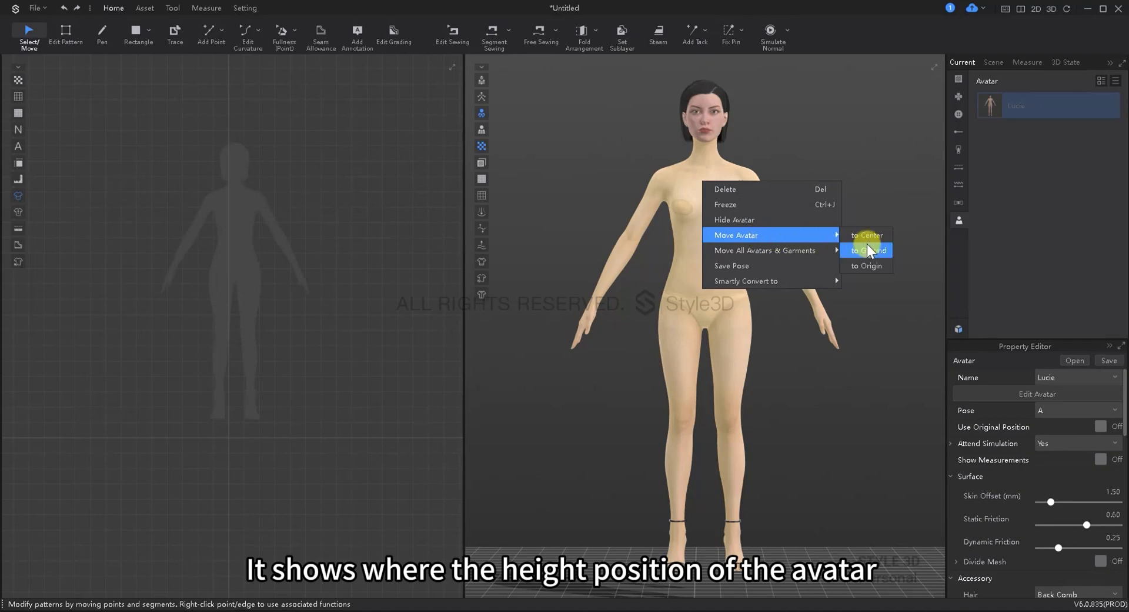
left_click(869, 235)
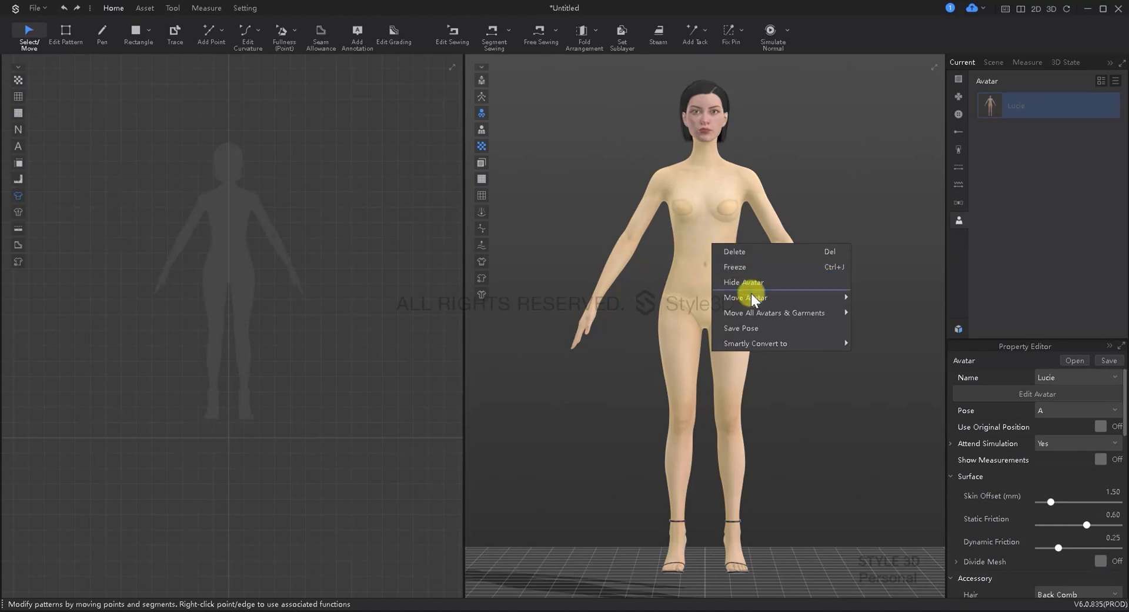
mouse_move(745, 297)
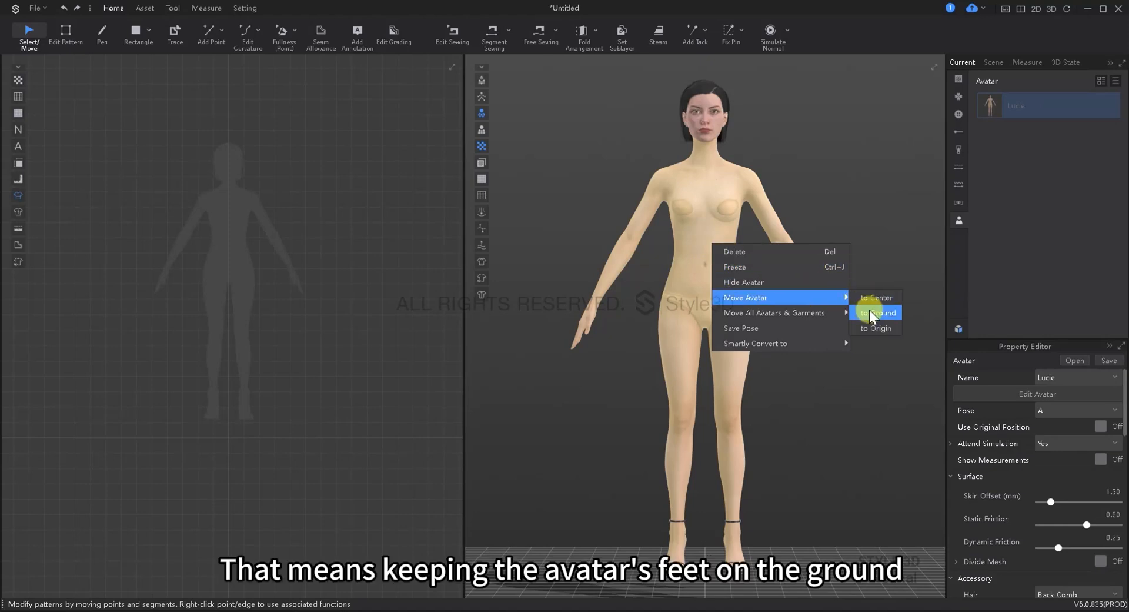
left_click(875, 312)
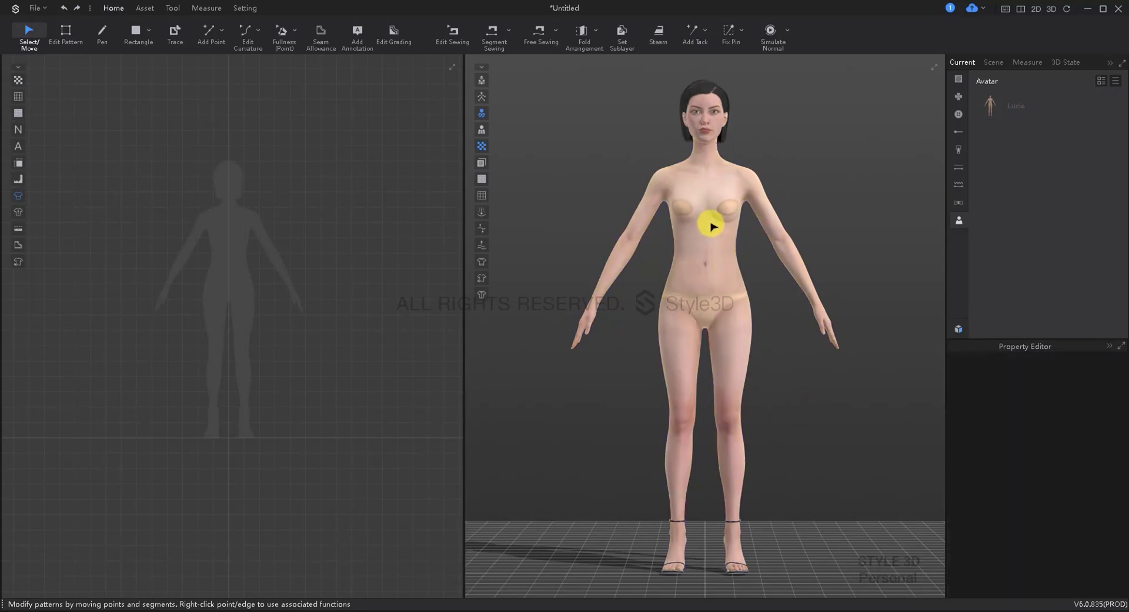
right_click(712, 226)
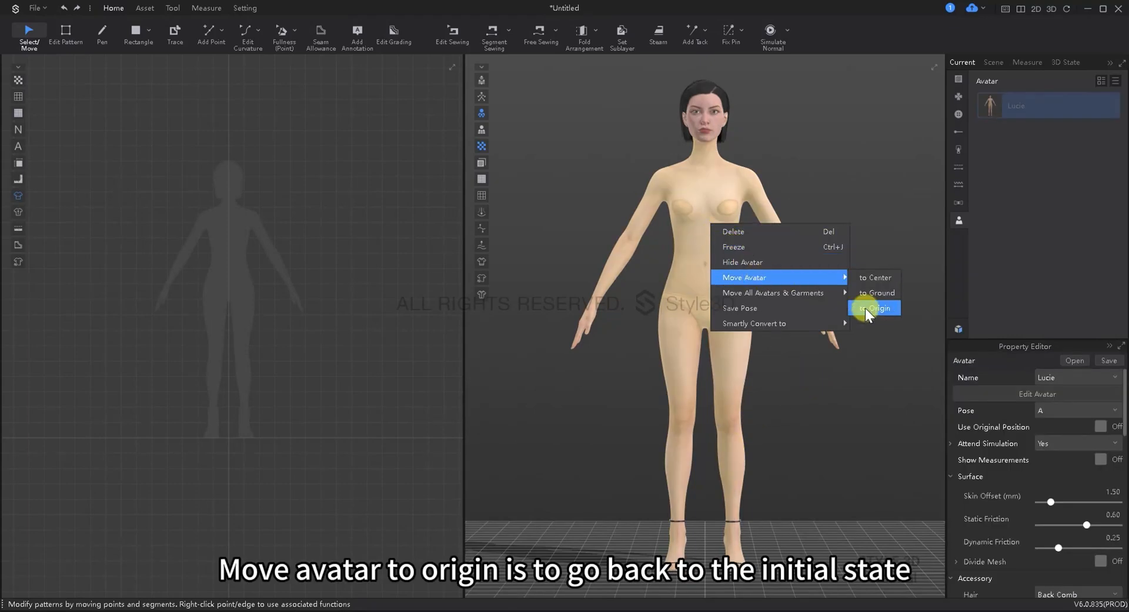
left_click(874, 308)
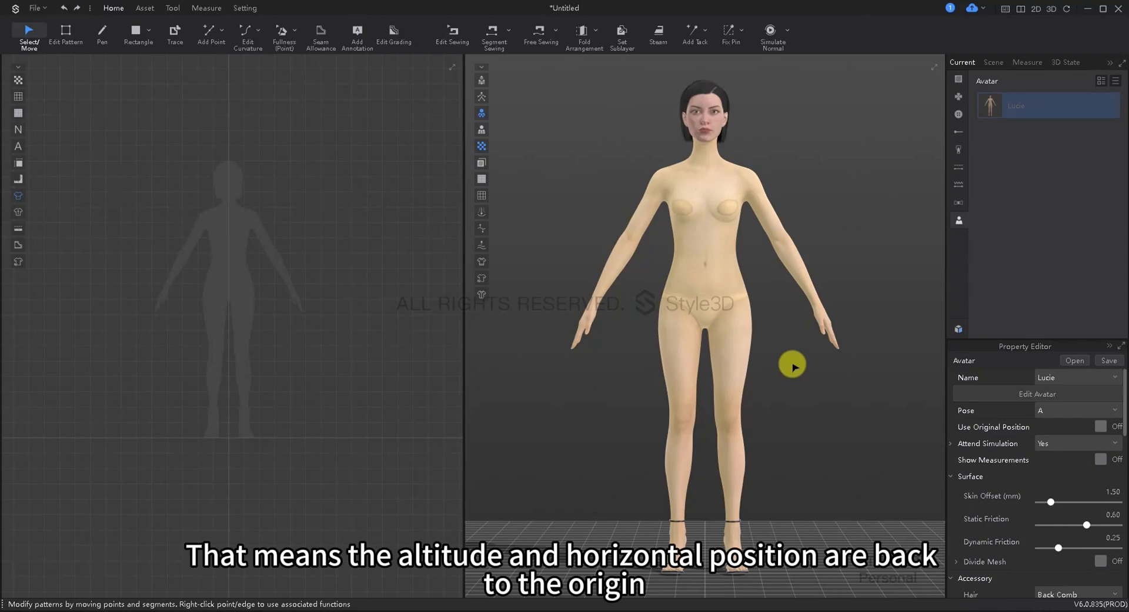
right_click(792, 366)
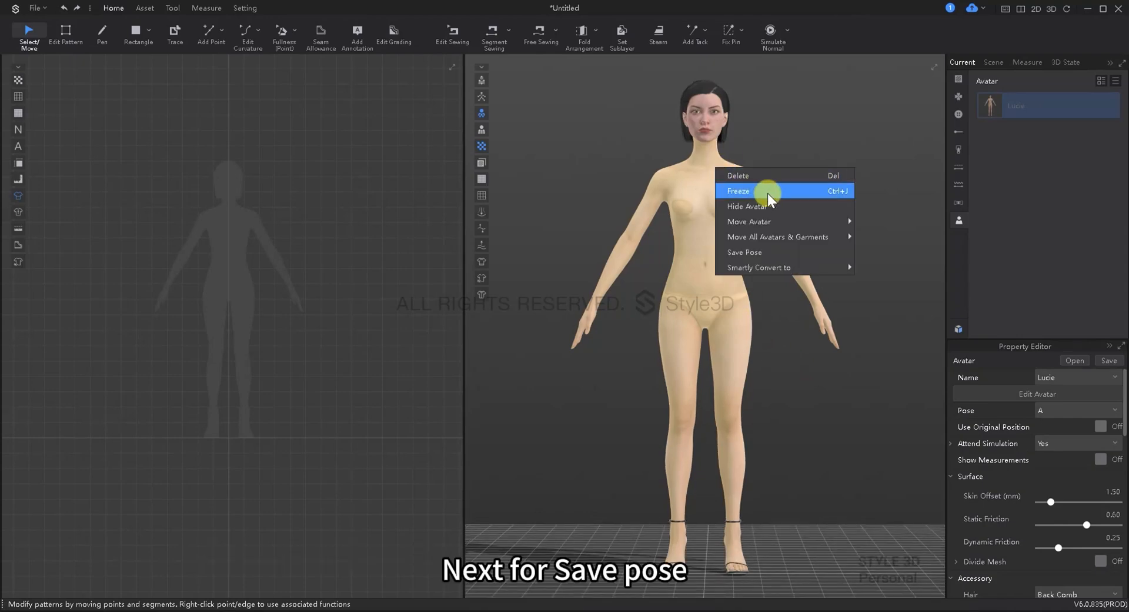
mouse_move(790, 252)
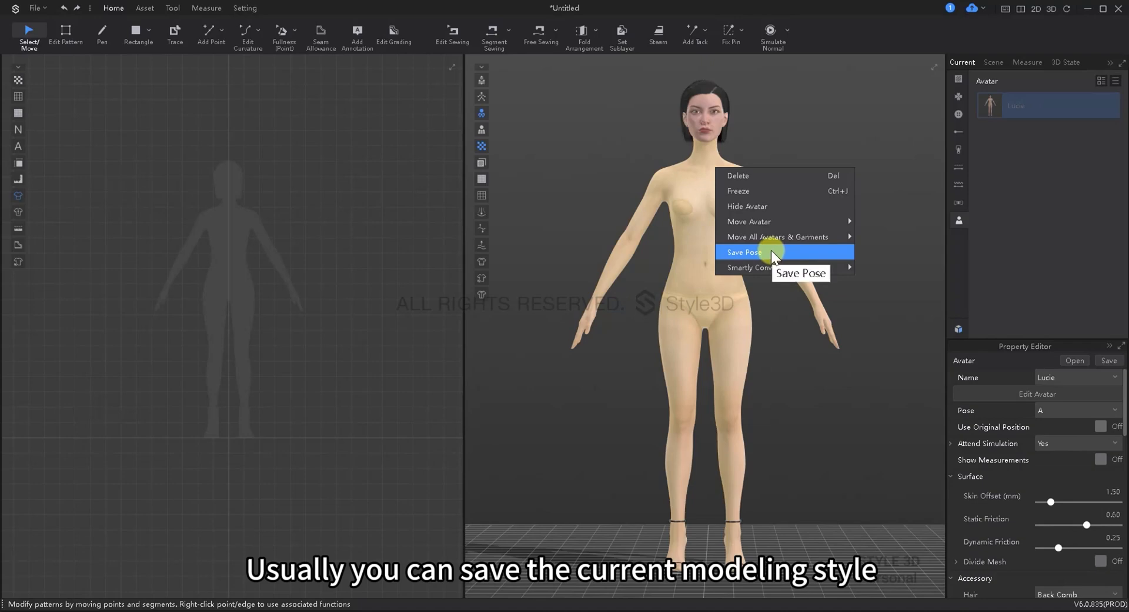
left_click(743, 251)
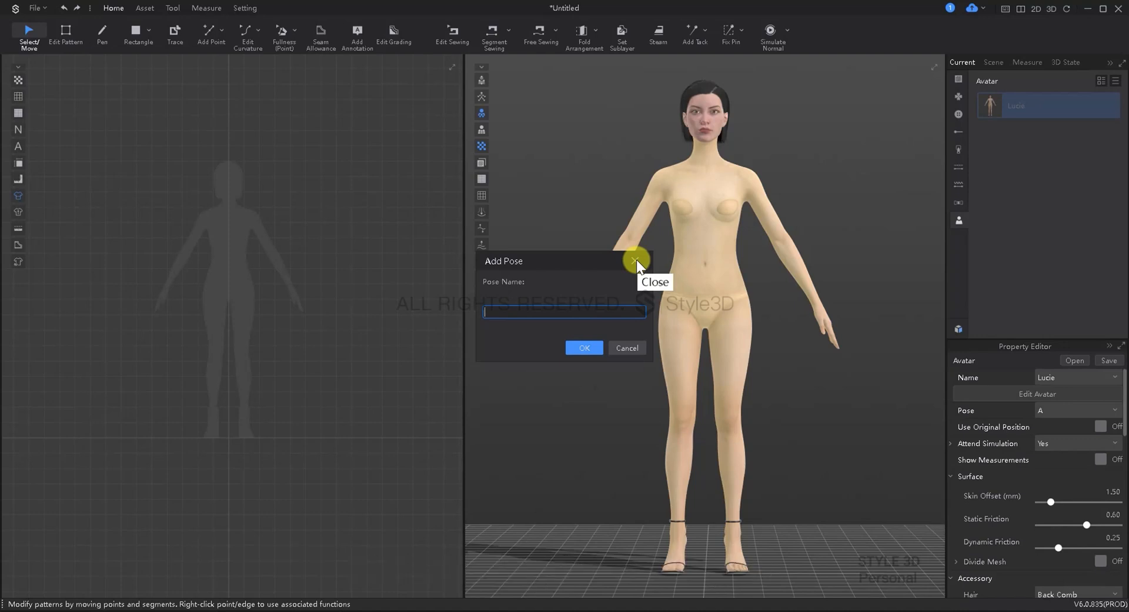
right_click(702, 169)
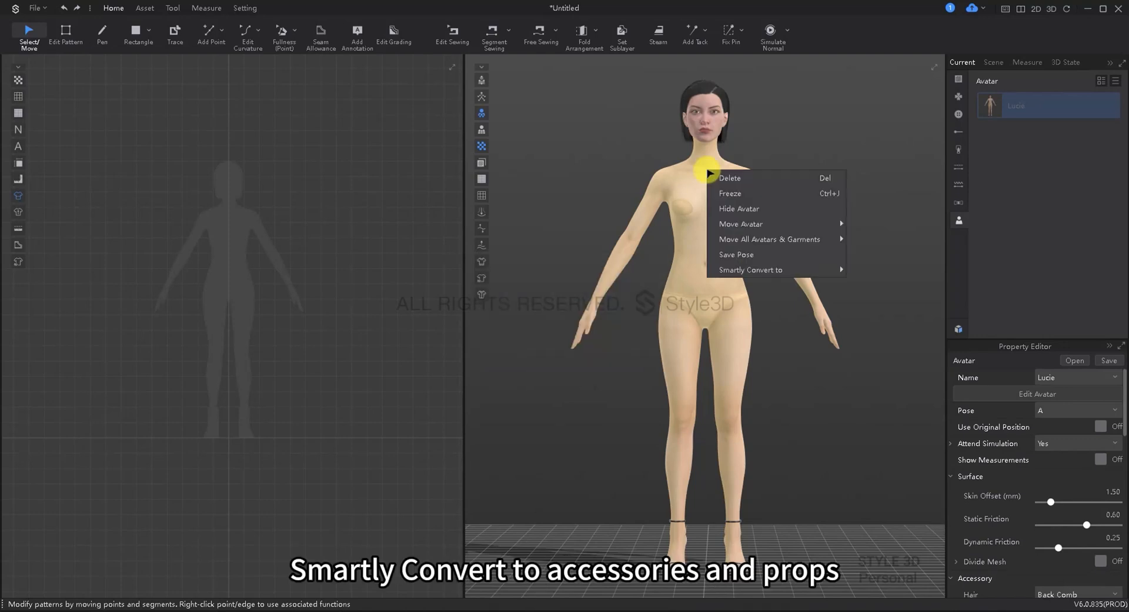
mouse_move(749, 270)
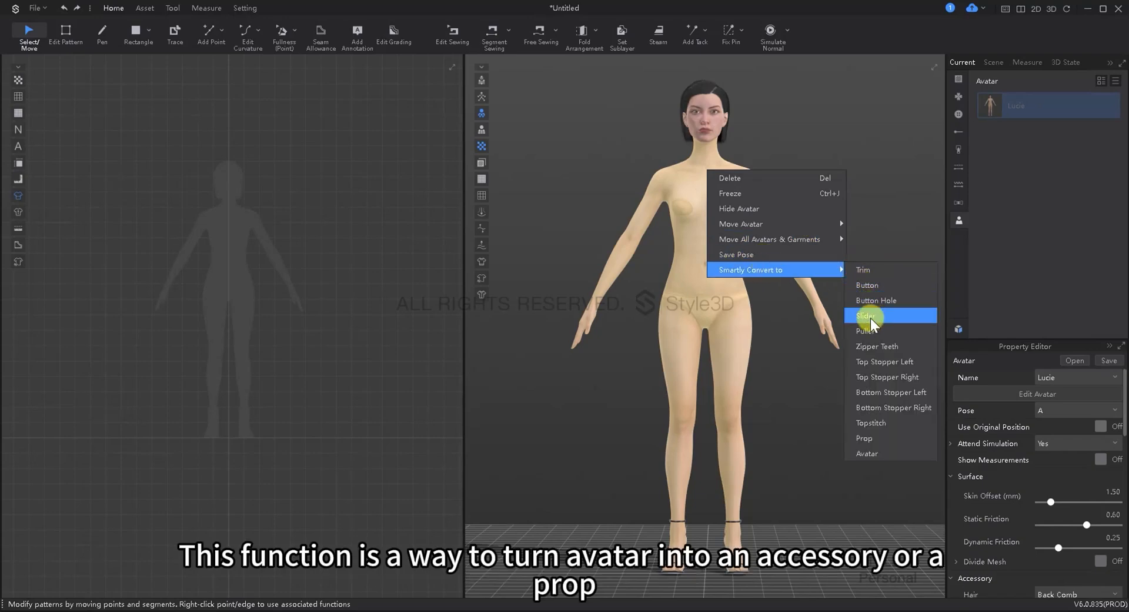
mouse_move(897, 273)
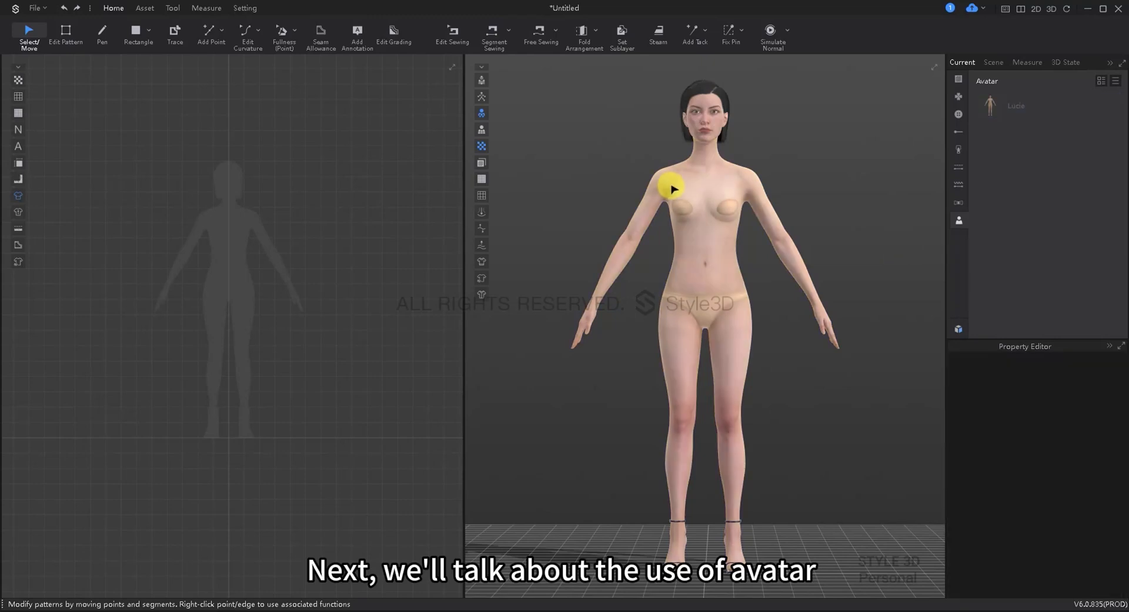
Step: Expand the Avatar group in the scene tree and select the female avatar Lucie's entry
left_click(992, 63)
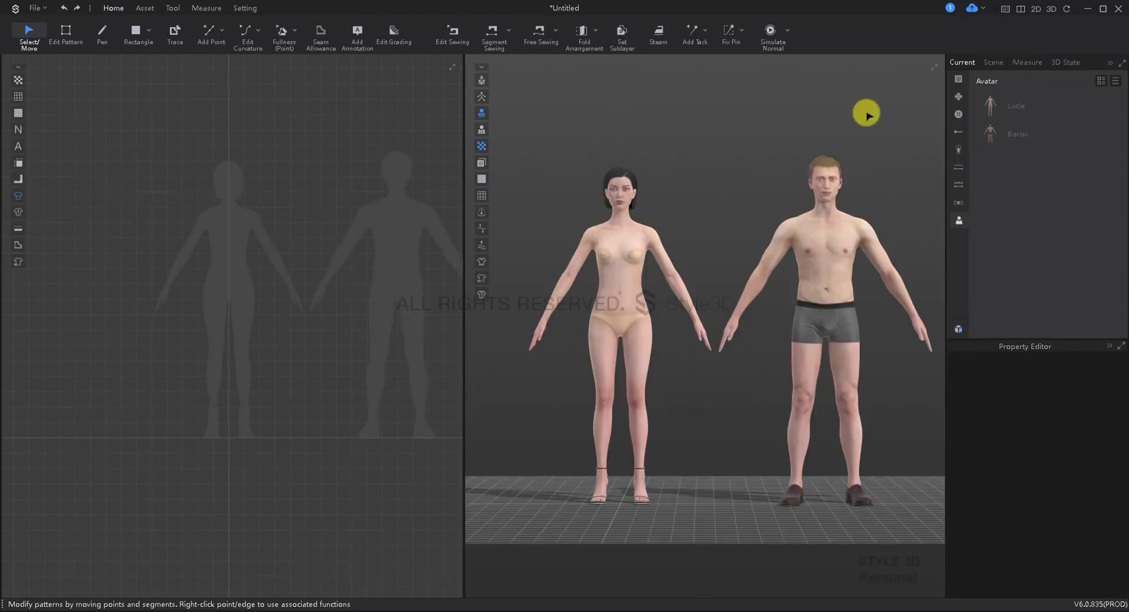
left_click(994, 63)
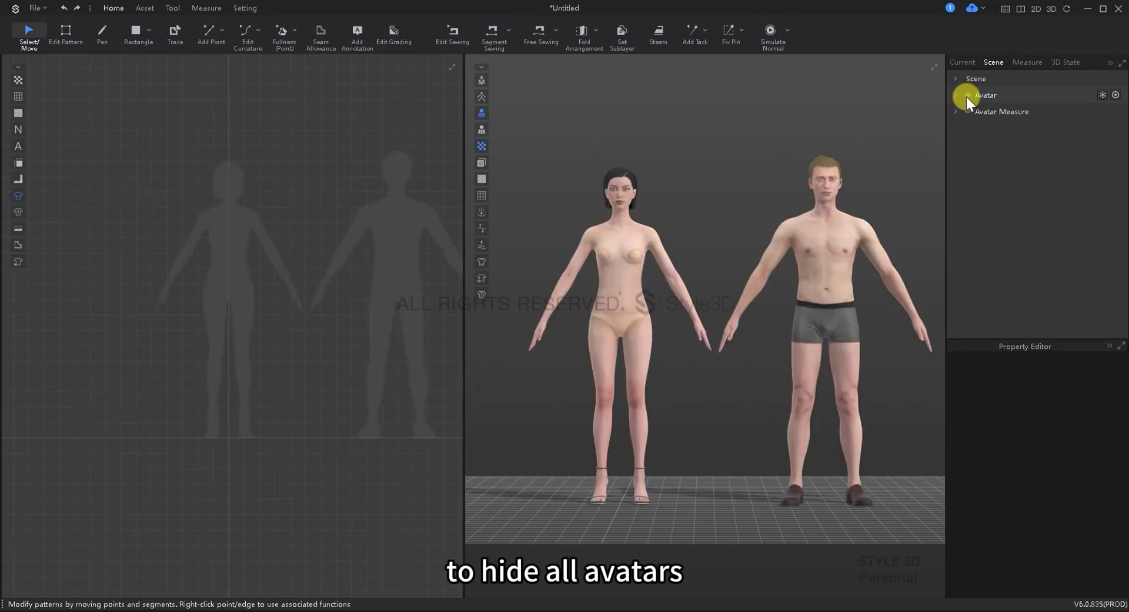
left_click(956, 94)
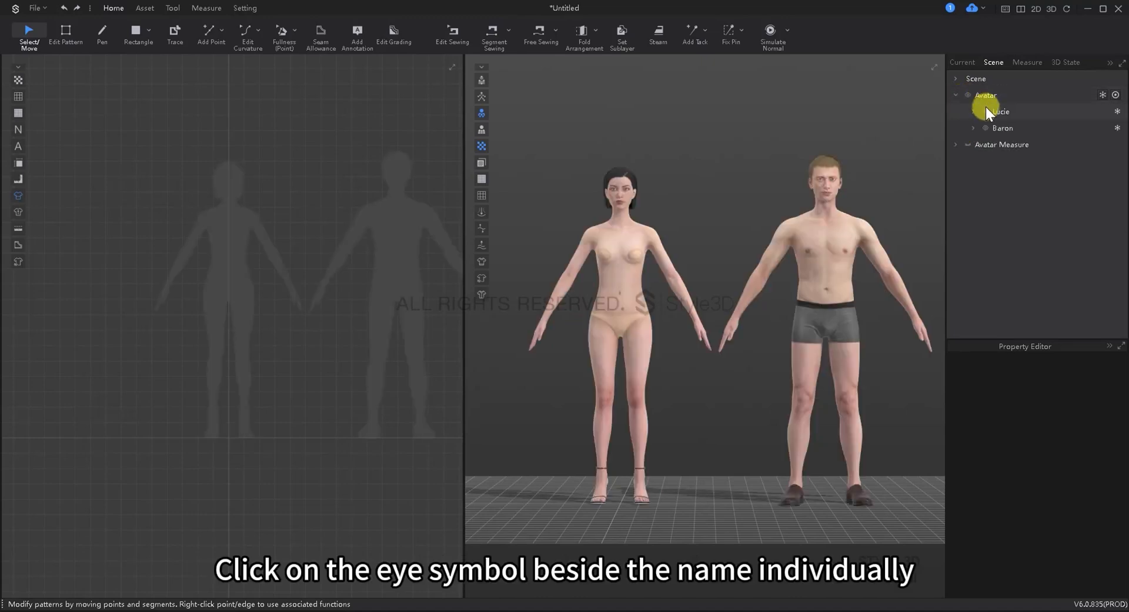
left_click(998, 110)
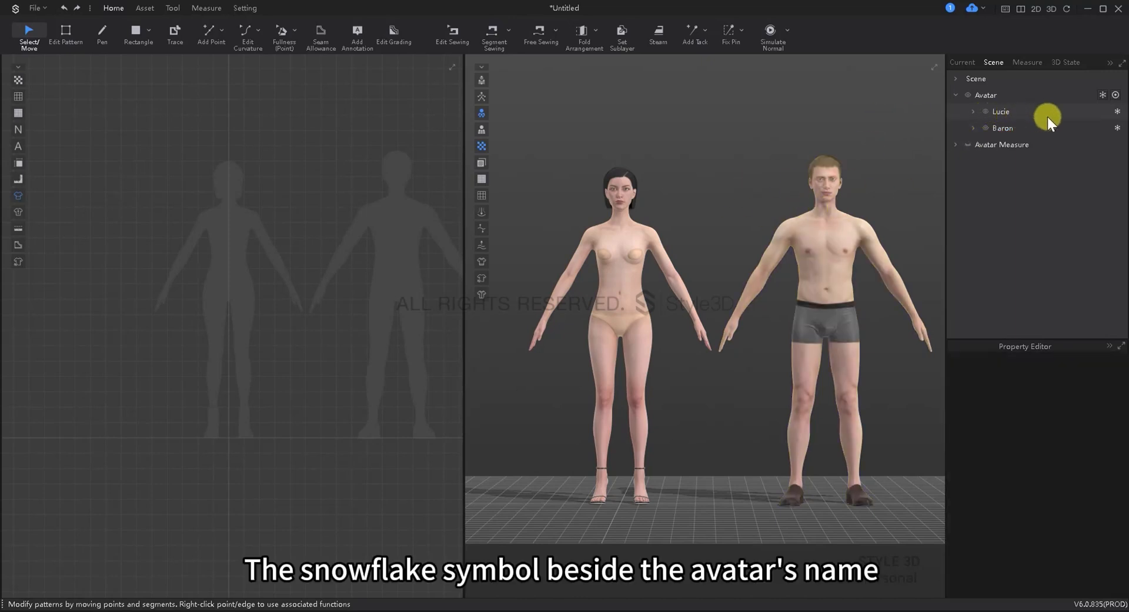
mouse_move(1117, 115)
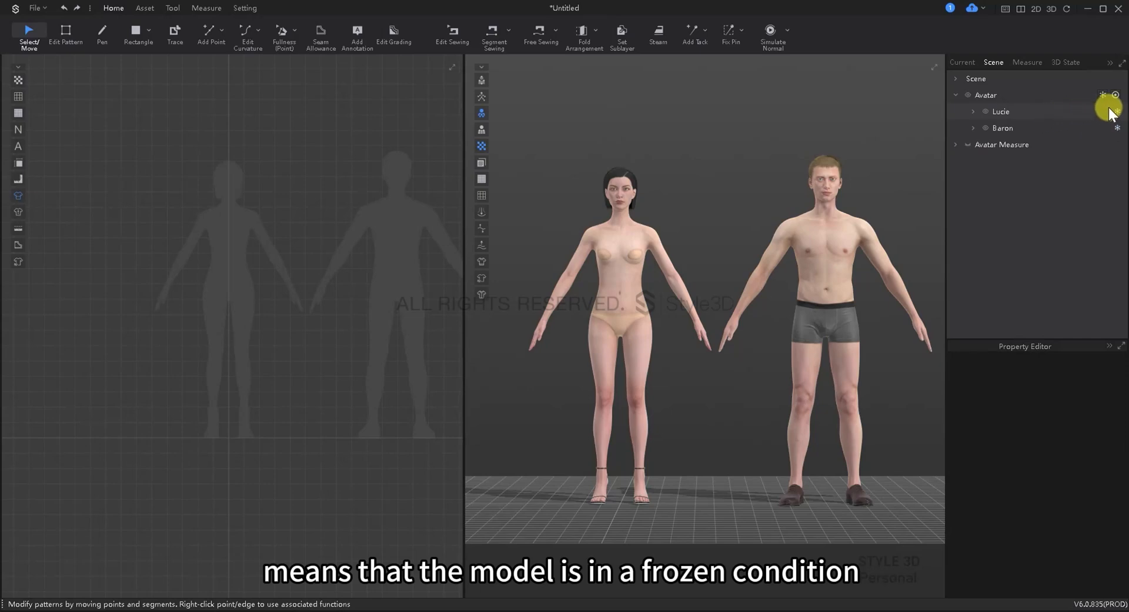
left_click(1102, 94)
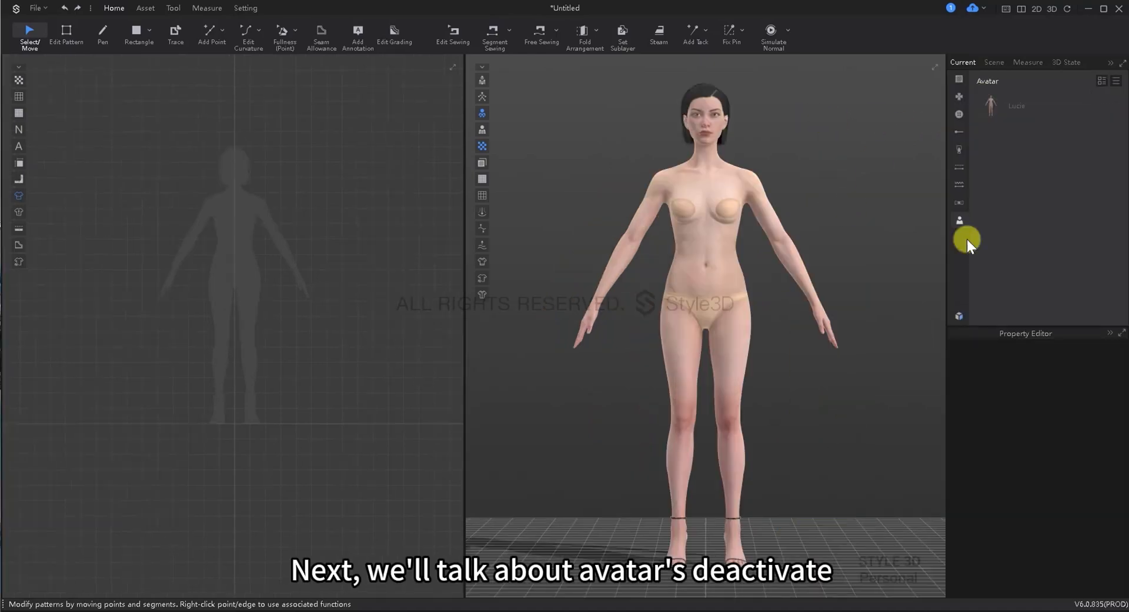
Step: Create a rectangular fabric piece and deactivate the avatar in the scene tree
left_click(993, 62)
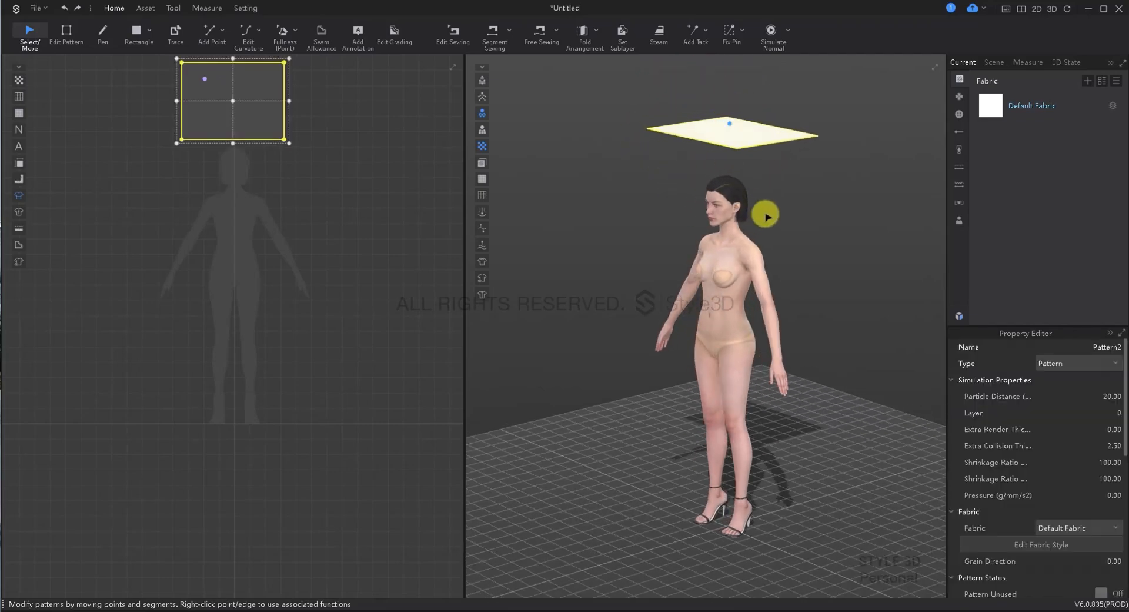
left_click(994, 62)
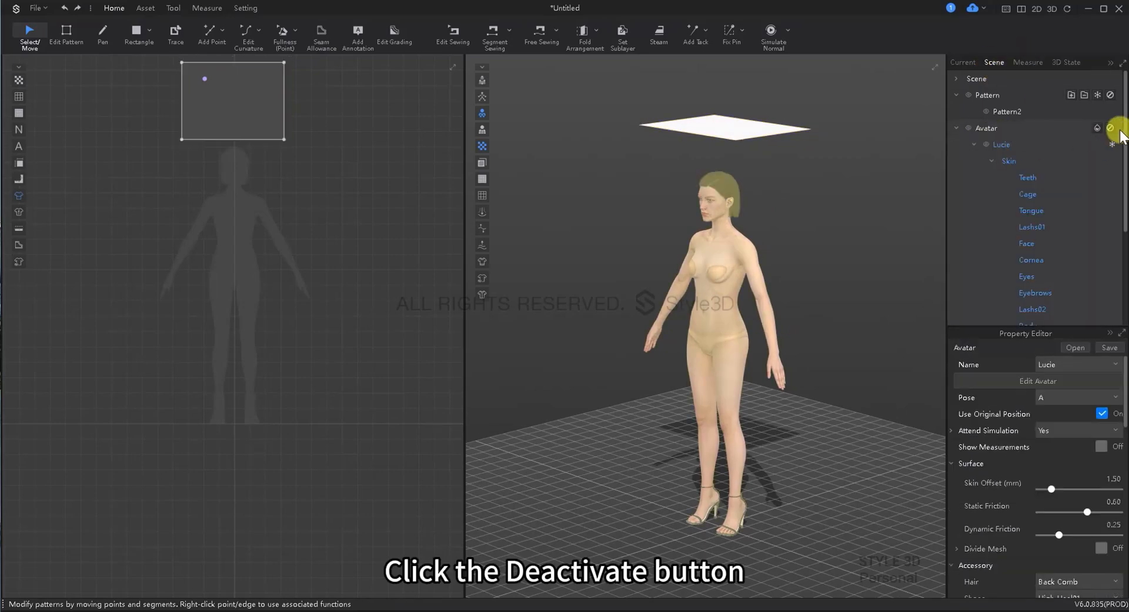
left_click(1112, 127)
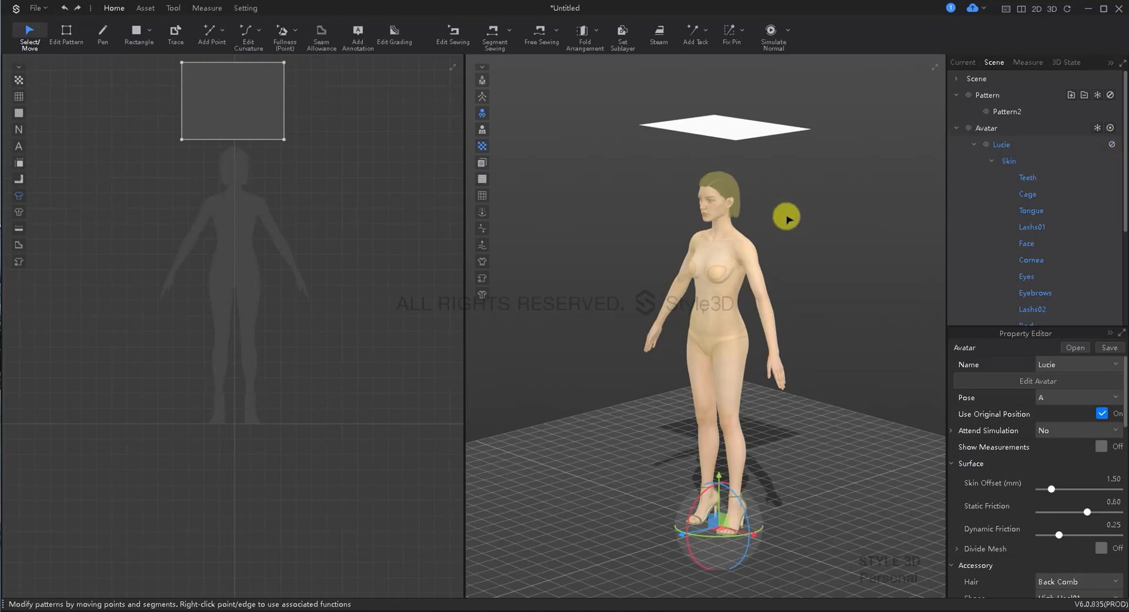
Step: Run the simulation so the fabric falls through the avatar, then stop it
left_click(773, 33)
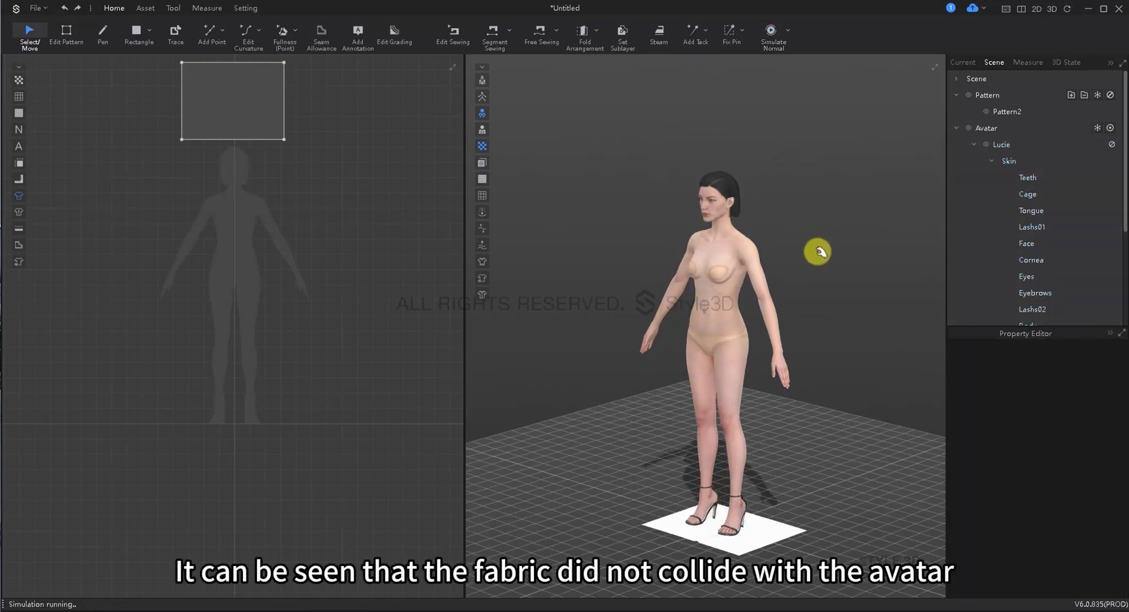
left_click(773, 34)
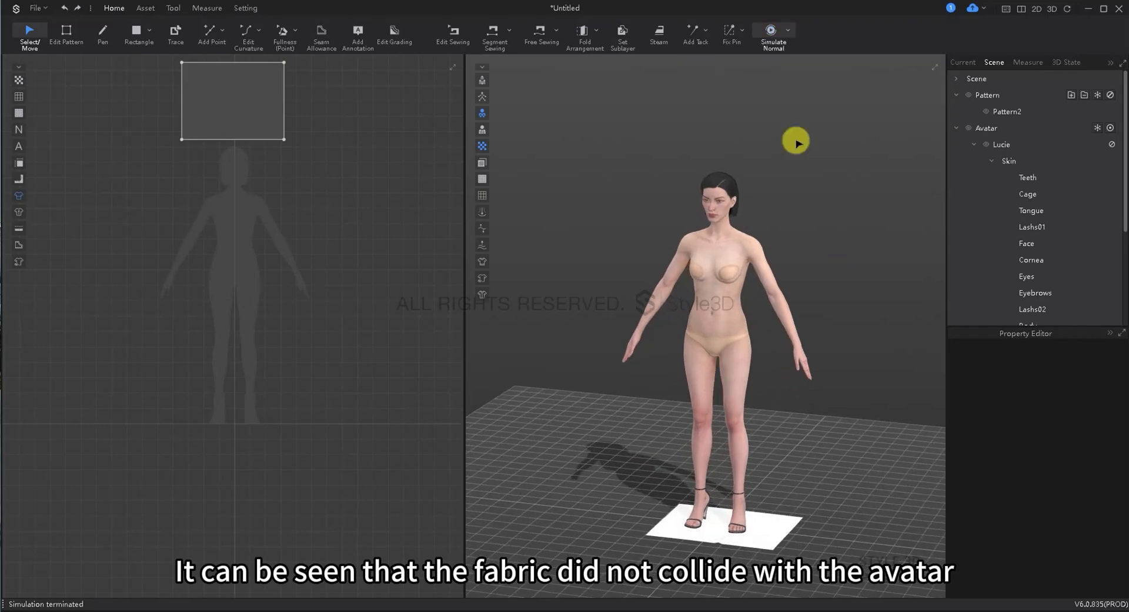
left_click(773, 33)
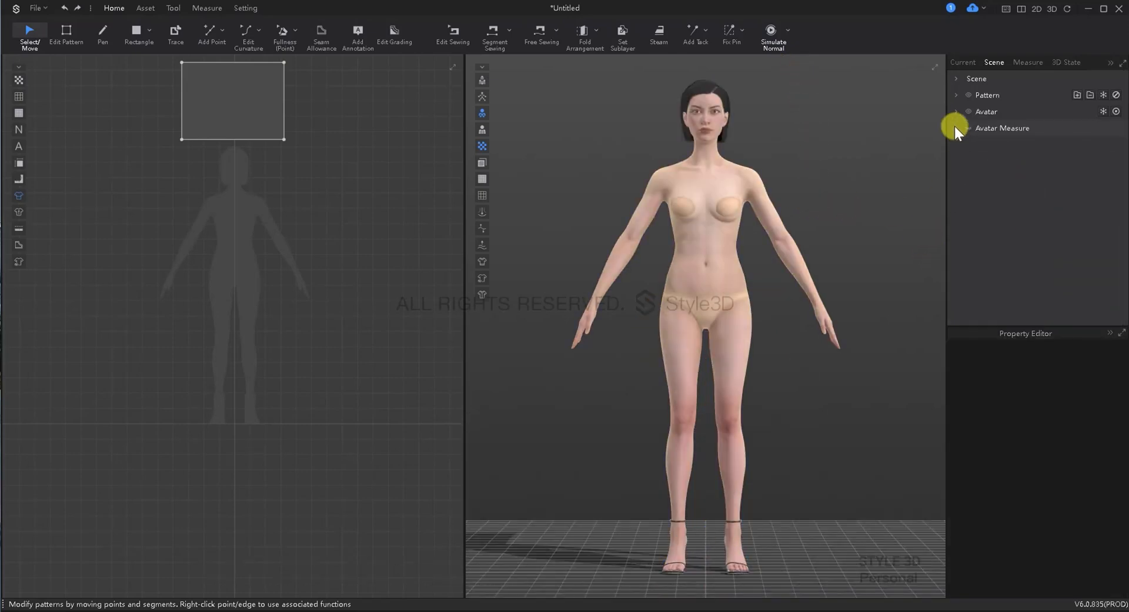
Step: Show the Avatar Measure lines on Lucie, scroll through them, then hide them again
left_click(958, 127)
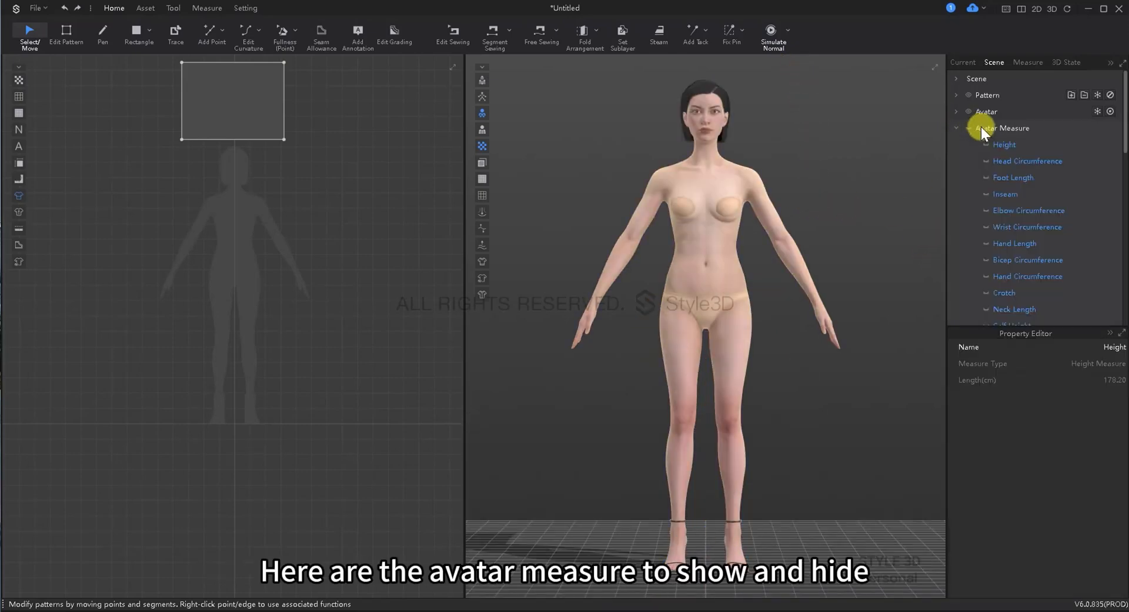
left_click(965, 127)
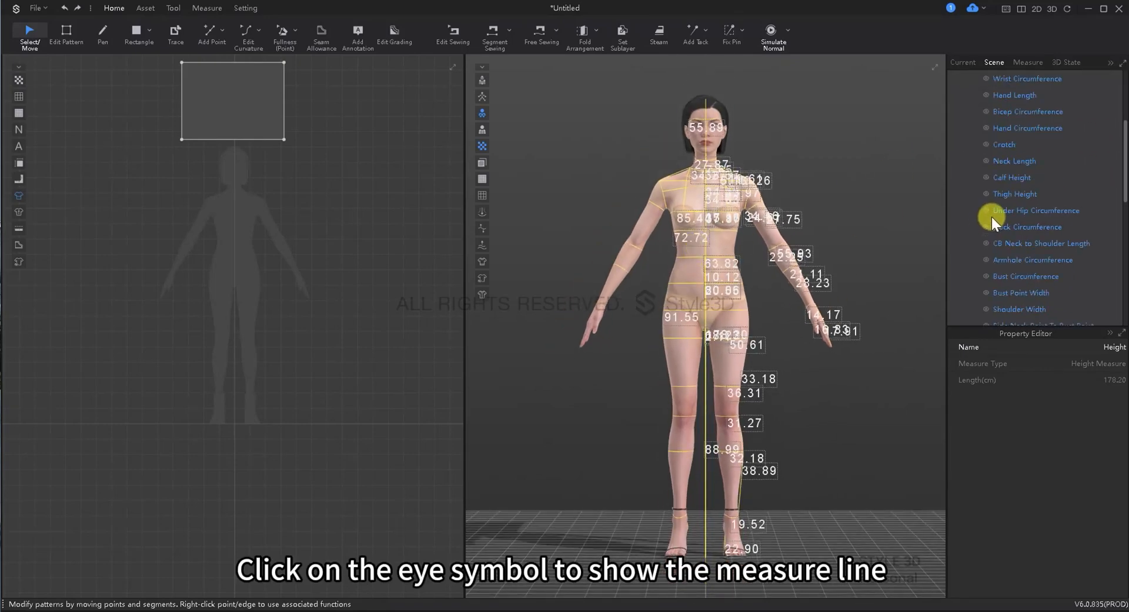
scroll("down", 3)
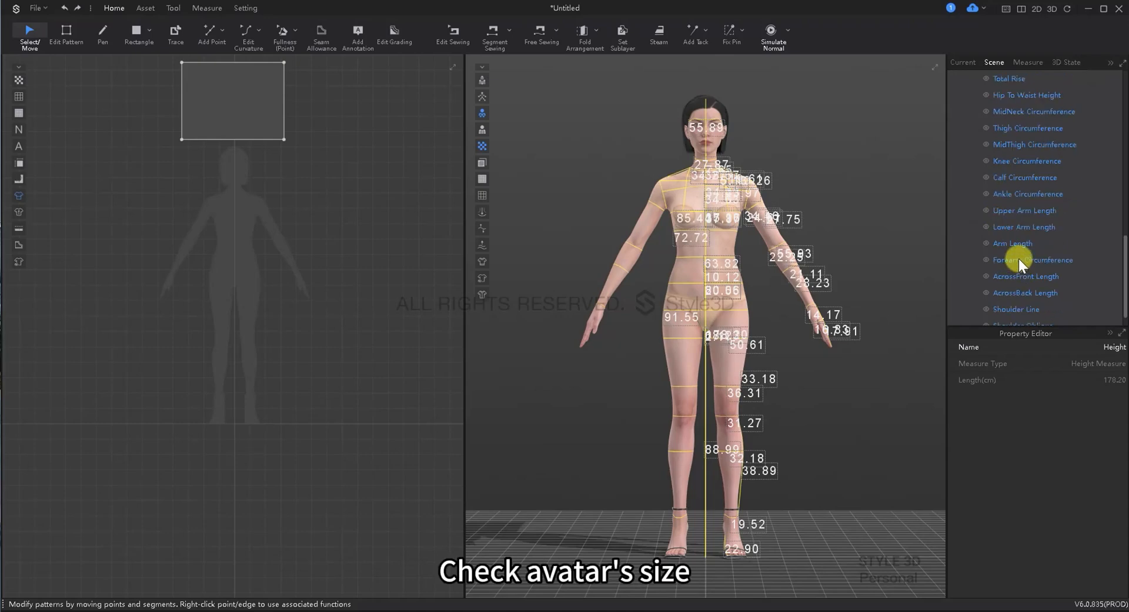
left_click(962, 62)
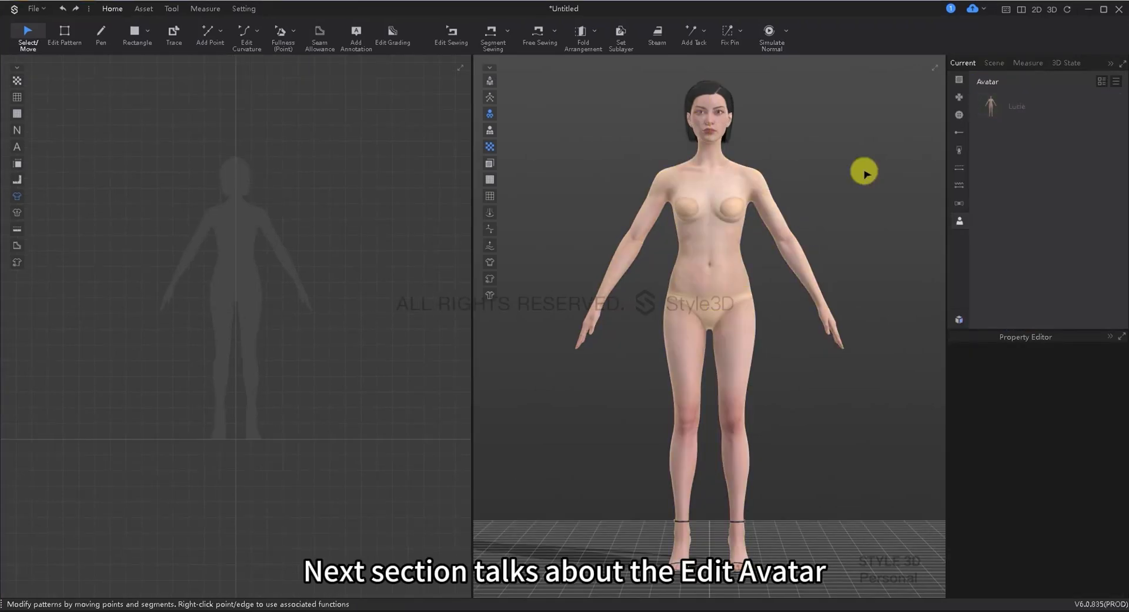
Step: Select Lucie and bring up the Avatar Editor's Size panel
left_click(716, 178)
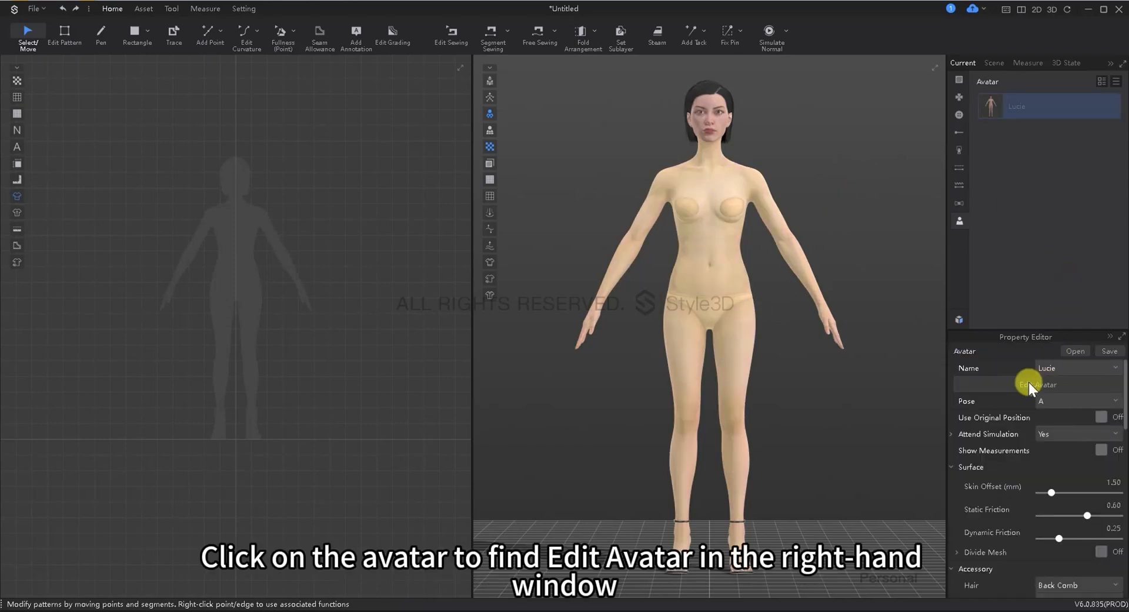
left_click(1037, 384)
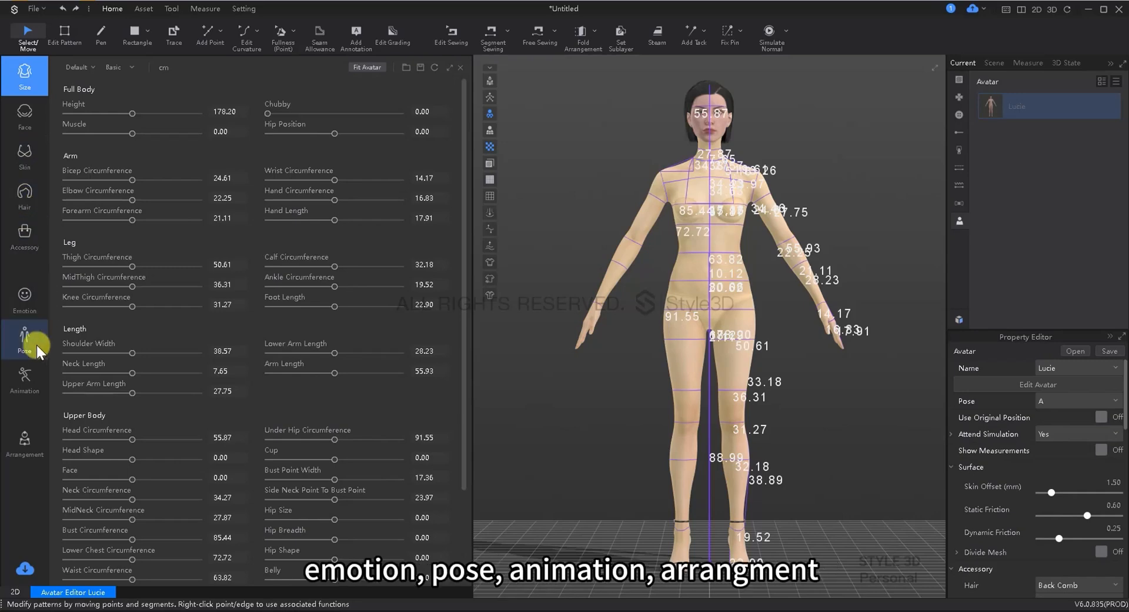
mouse_move(28, 534)
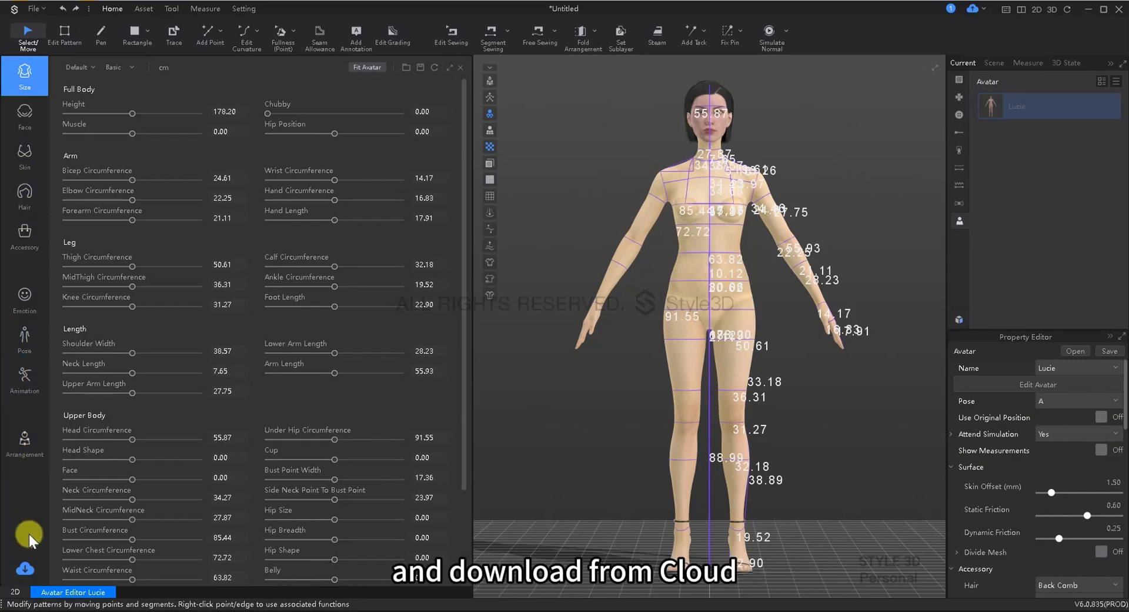
left_click(24, 75)
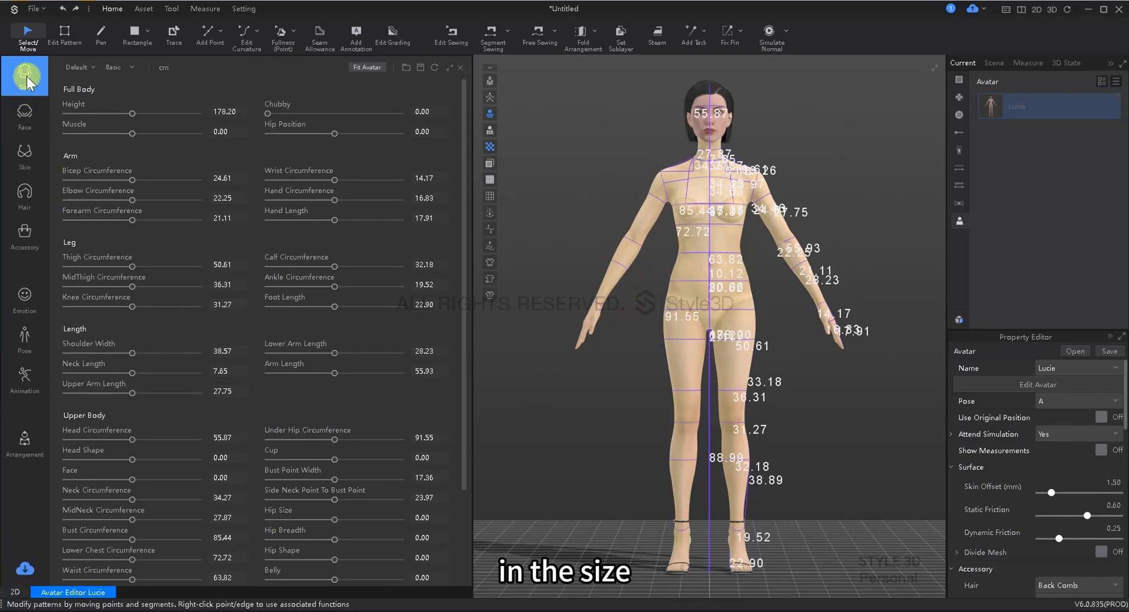
left_click(24, 75)
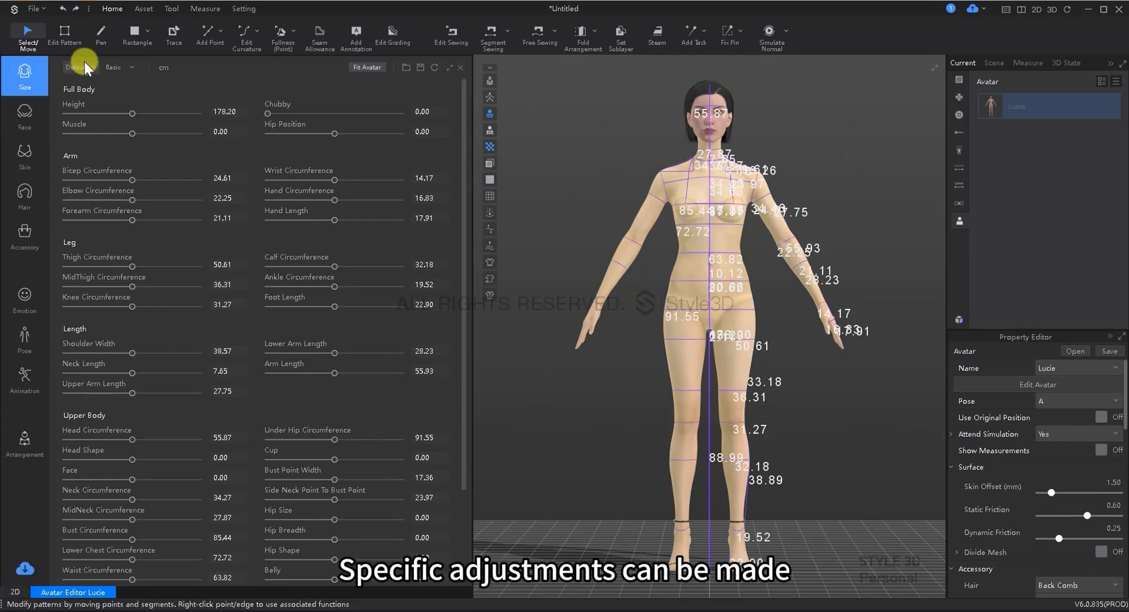
Step: Try the S size preset and the Chubby slider, reset to default, then switch to Advanced parameters
left_click(77, 67)
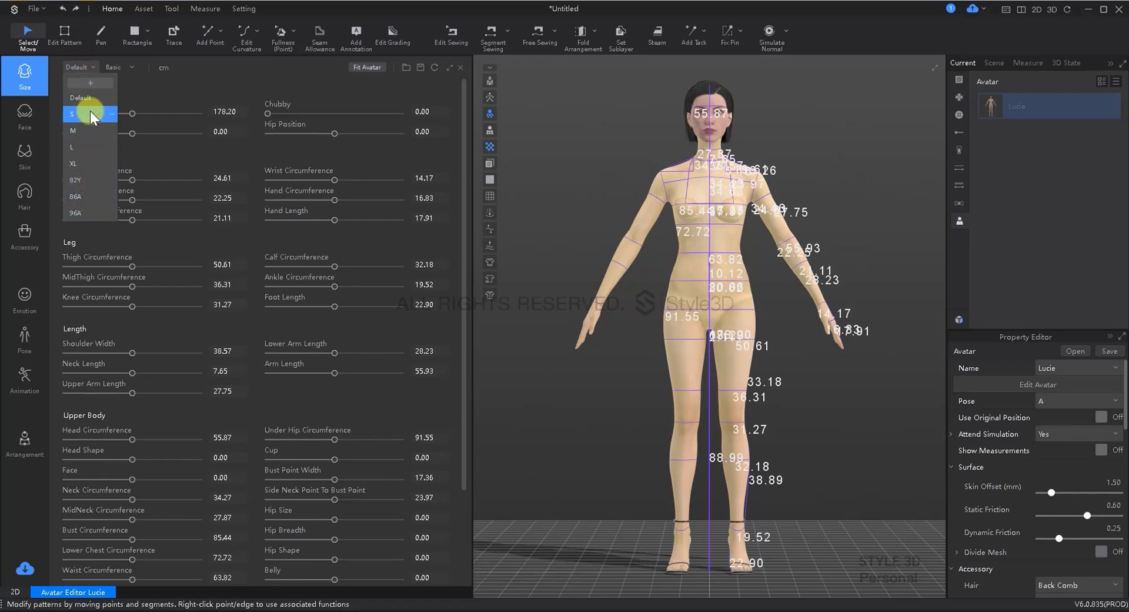
left_click(72, 113)
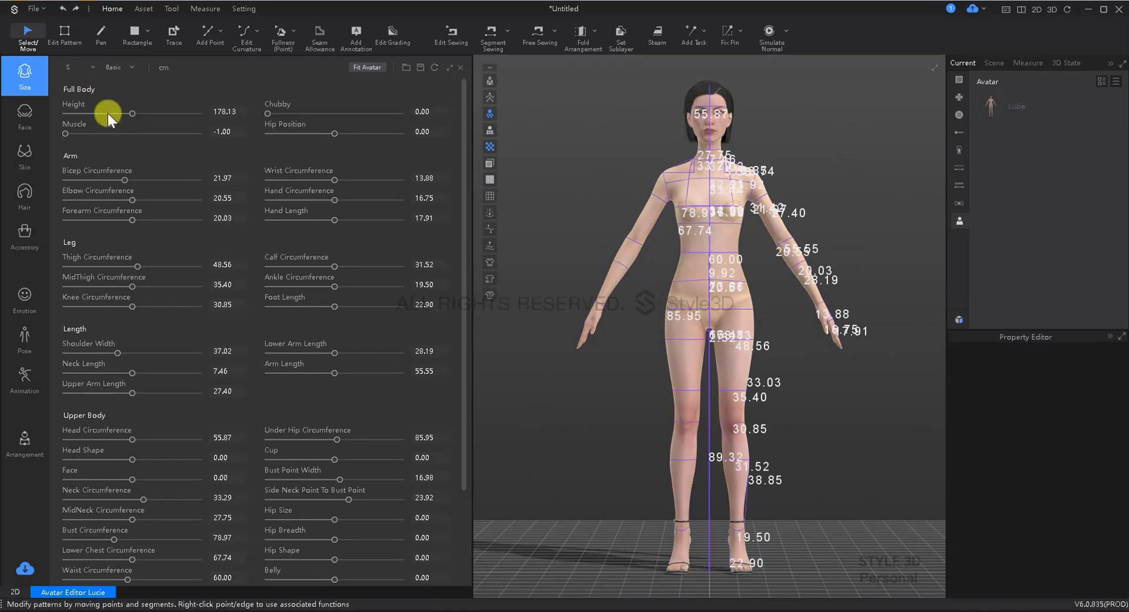
left_click(72, 67)
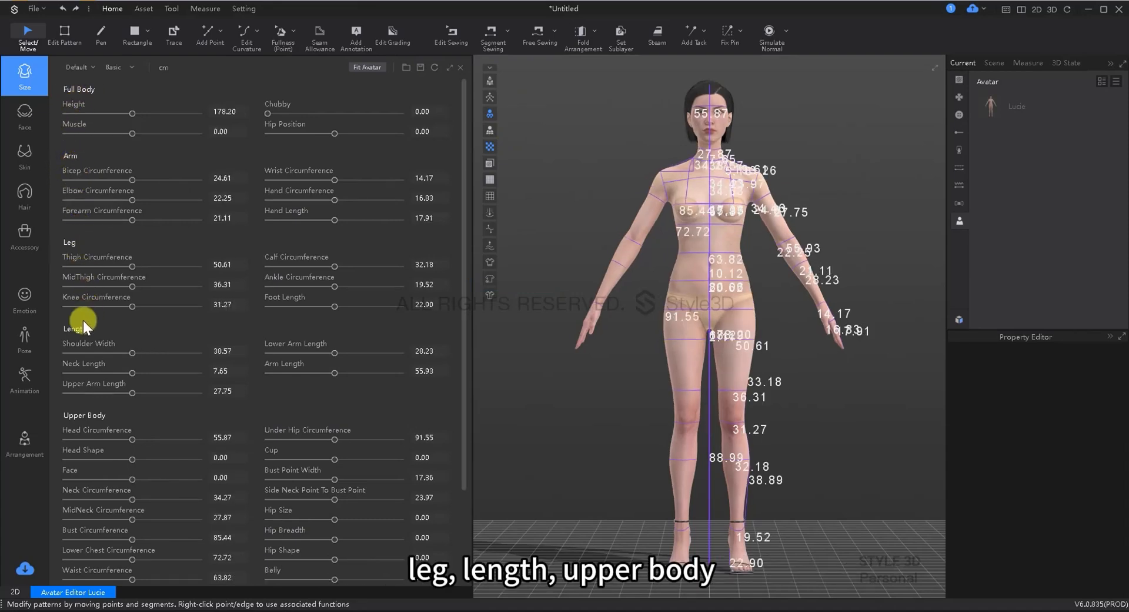
mouse_move(97, 444)
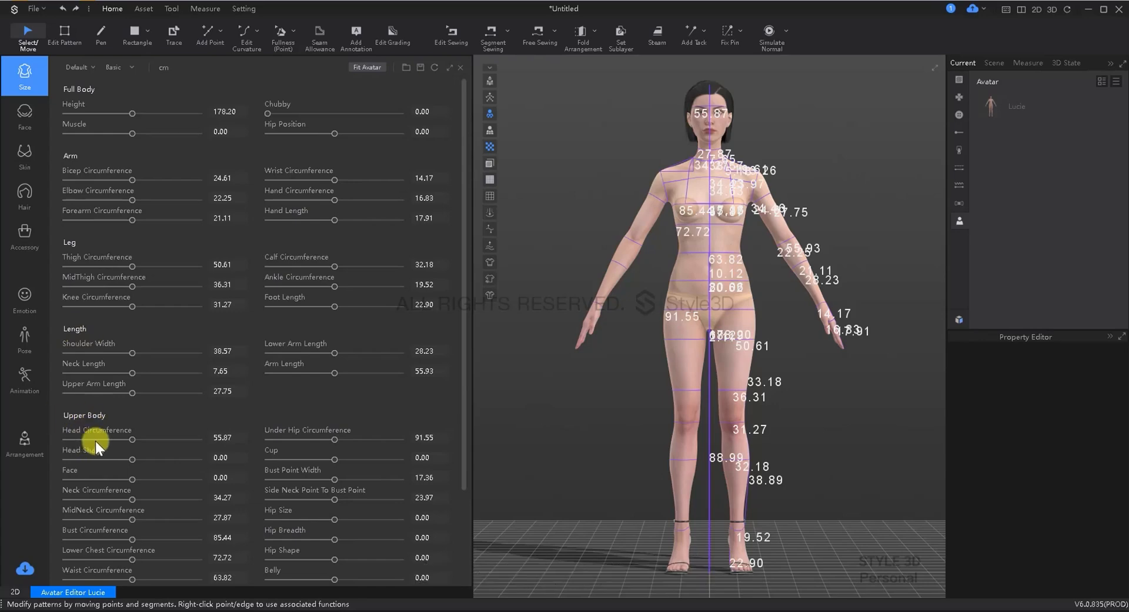
scroll("down", 3)
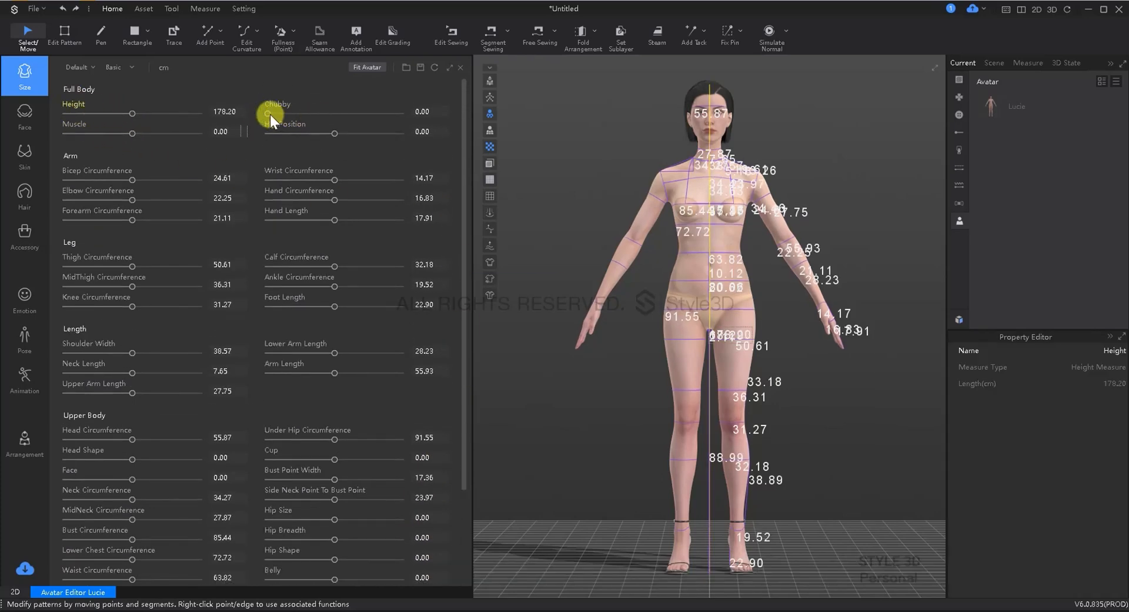
left_click_drag(268, 117, 308, 117)
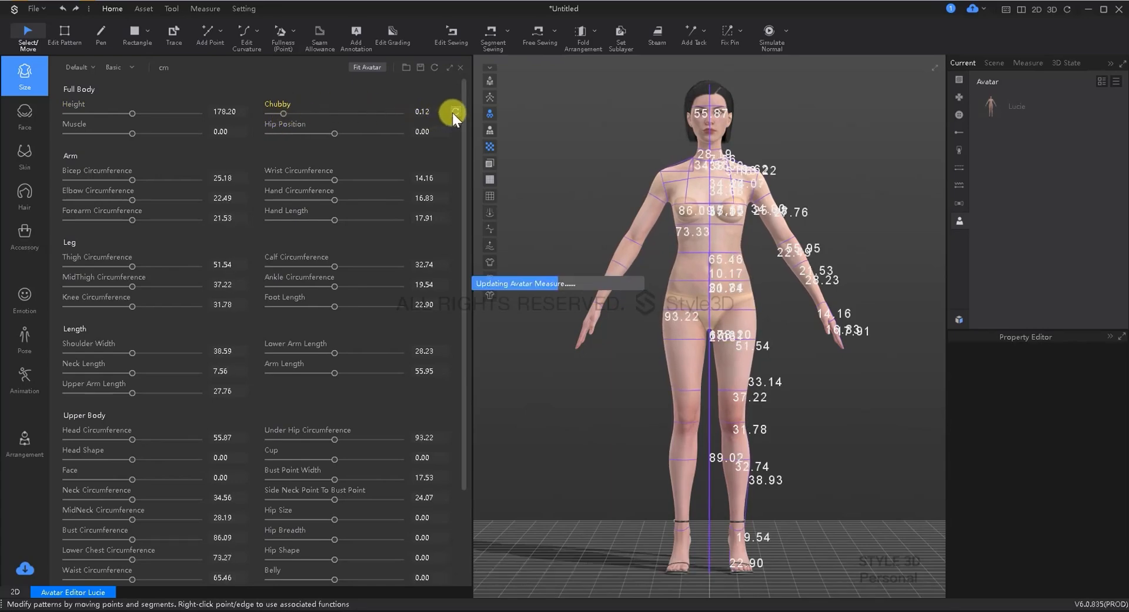
left_click(120, 67)
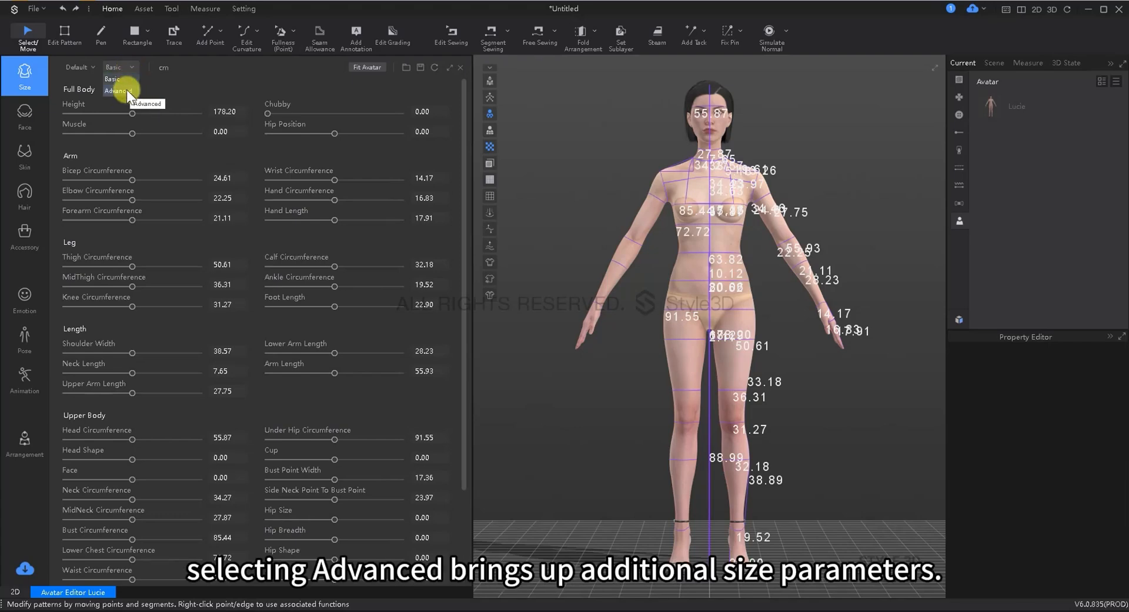
left_click(119, 91)
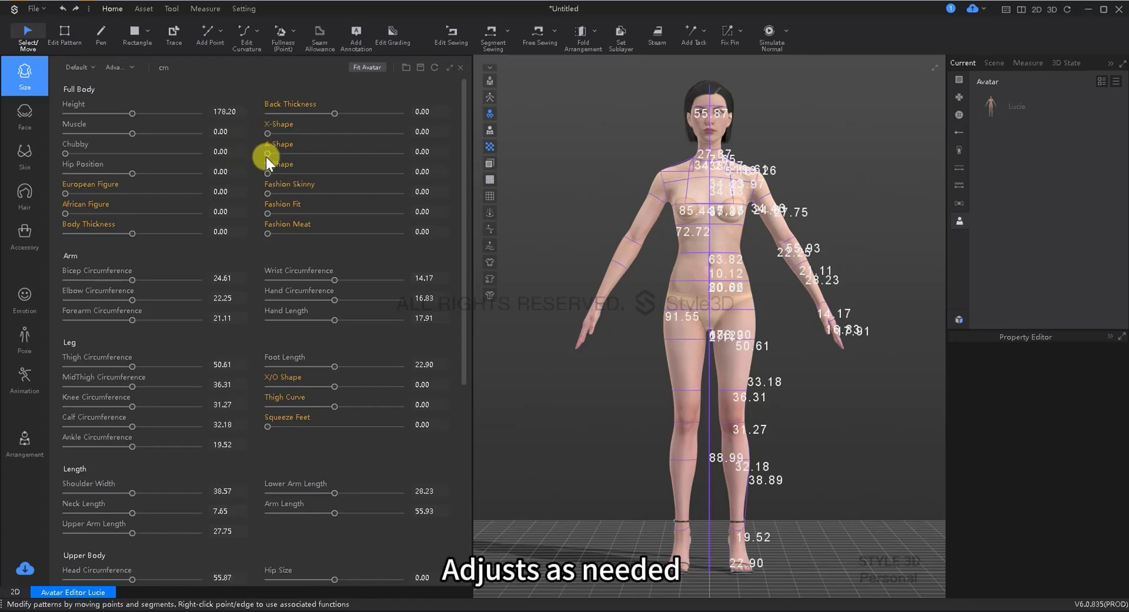
mouse_move(68, 198)
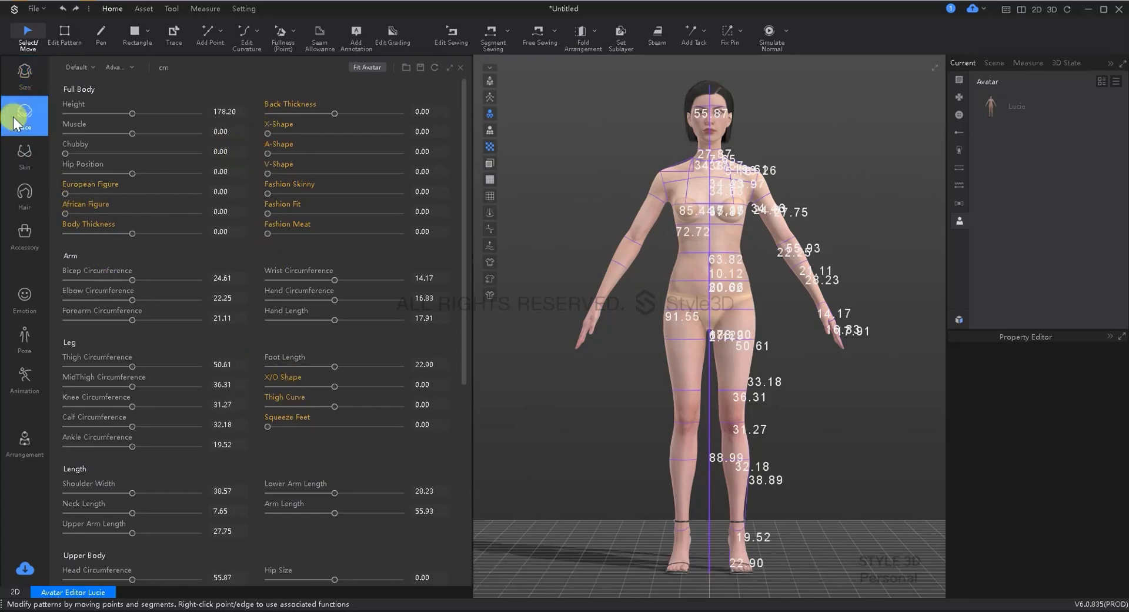
Step: Scroll through the Face shaping sliders, then switch to the Skin panel
left_click(25, 115)
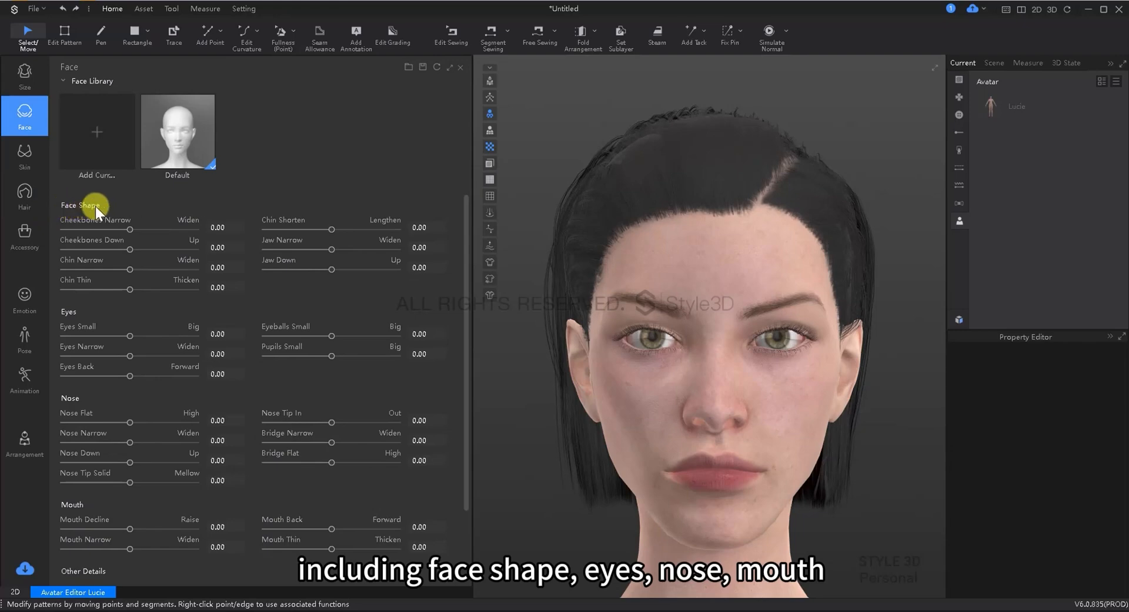
mouse_move(78, 410)
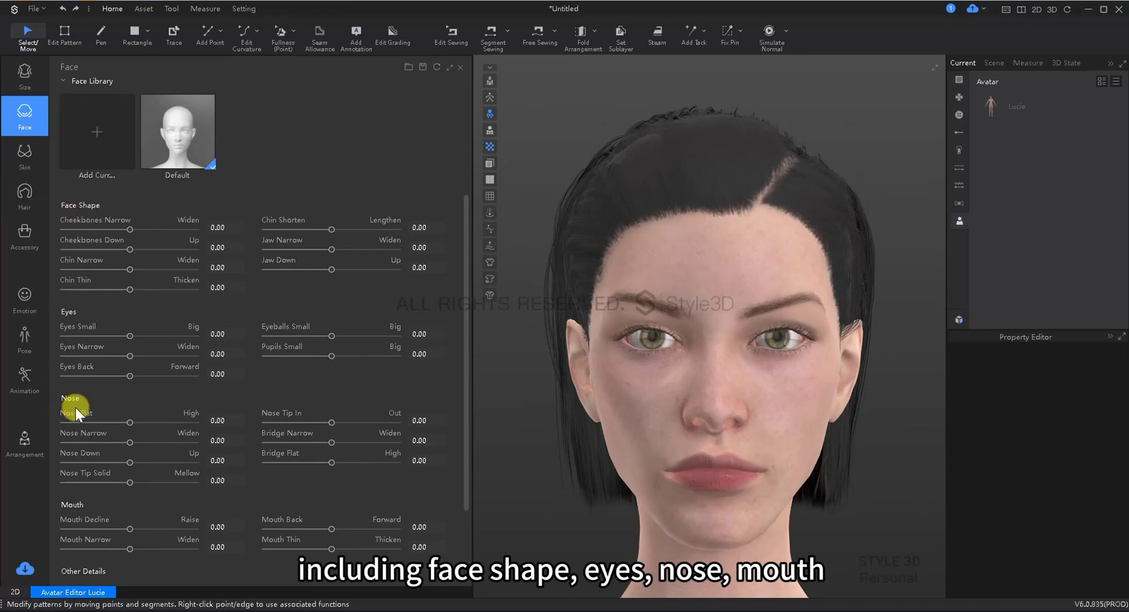
scroll("down", 3)
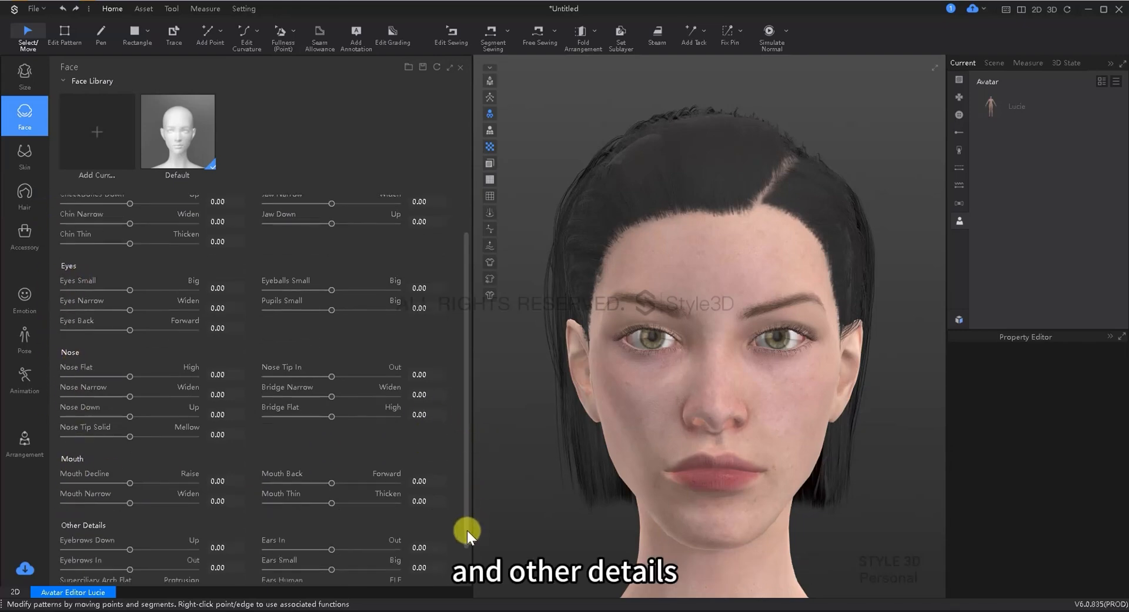
scroll("down", 3)
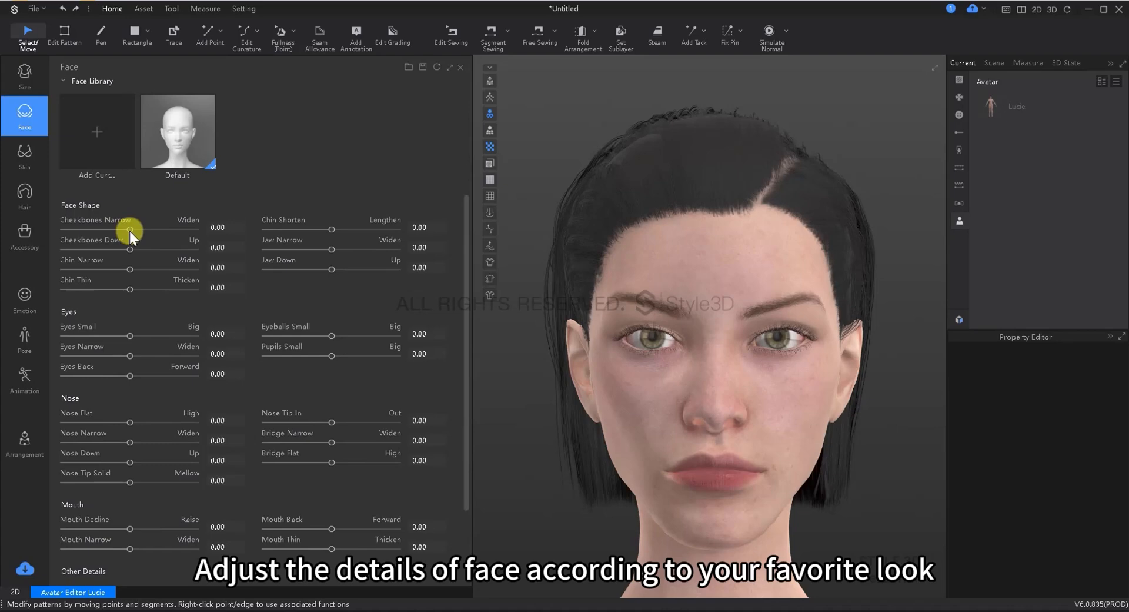
left_click(25, 155)
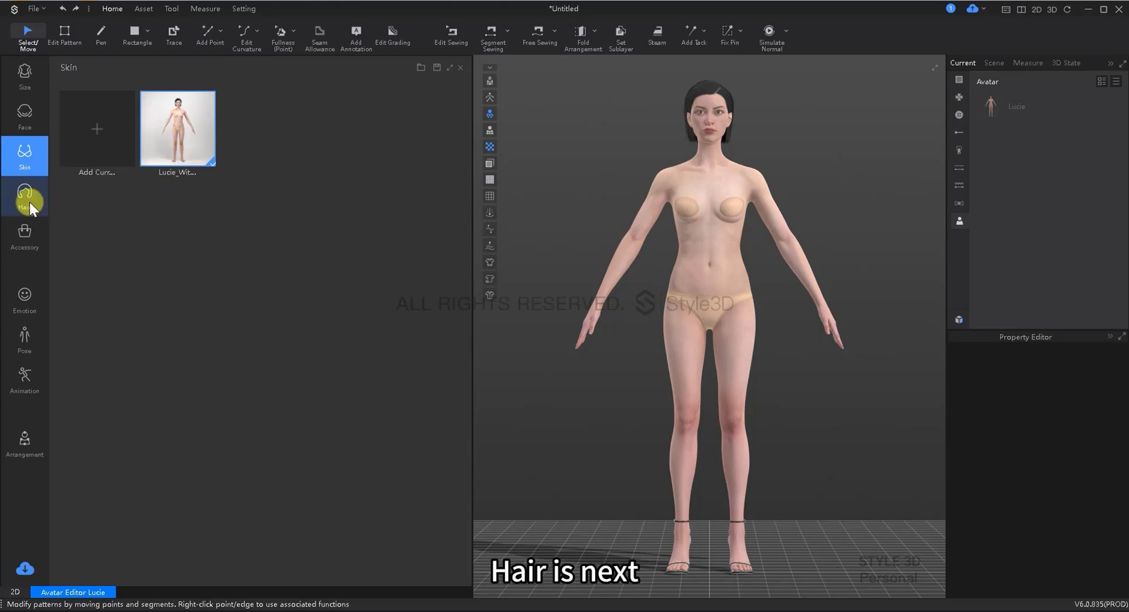
Step: Try the Back Comb, Asymmetric Cut02 and Pixie Cut hairstyles on Lucie, then show the accessory library
left_click(23, 196)
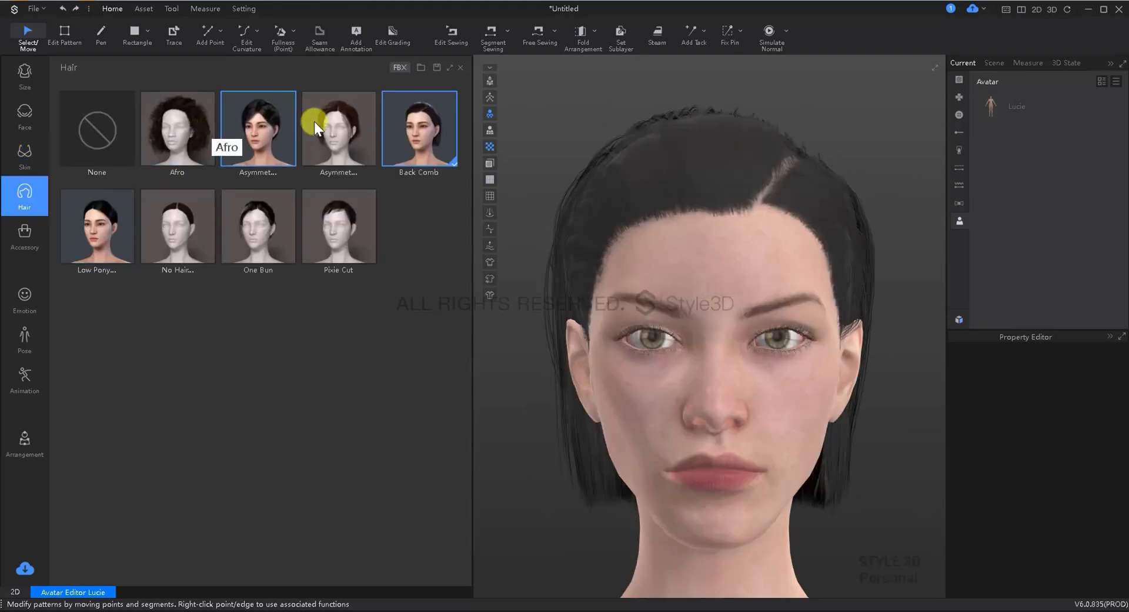
left_click(338, 128)
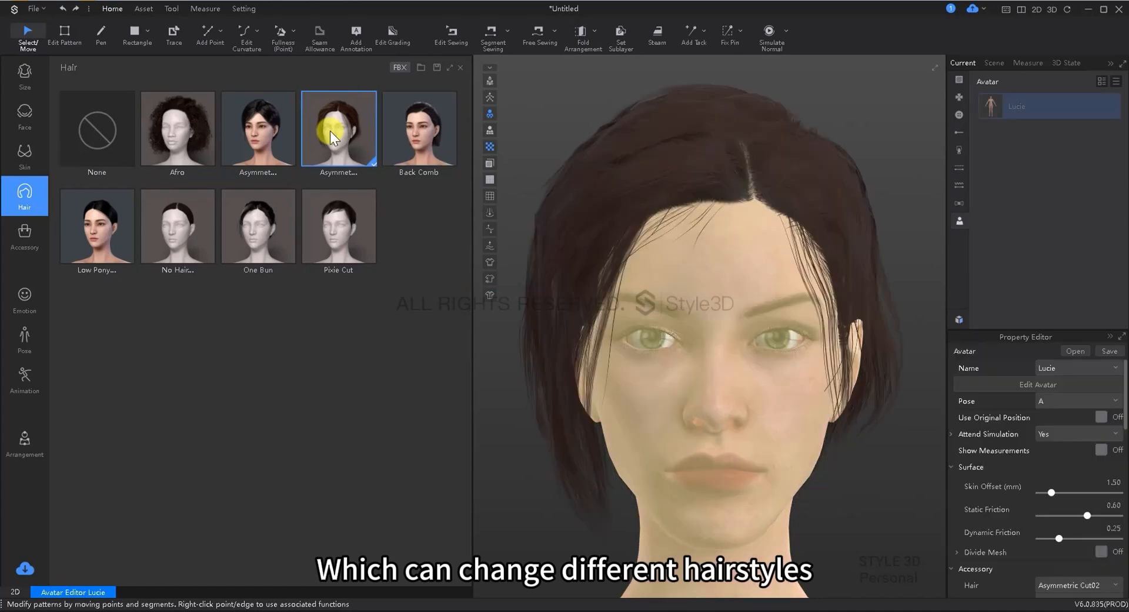
left_click(337, 226)
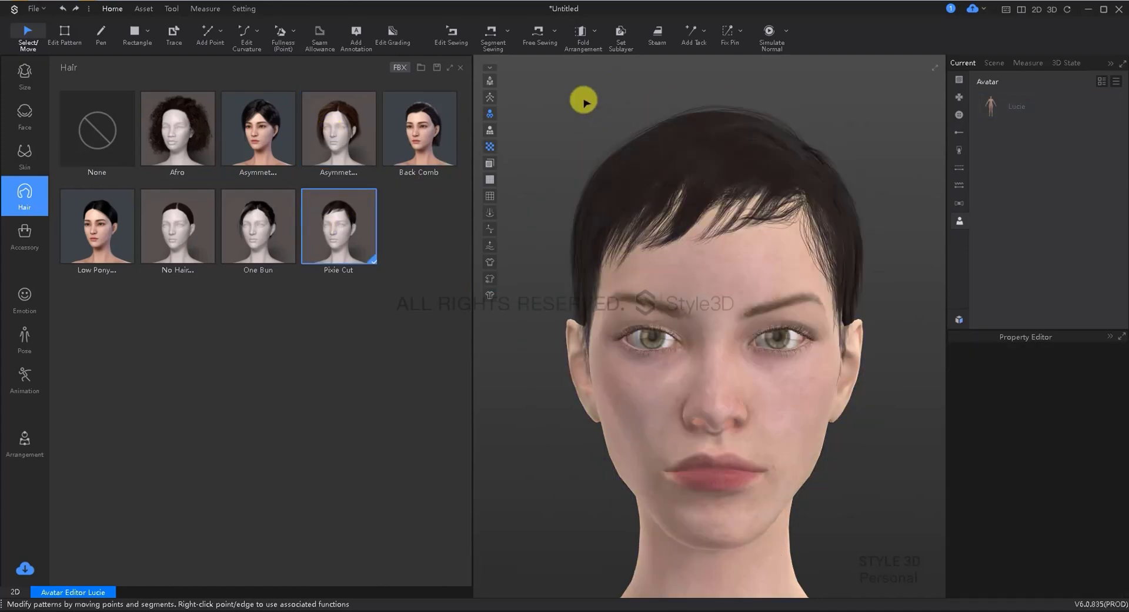
left_click(24, 235)
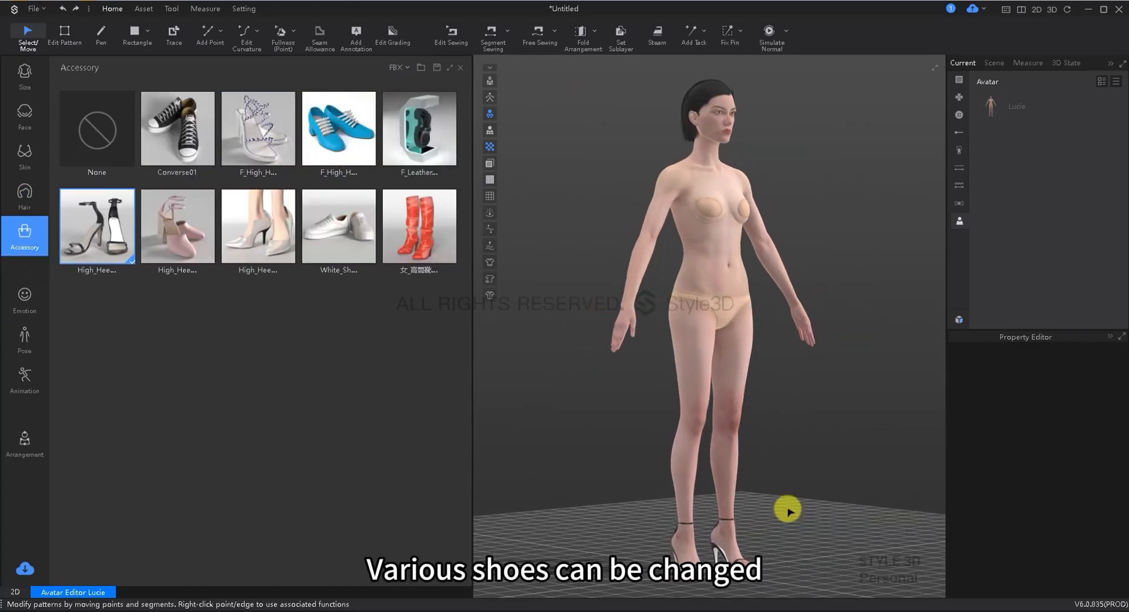
Step: Put the white High_Heel pumps on Lucie, then show the Emotion presets
left_click(257, 129)
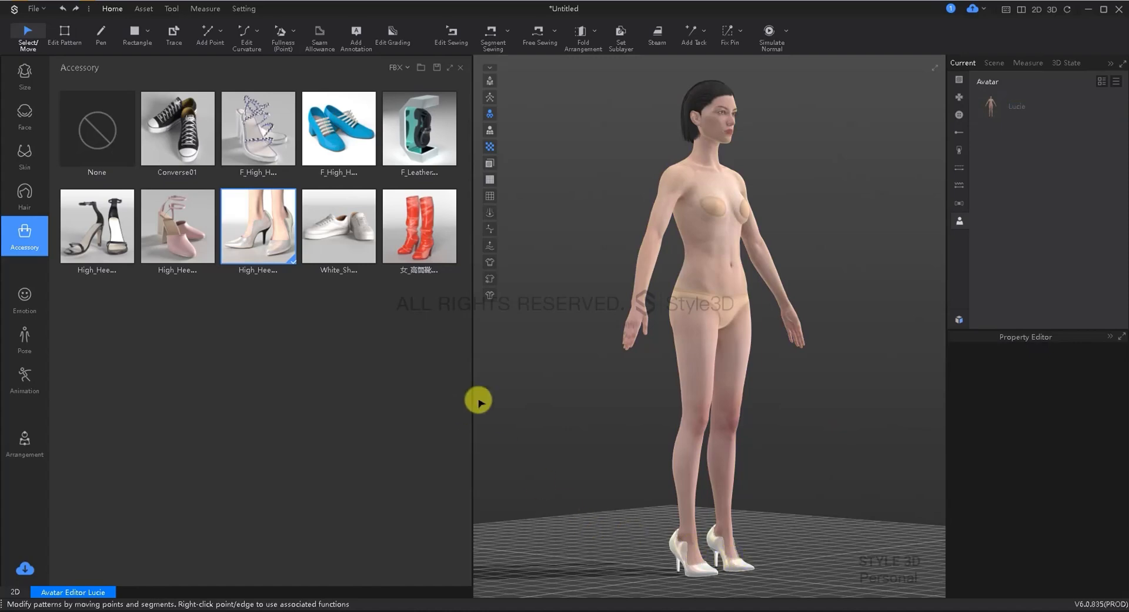
left_click(24, 299)
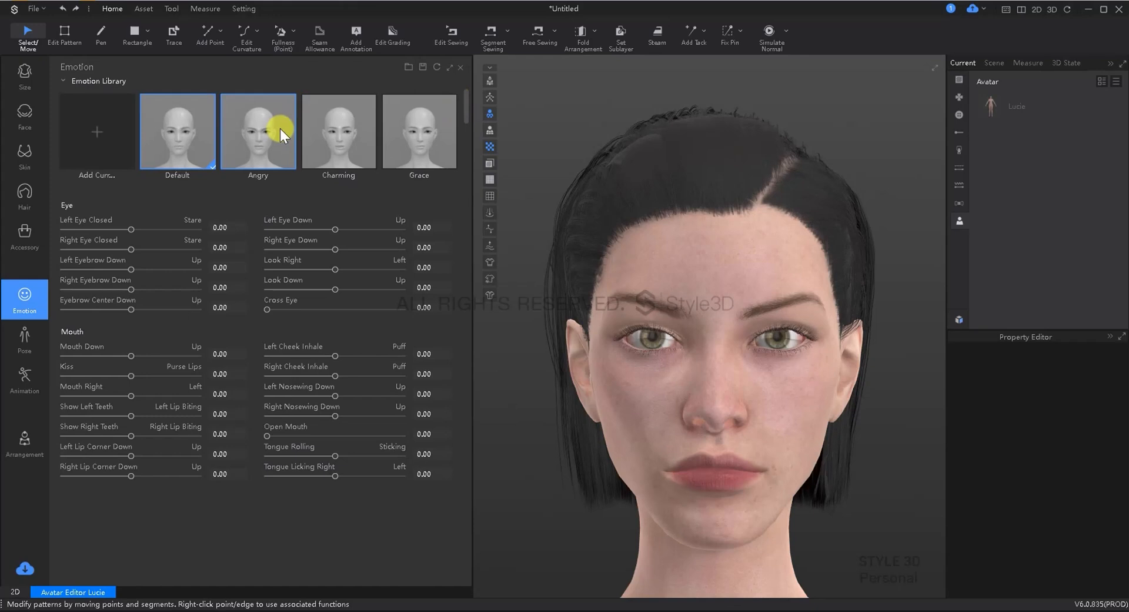
left_click(257, 130)
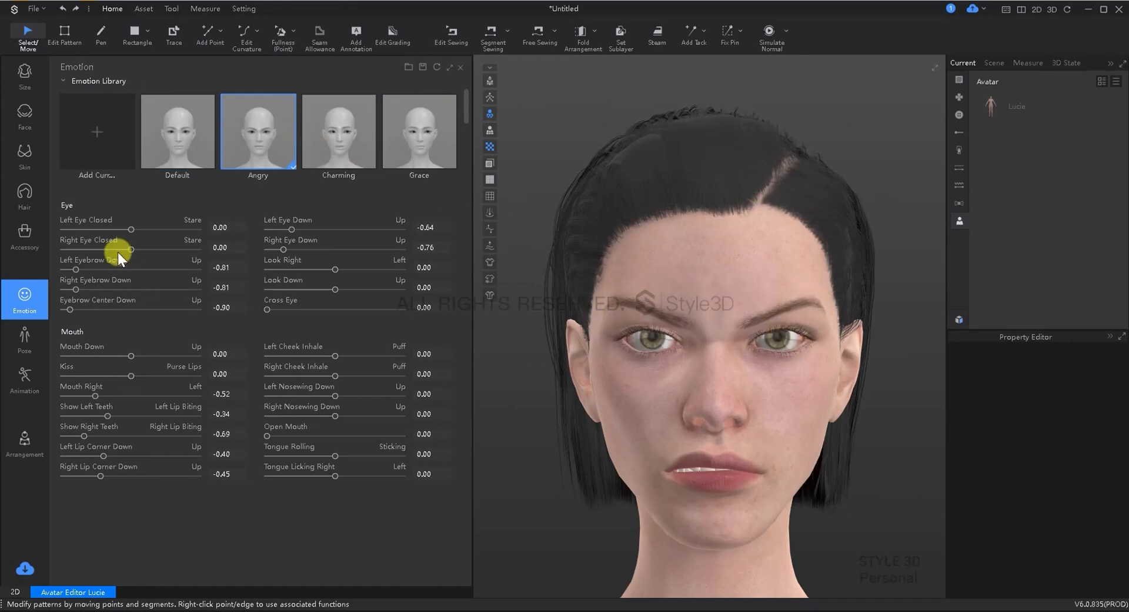
mouse_move(132, 240)
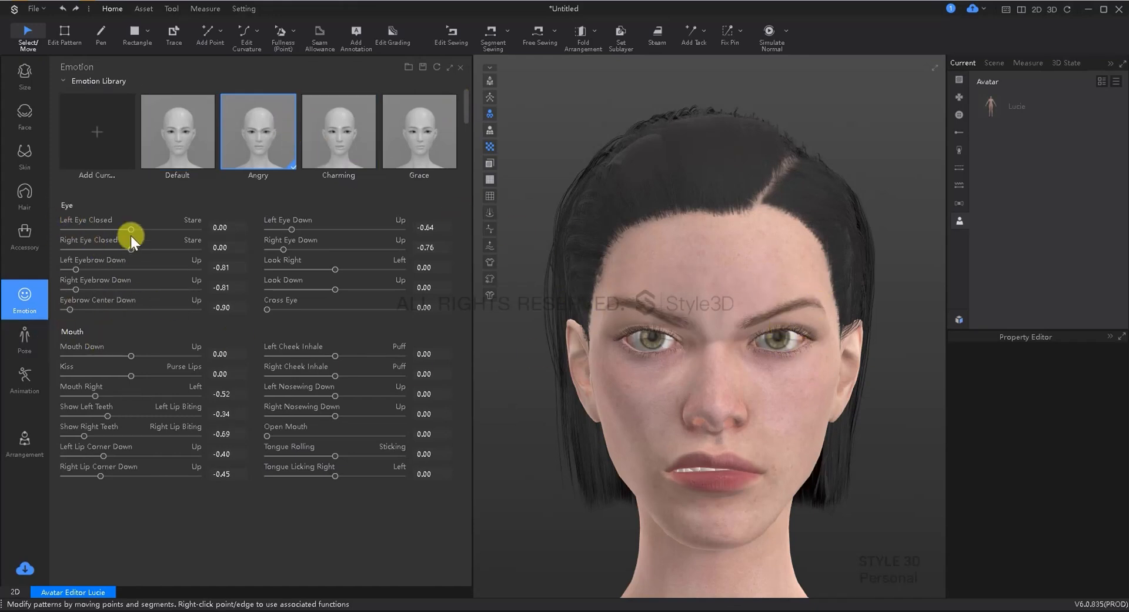
left_click_drag(132, 232, 166, 232)
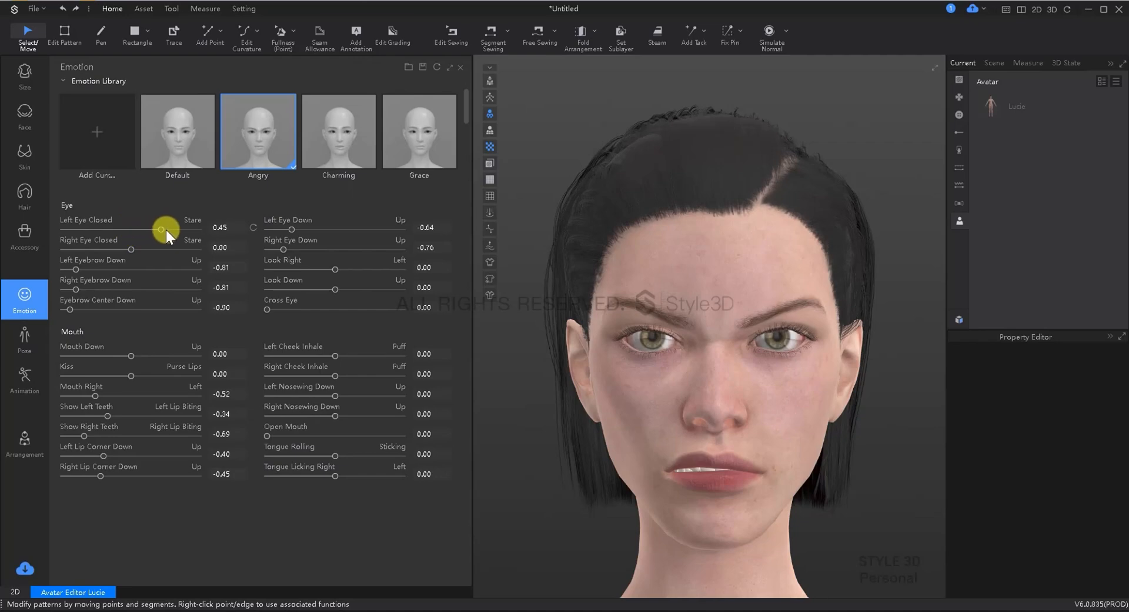
left_click_drag(162, 227, 204, 227)
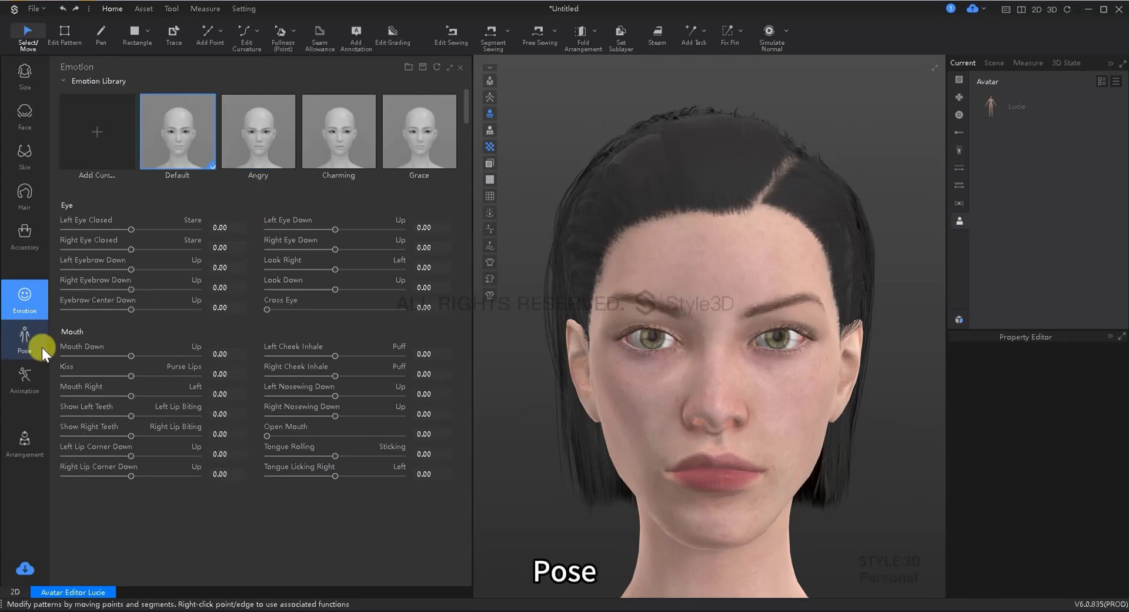
Step: Browse the Pose Library down to the Gesture Library and back to the top, leaving Lucie in A-pose
left_click(25, 339)
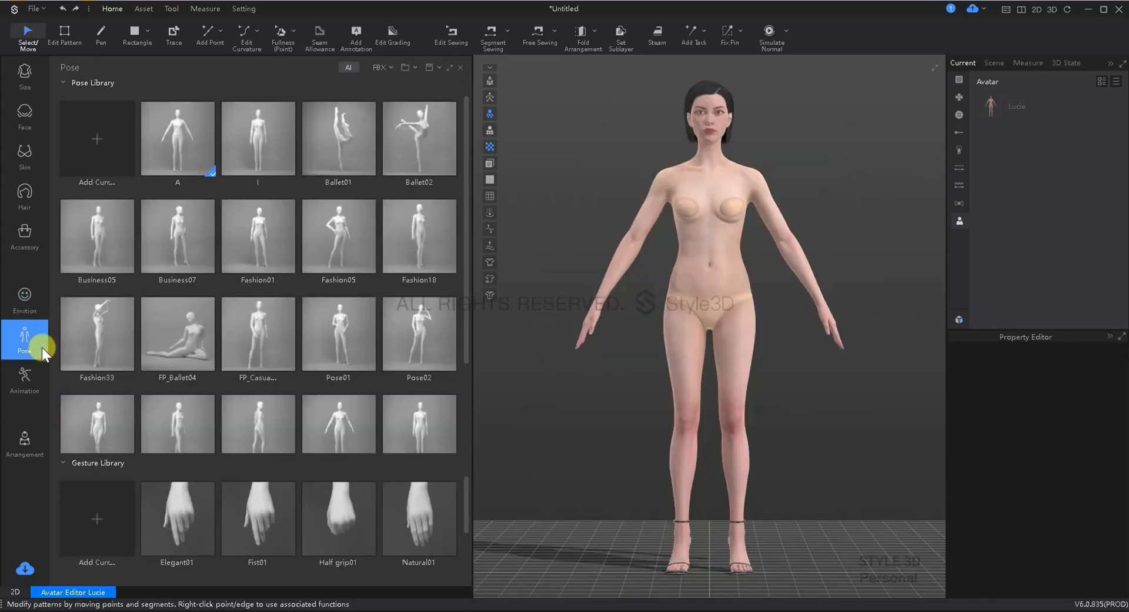
left_click(338, 333)
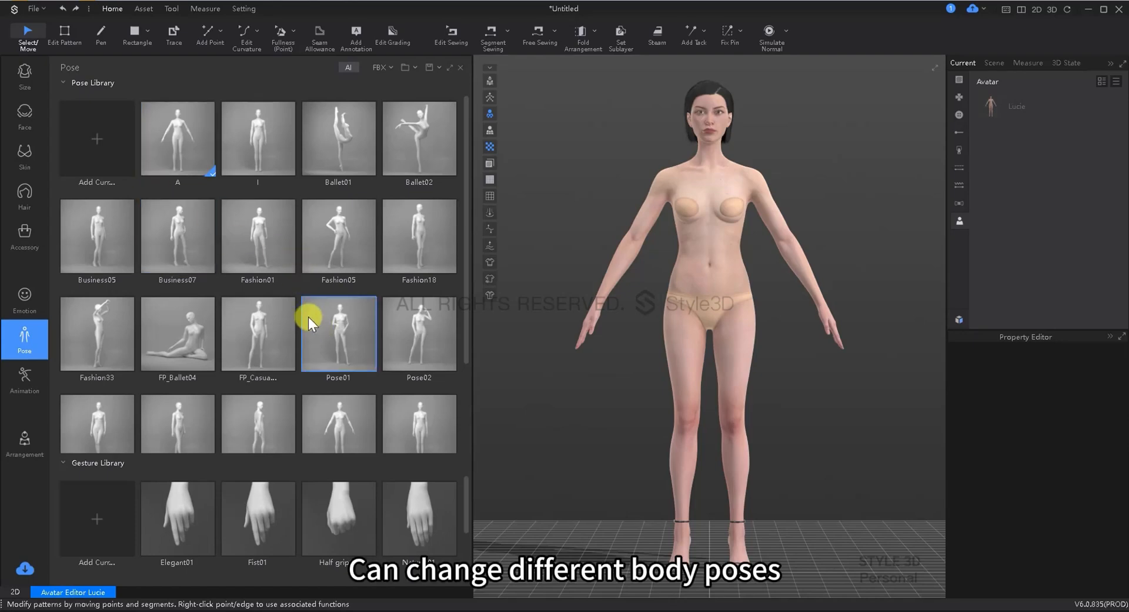
left_click(337, 136)
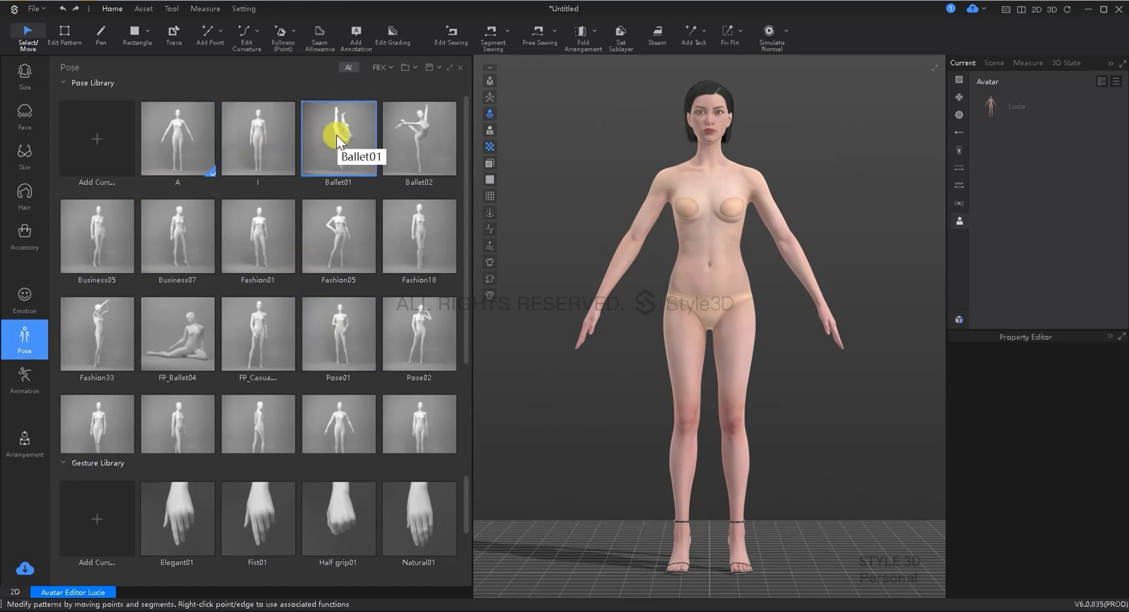
mouse_move(467, 170)
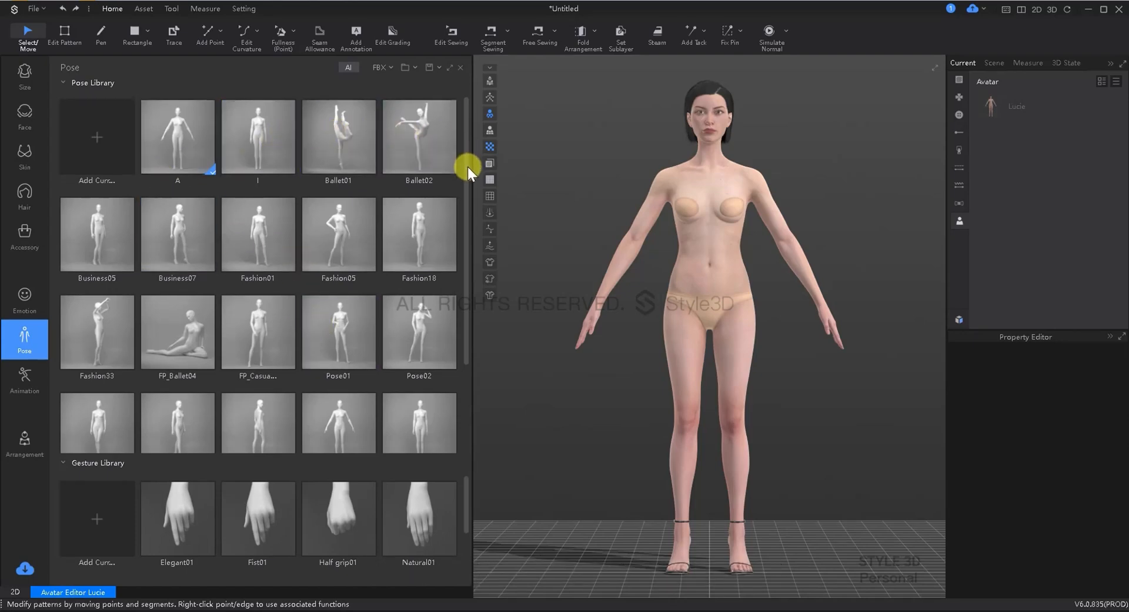
scroll("down", 3)
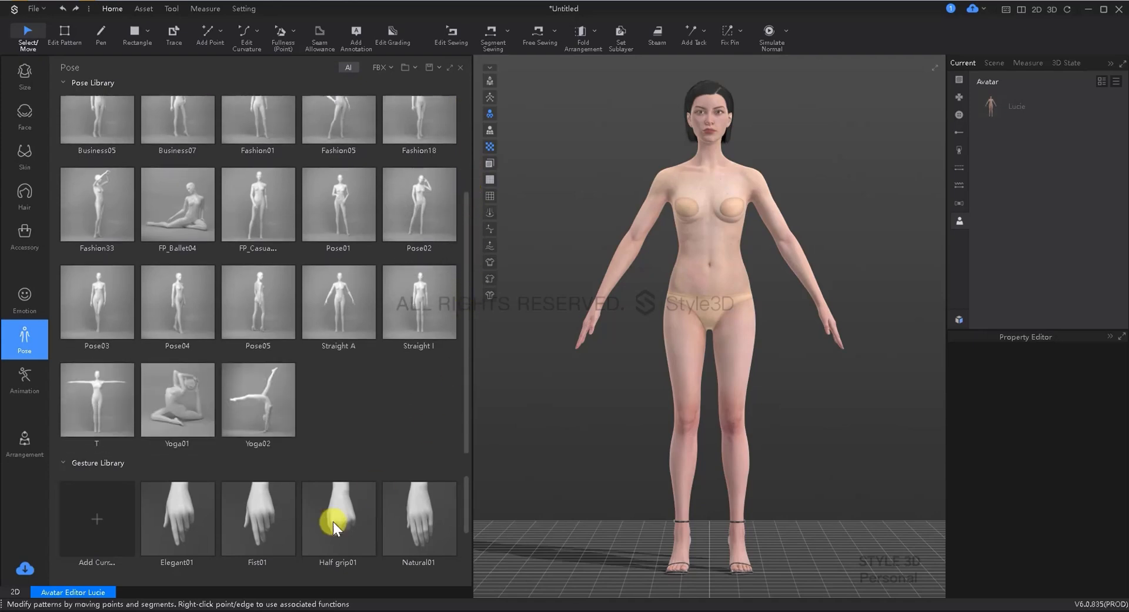
scroll("down", 3)
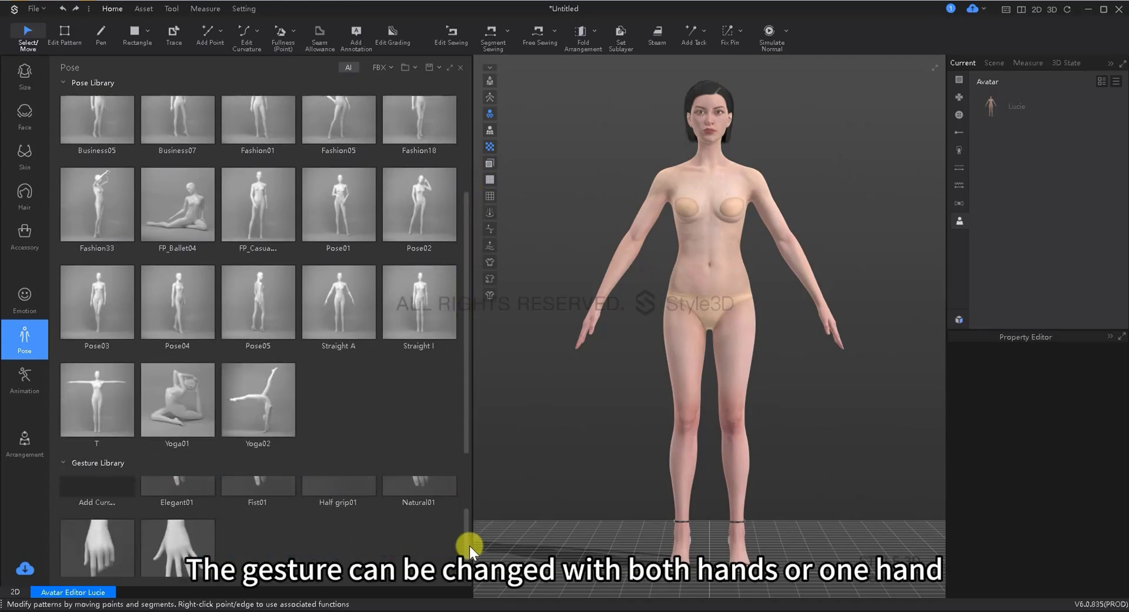
scroll("down", 3)
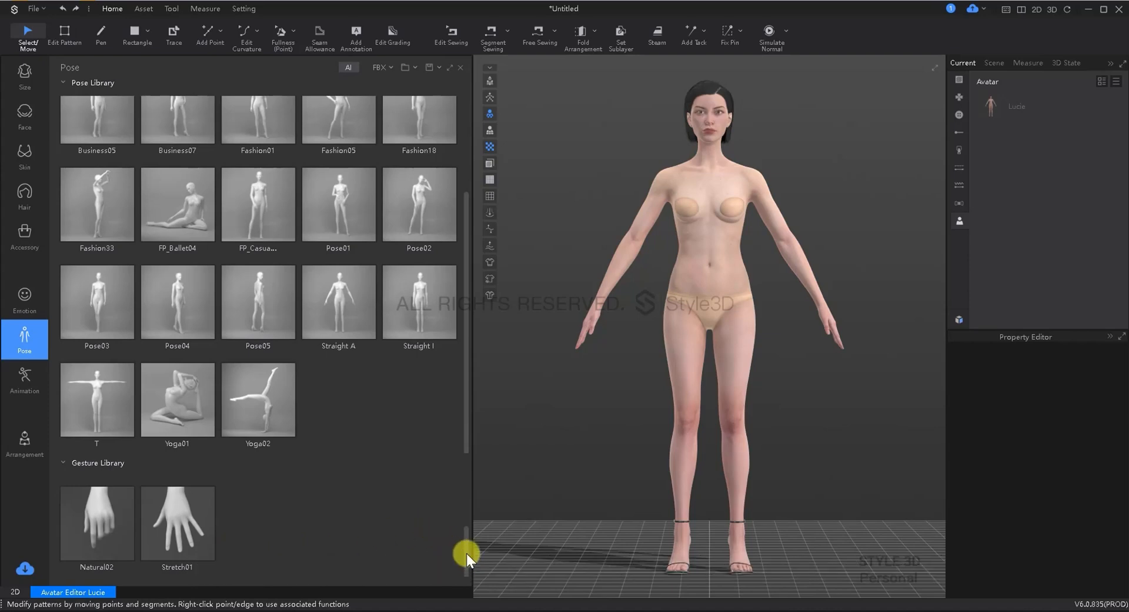
left_click(349, 67)
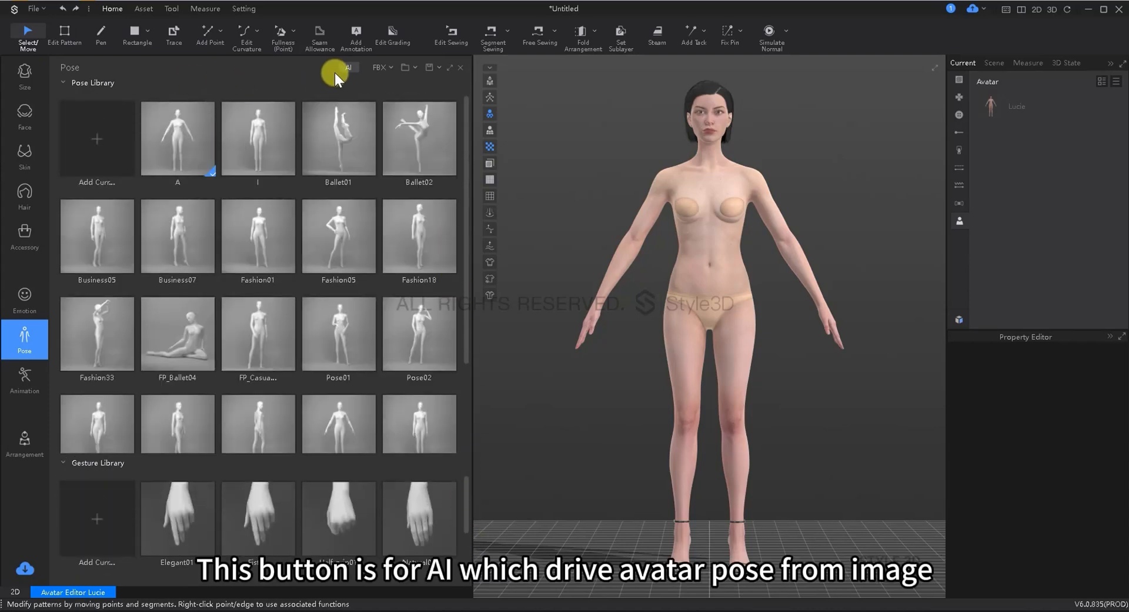
mouse_move(348, 71)
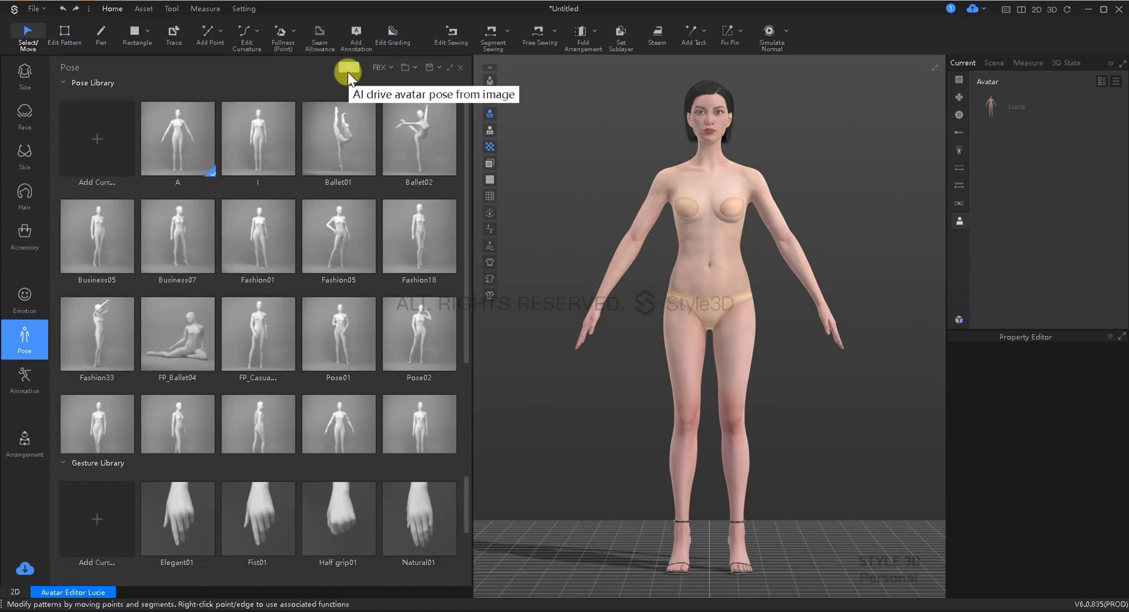
left_click(348, 68)
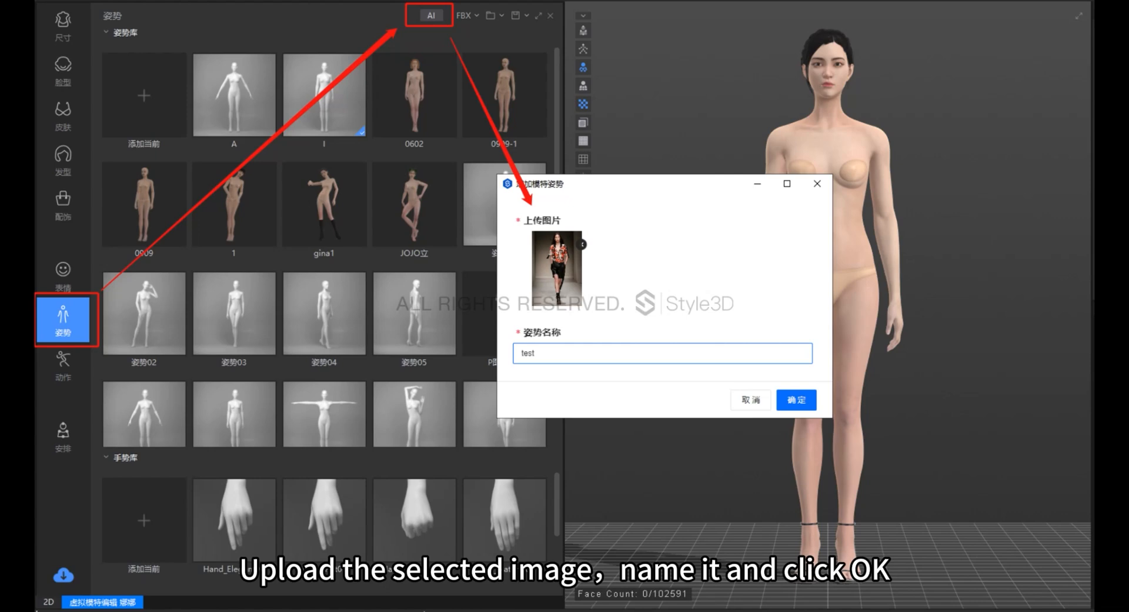
left_click(797, 400)
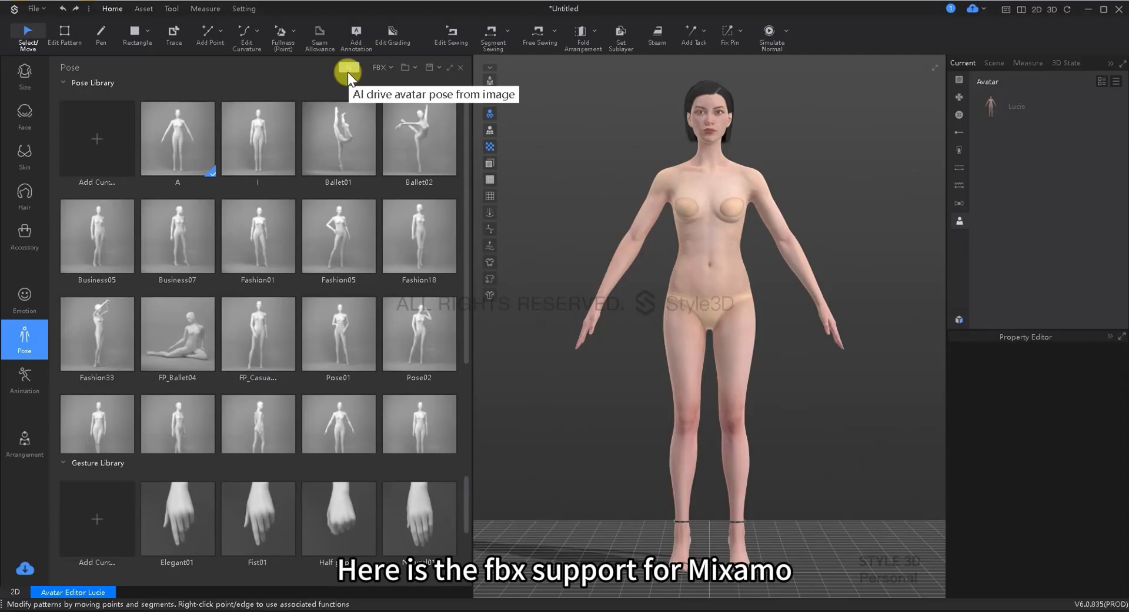
left_click(414, 67)
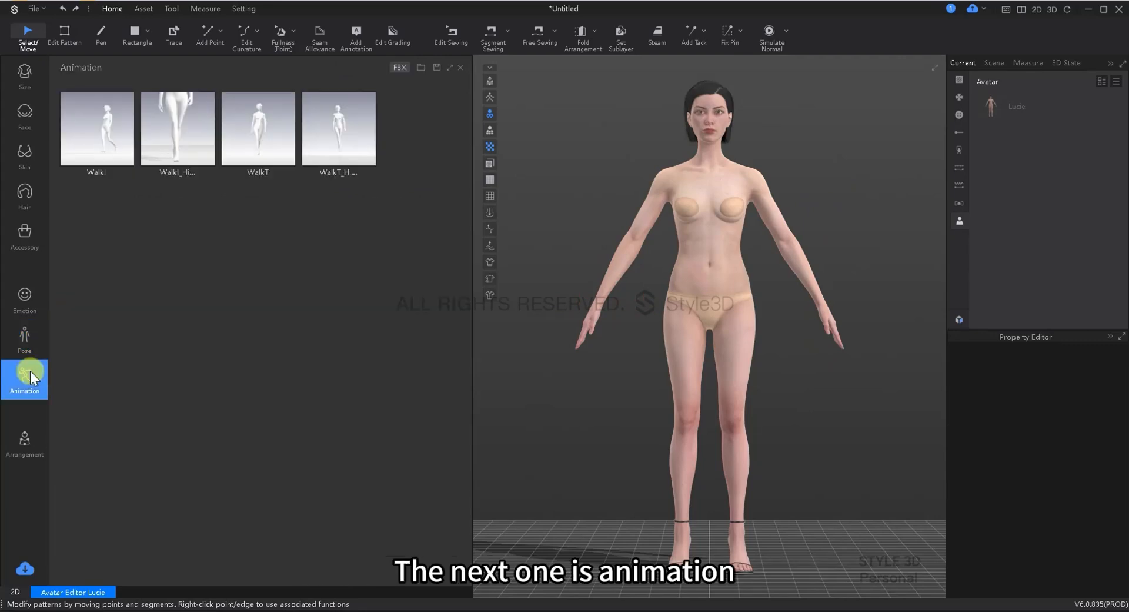
Step: Start adding the Walkl_HighHeel animation, dismiss it, and show Lucie's arrangement volumes and points
left_click(97, 128)
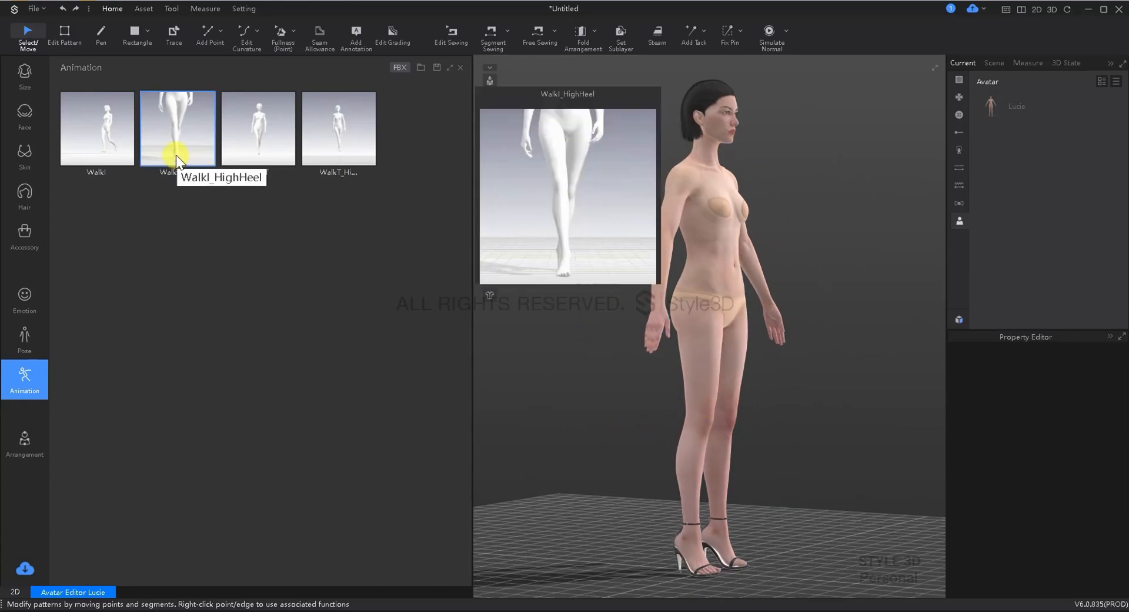
double_click(178, 127)
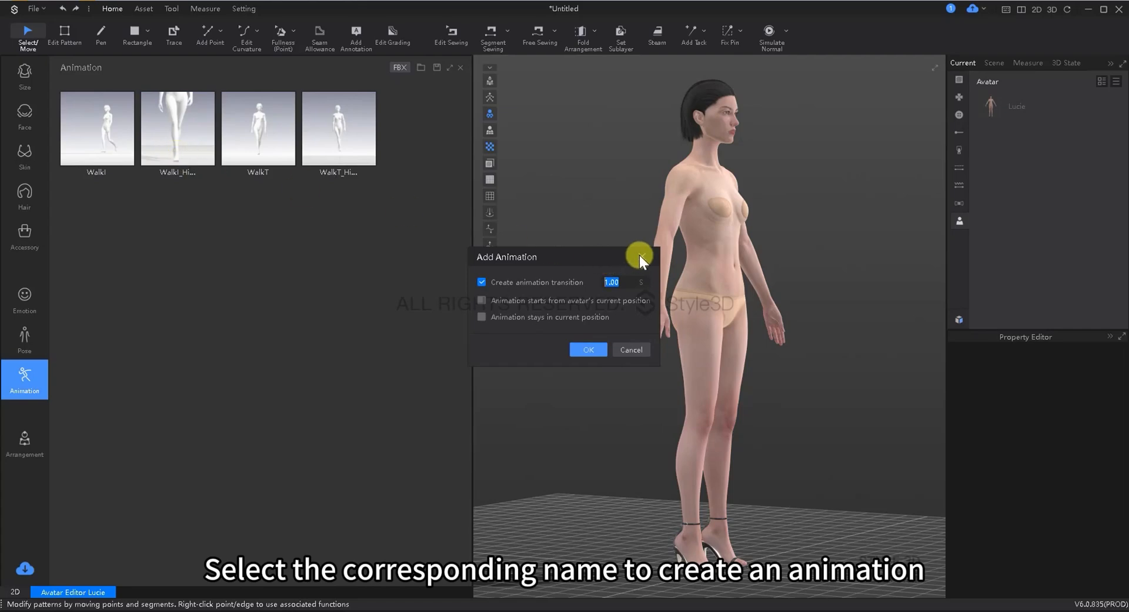
mouse_move(641, 261)
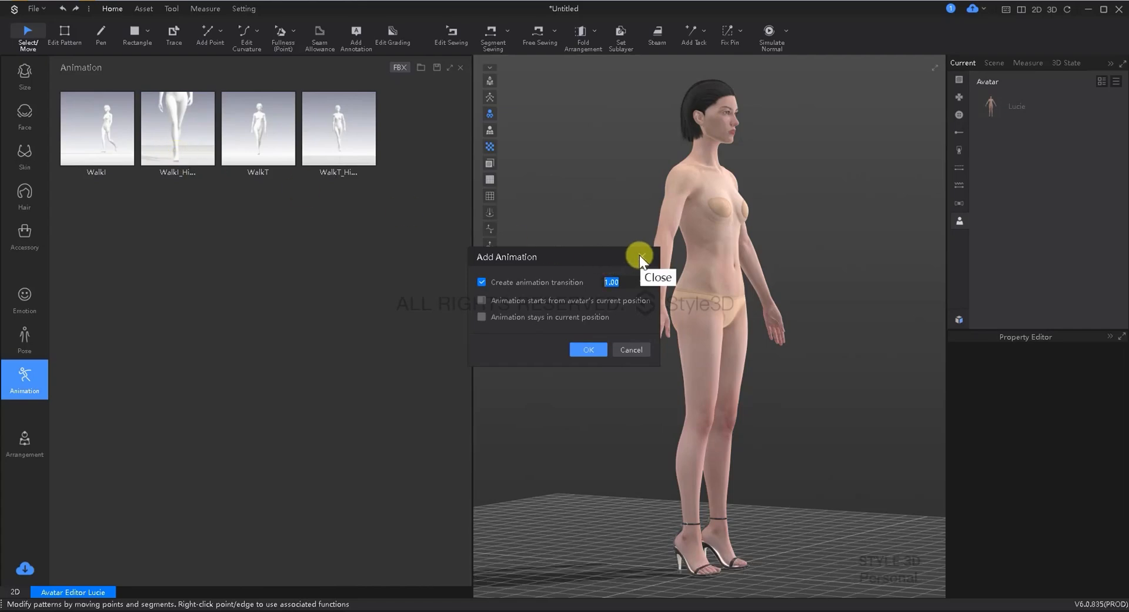
left_click(24, 440)
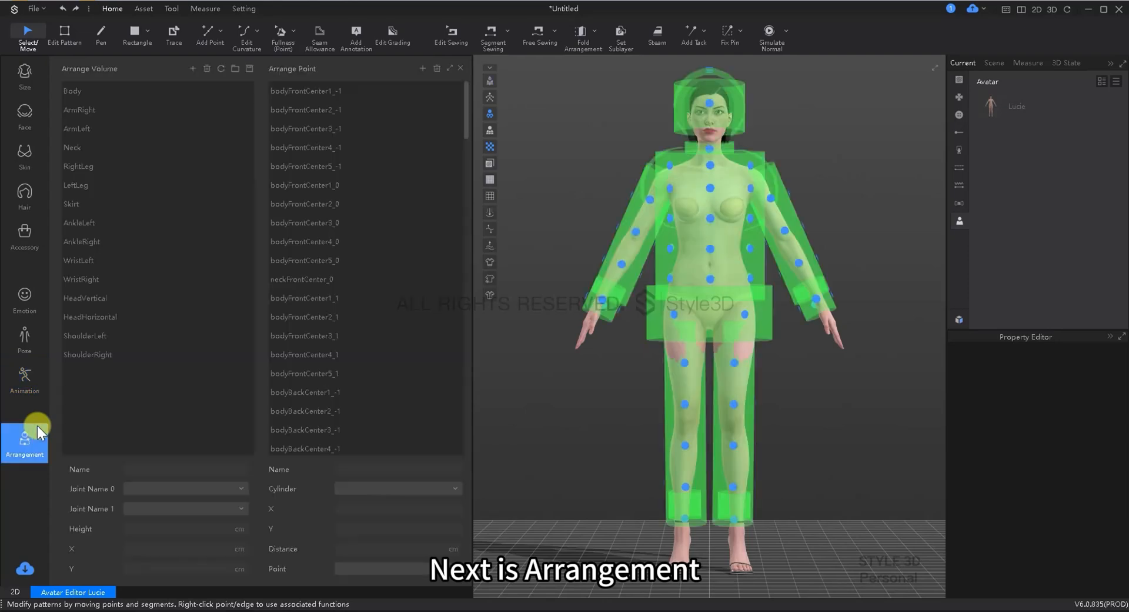
mouse_move(771, 245)
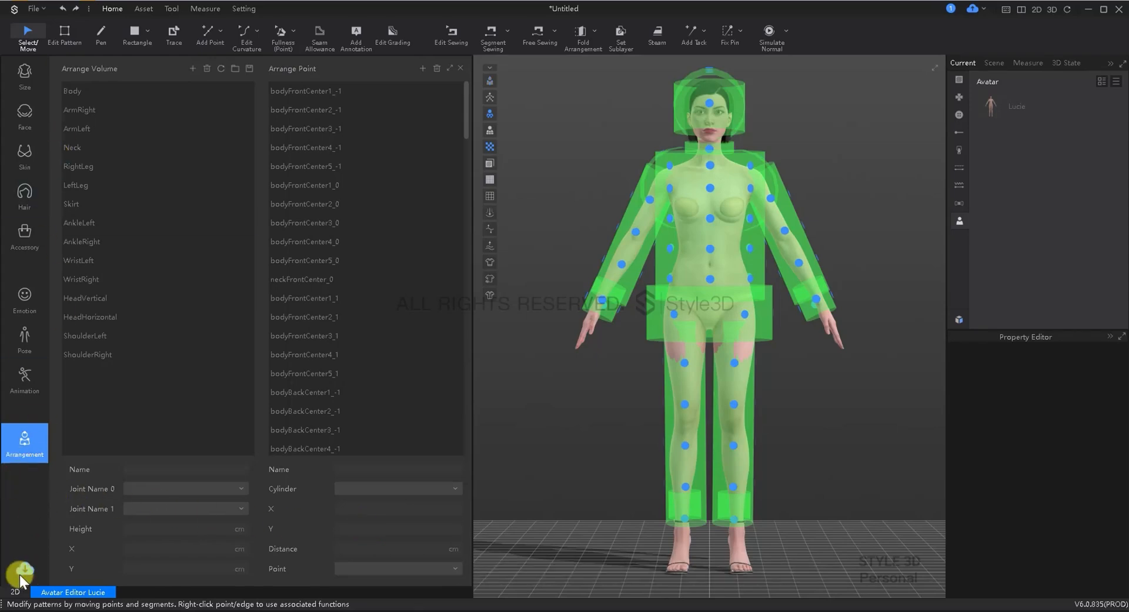
Step: Bring up the cloud Download window for online materials
left_click(24, 569)
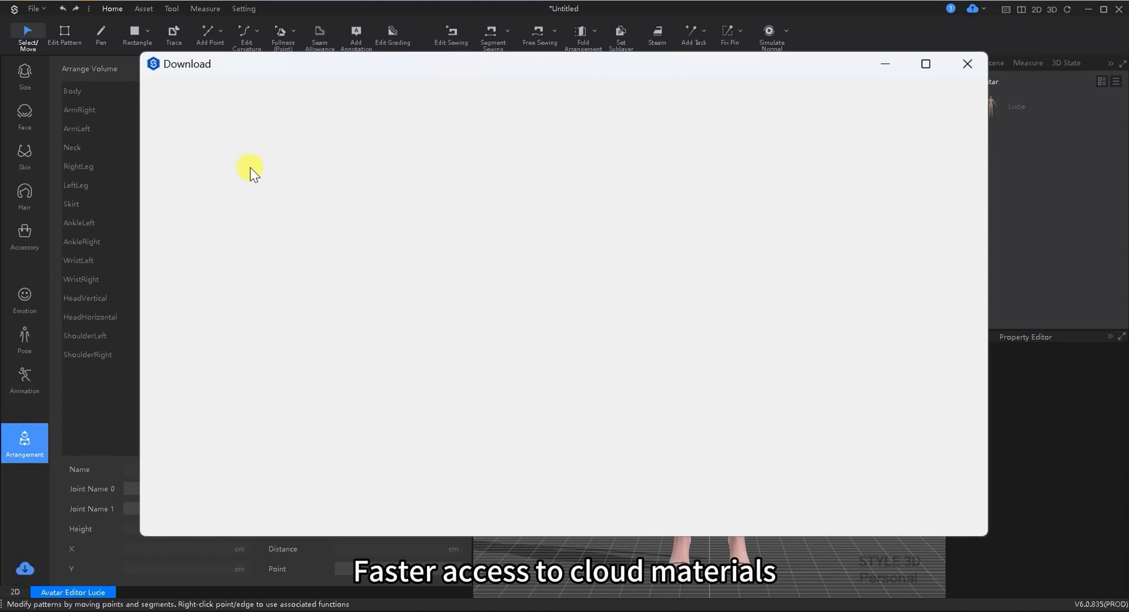